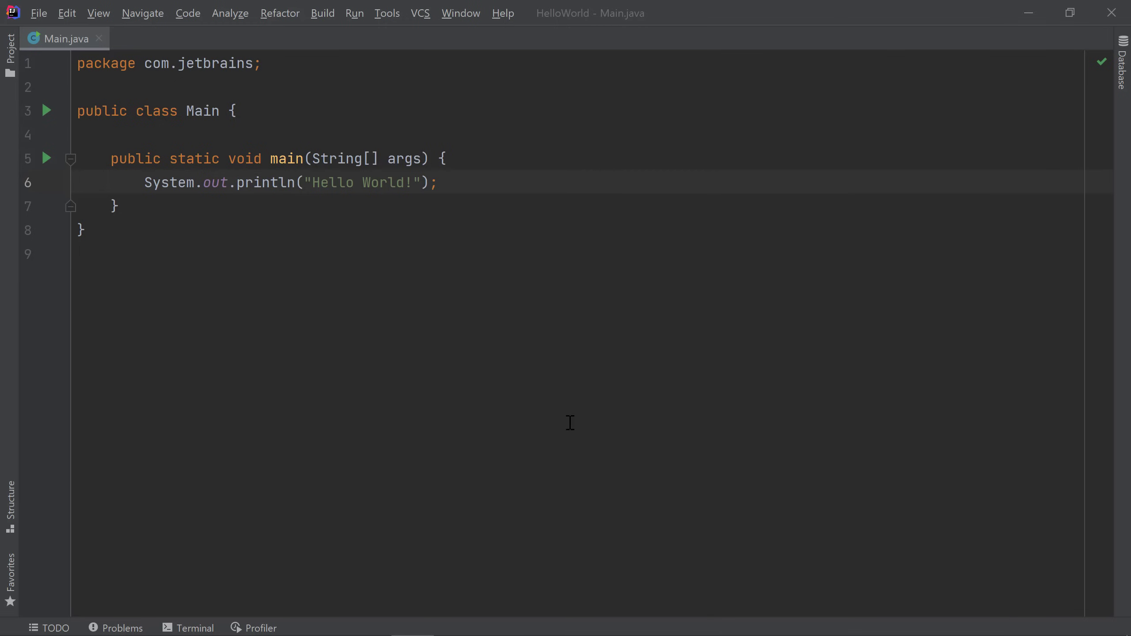
mouse_move(893, 581)
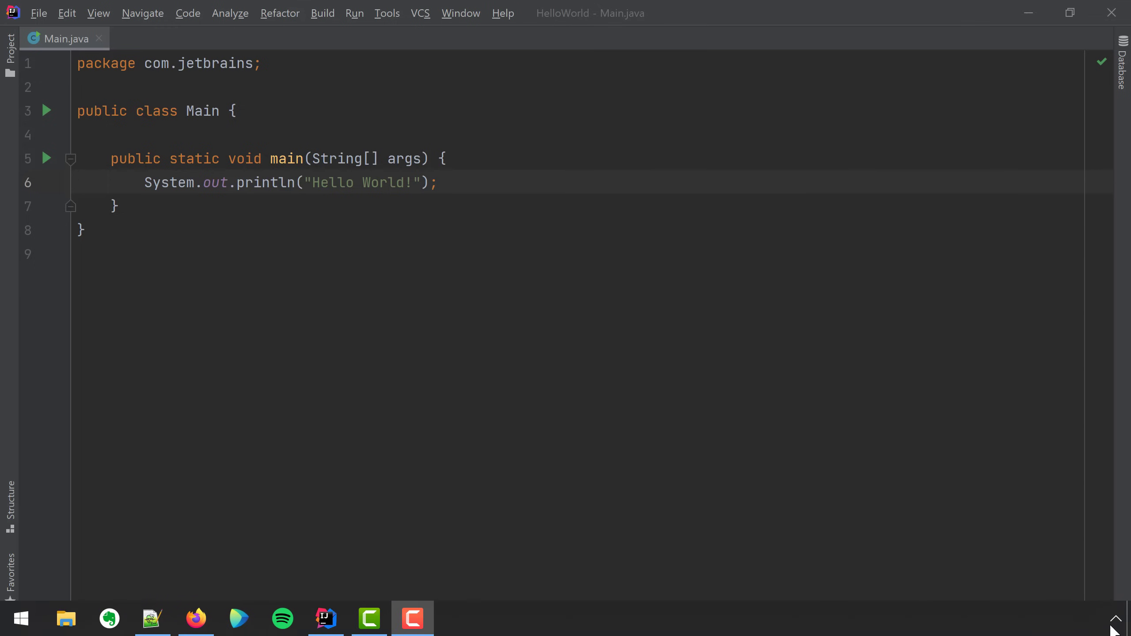
- Search the Plugins settings for "docker" and confirm the Docker plugin is installed
left_click(1115, 618)
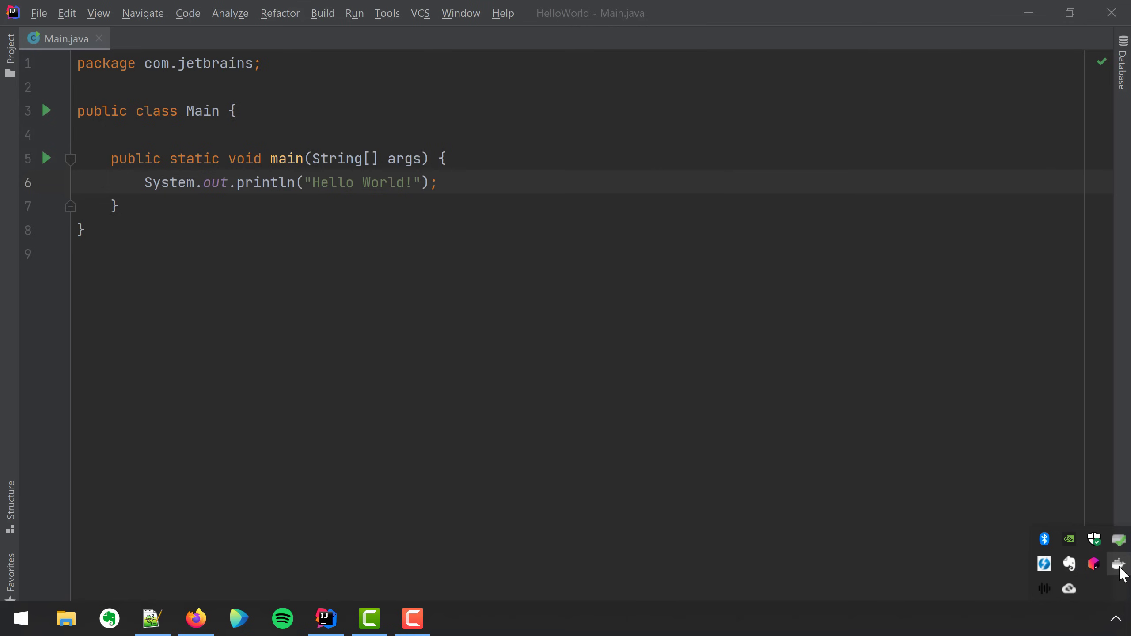
mouse_move(1089, 577)
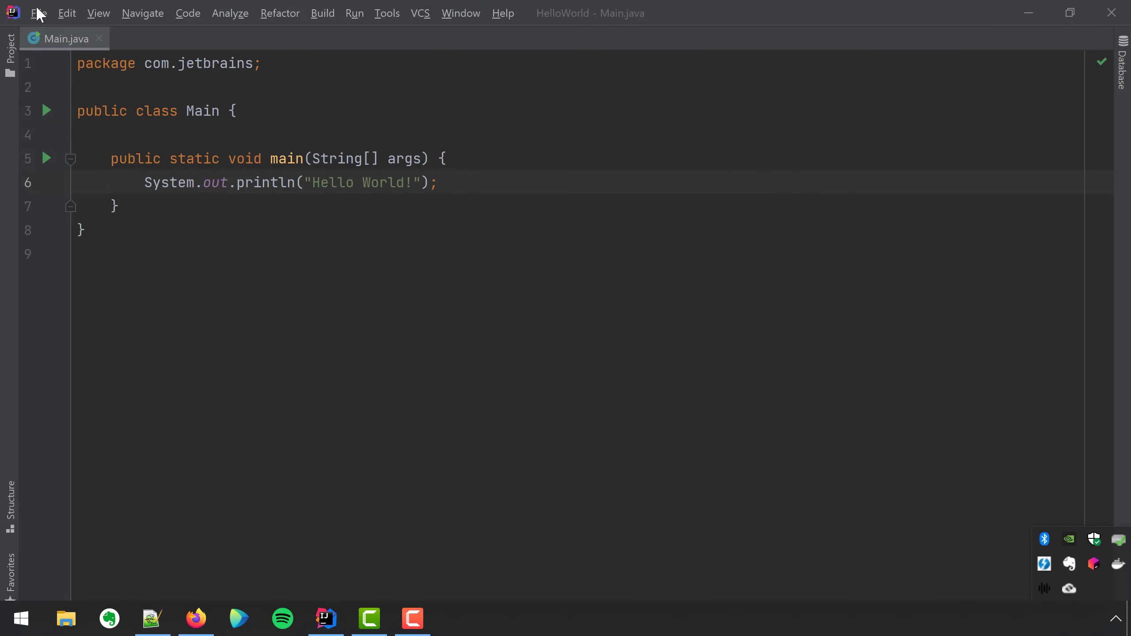
left_click(39, 12)
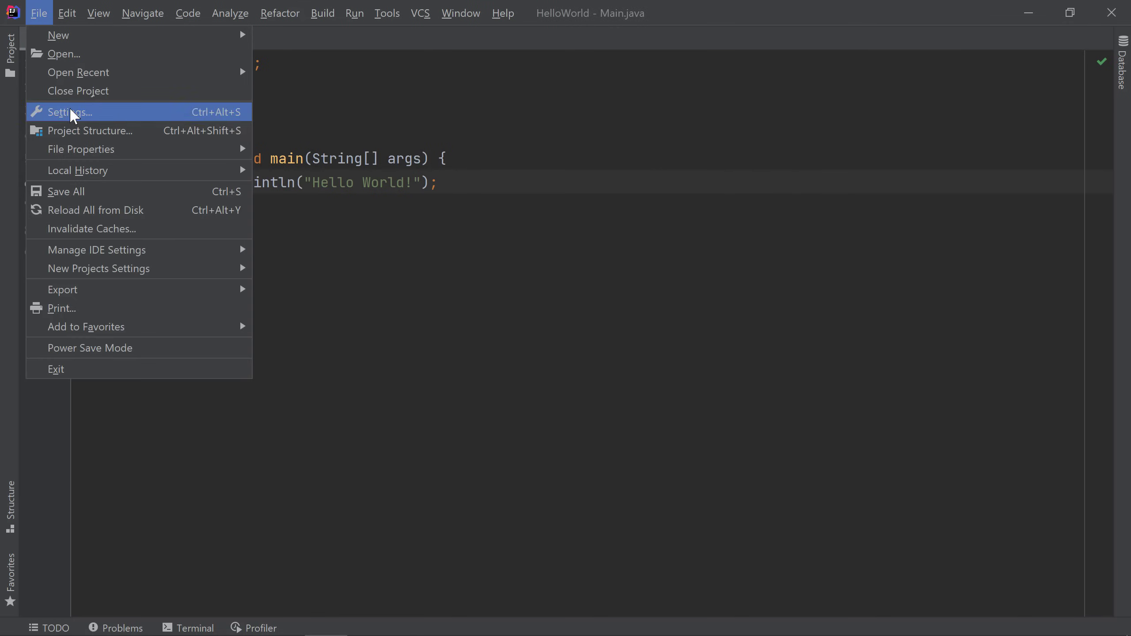
left_click(69, 112)
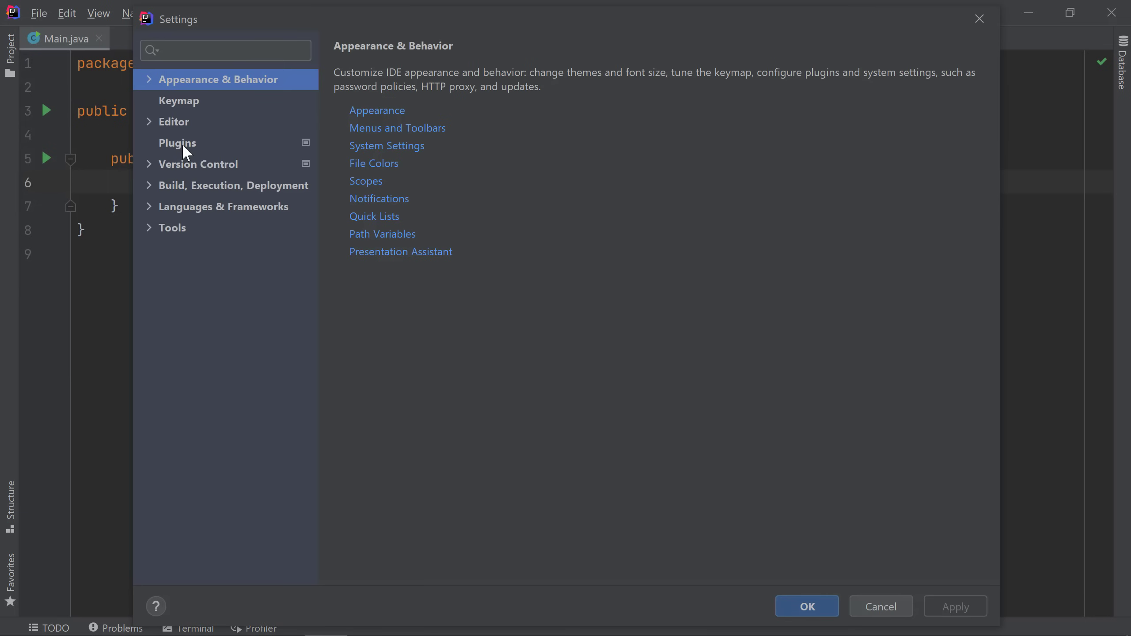
left_click(177, 144)
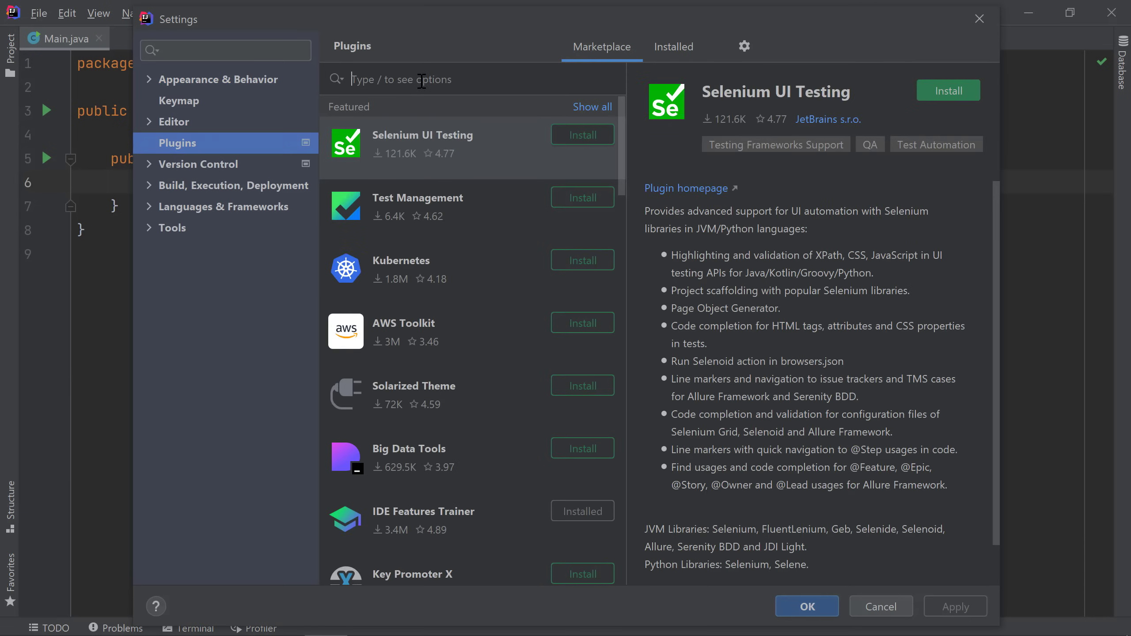
type("docker")
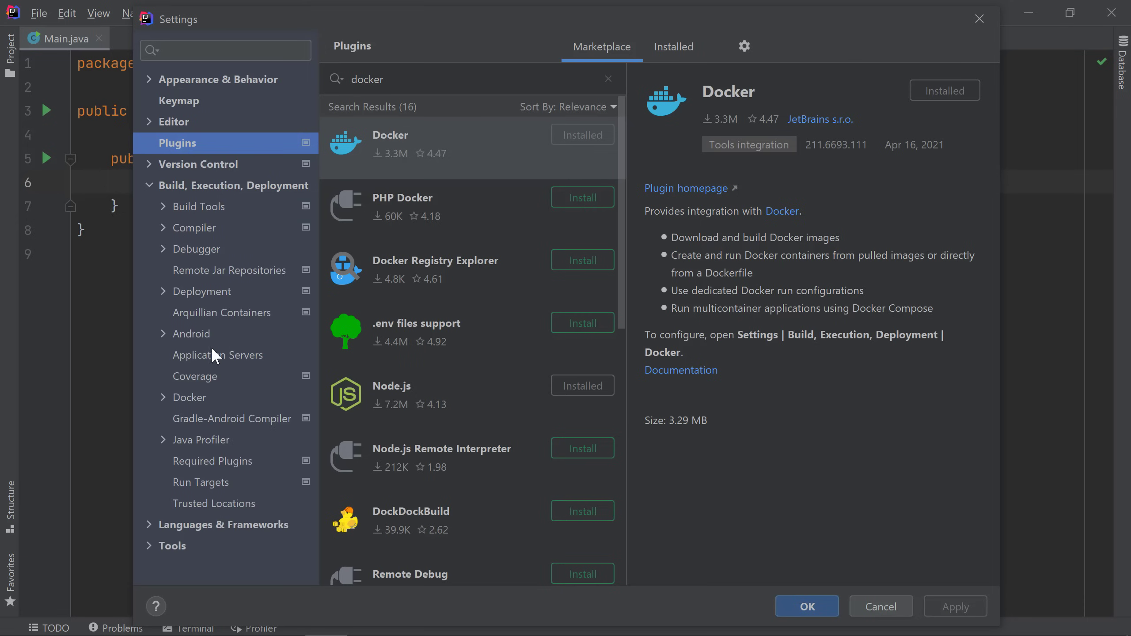
- Add a Docker for Windows connection showing Connection successful and save it with OK
left_click(189, 398)
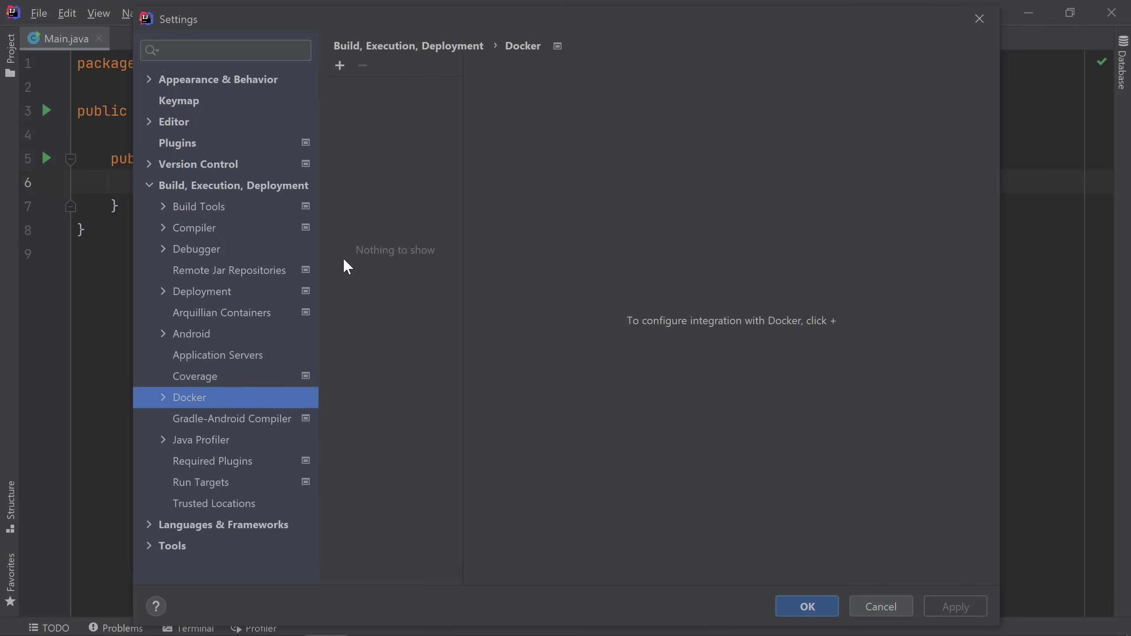
left_click(340, 66)
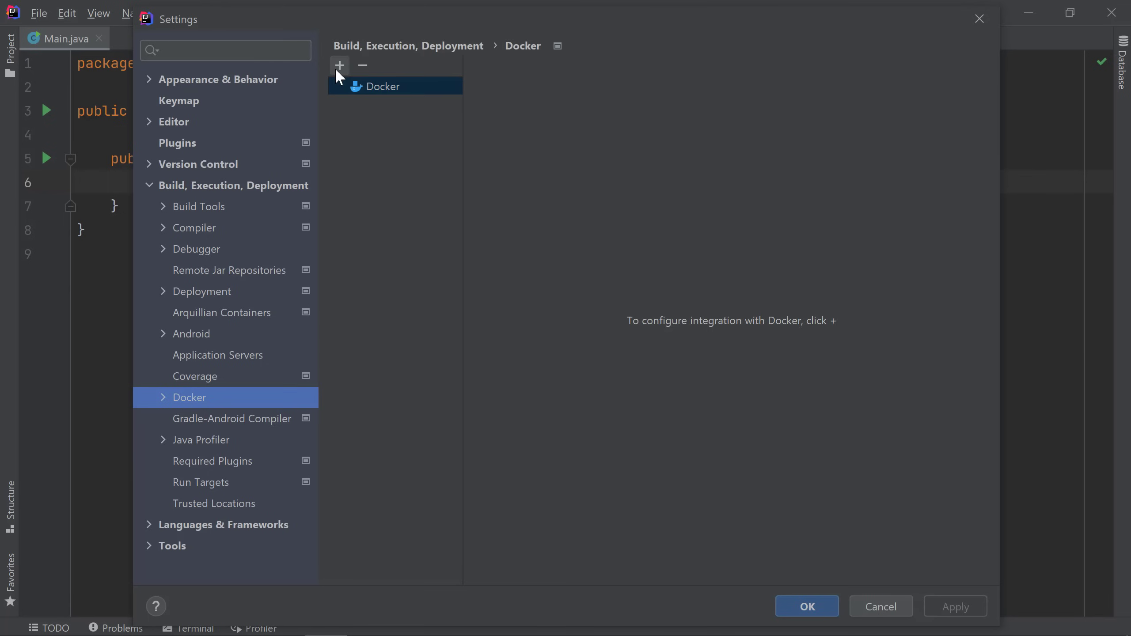
left_click(341, 66)
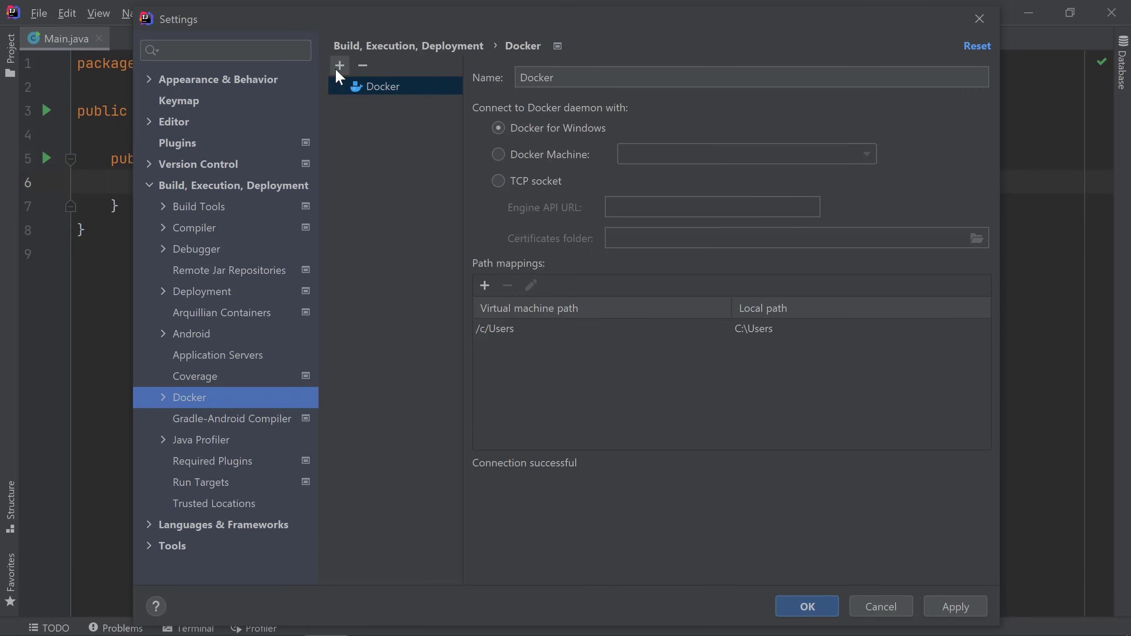
mouse_move(544, 308)
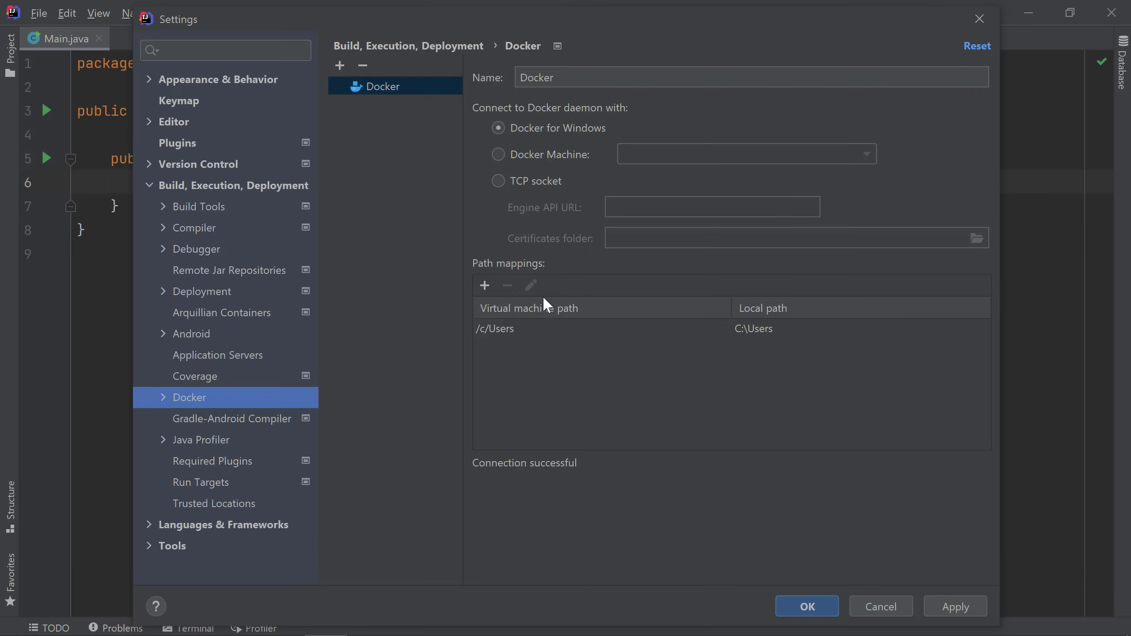
mouse_move(706, 522)
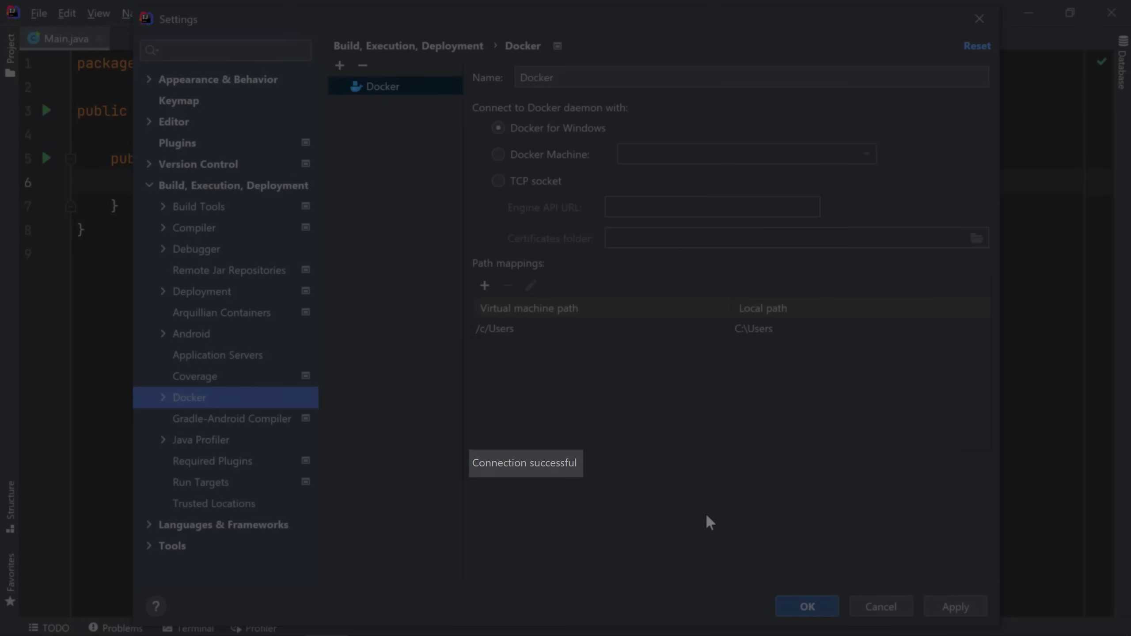
left_click(807, 606)
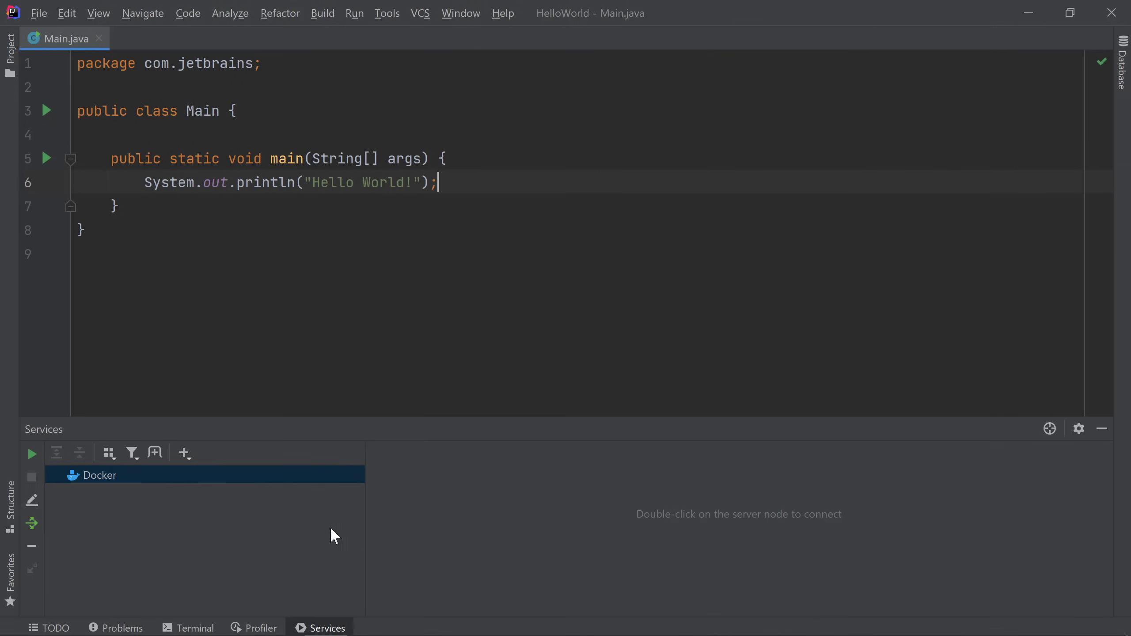
mouse_move(32, 454)
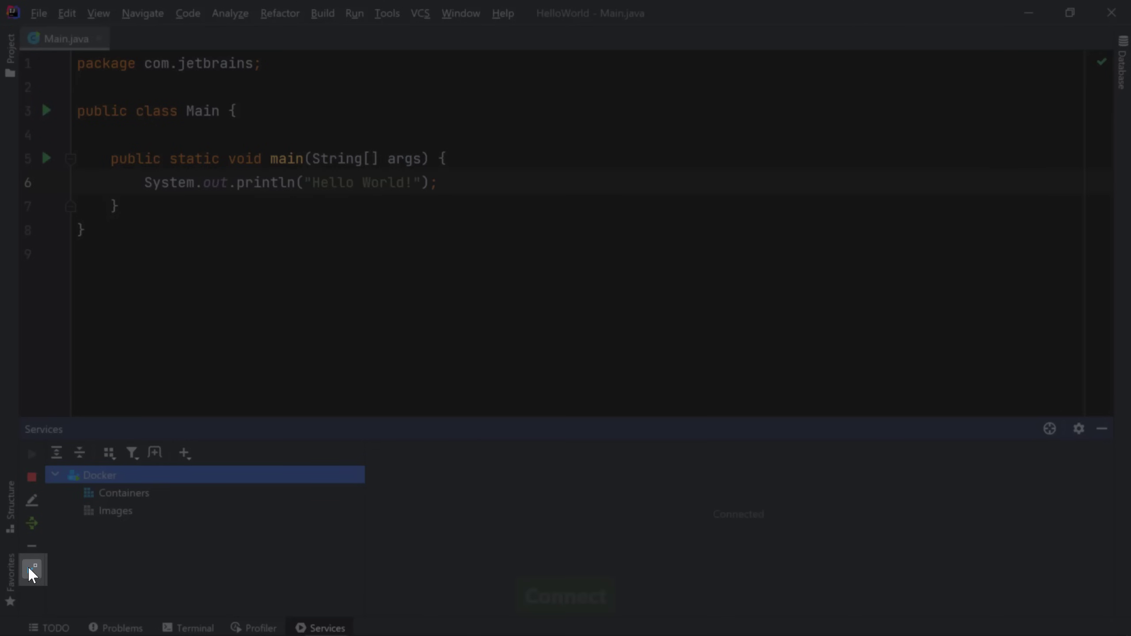
- Pull the mysql image from the Images console so mysql:latest appears under Images
left_click(115, 511)
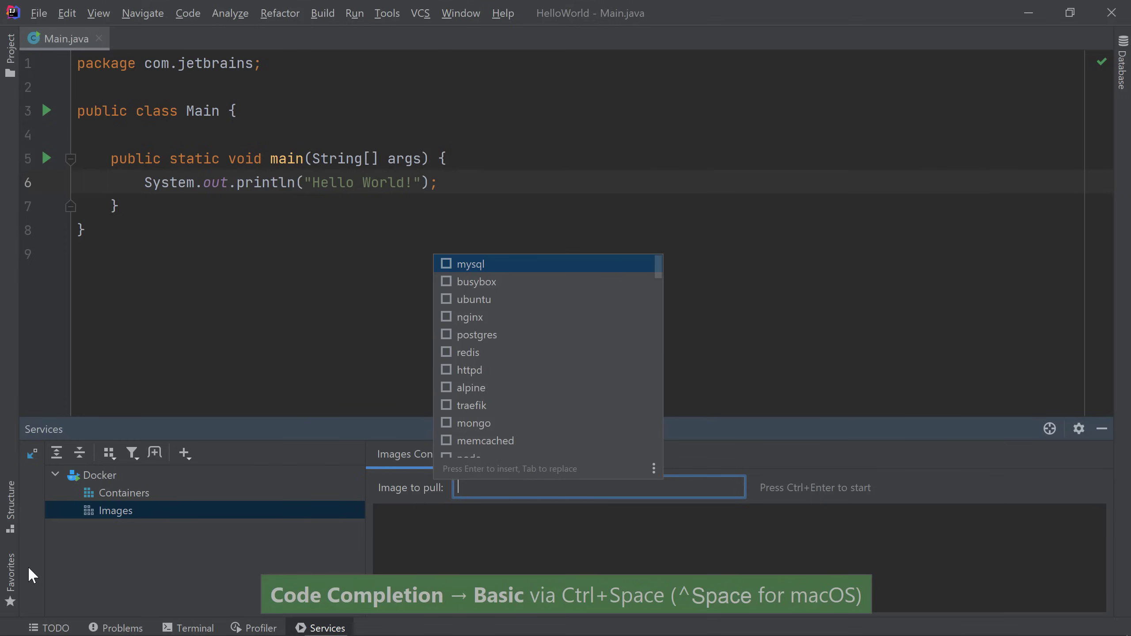
key("Enter")
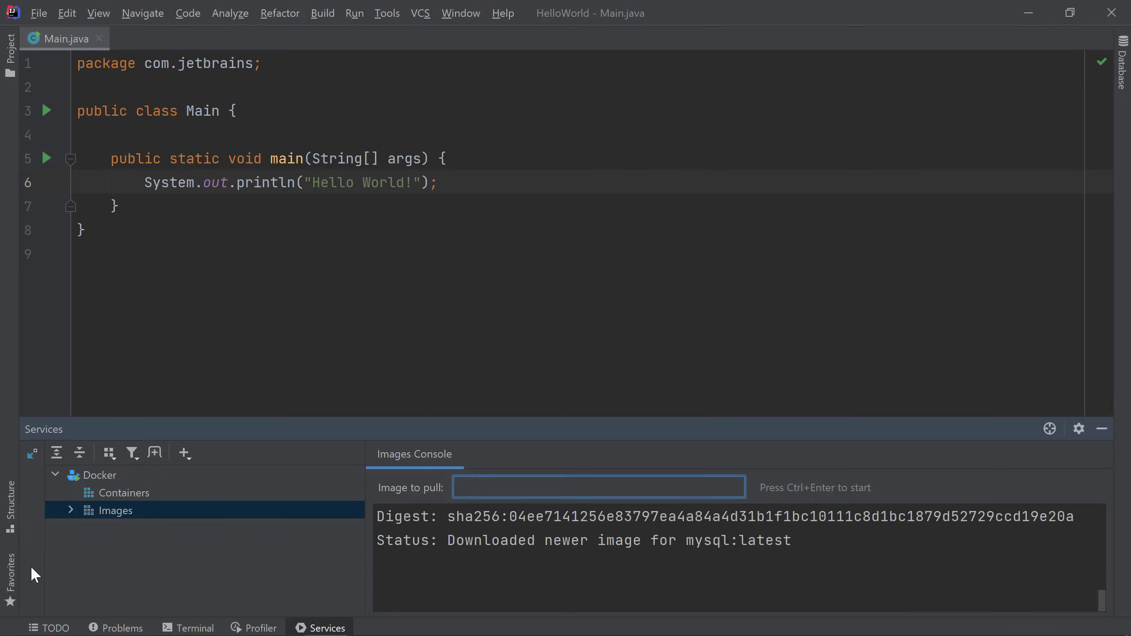
left_click(69, 511)
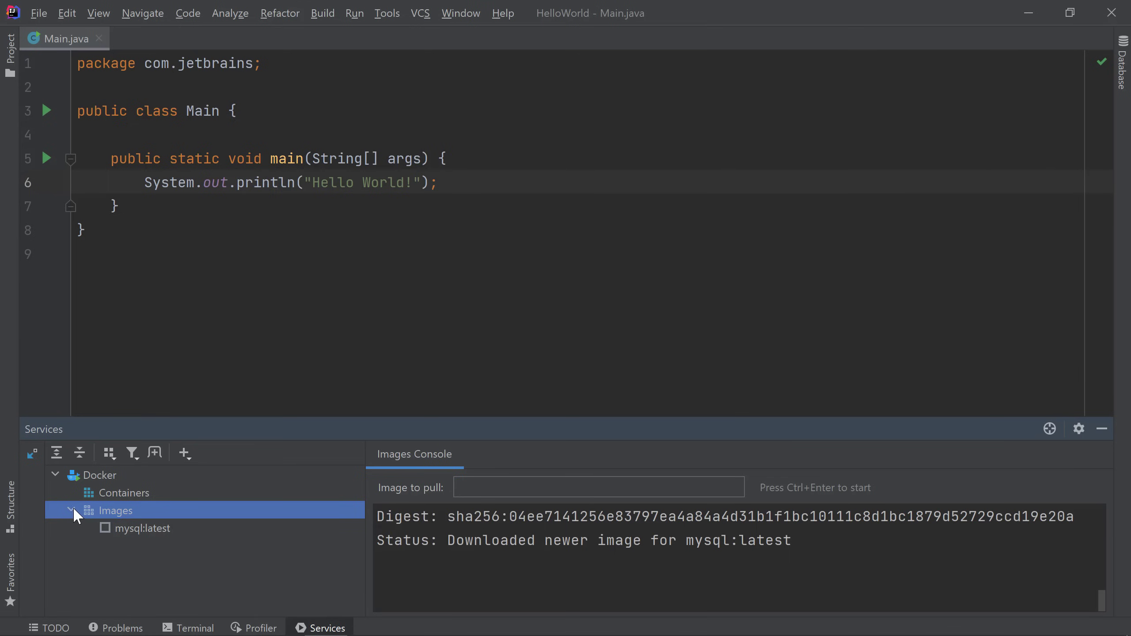
- View mysql:latest's properties (tags, 555.7MB size) and its action menu with Create Container
left_click(142, 528)
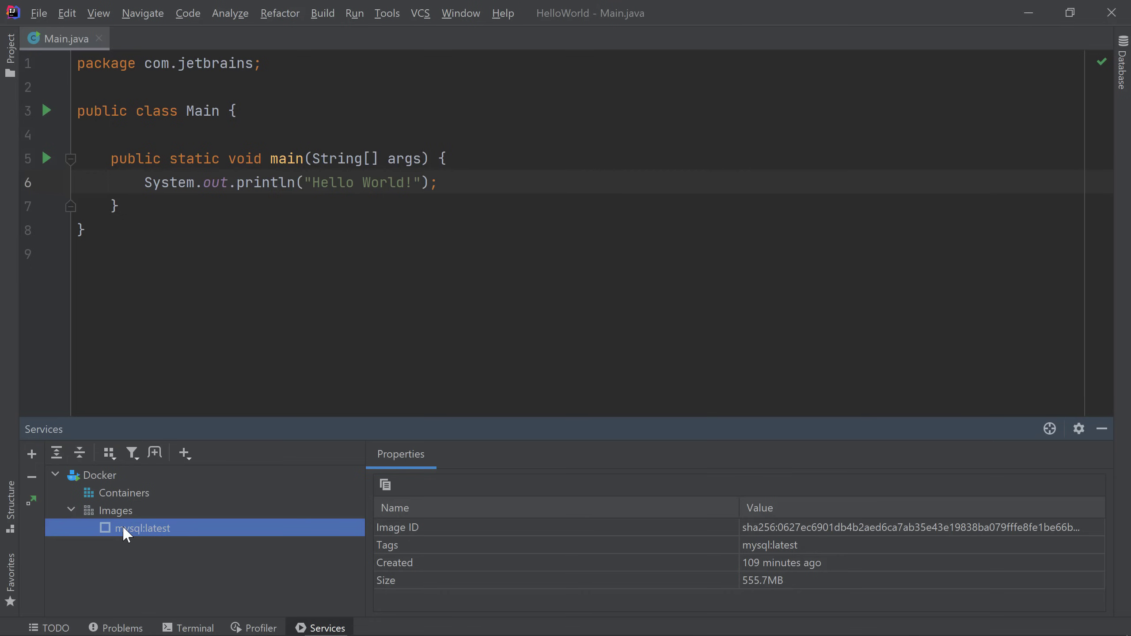
right_click(128, 529)
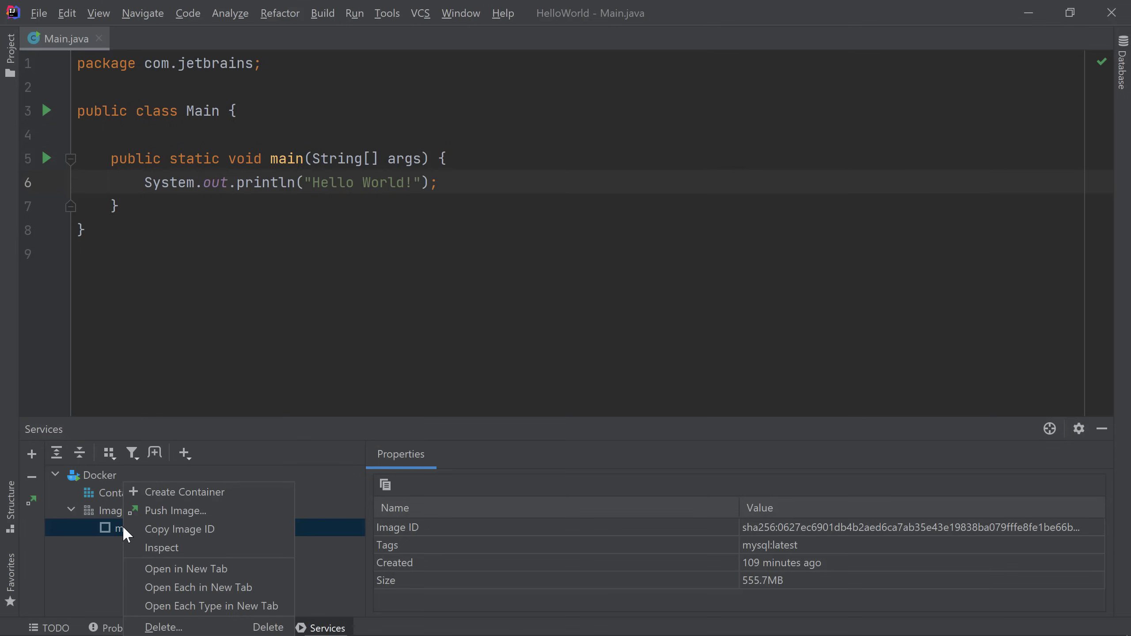
mouse_move(166, 500)
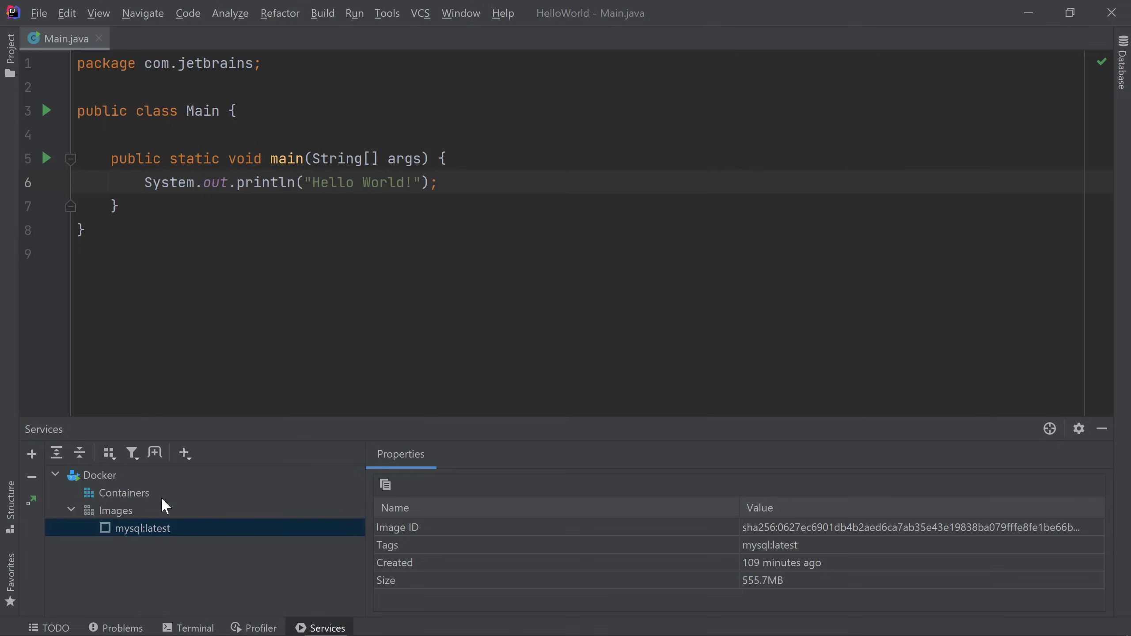
- Create a container config from mysql:latest named MySQL Config with container name MySQLContainer
left_click(142, 528)
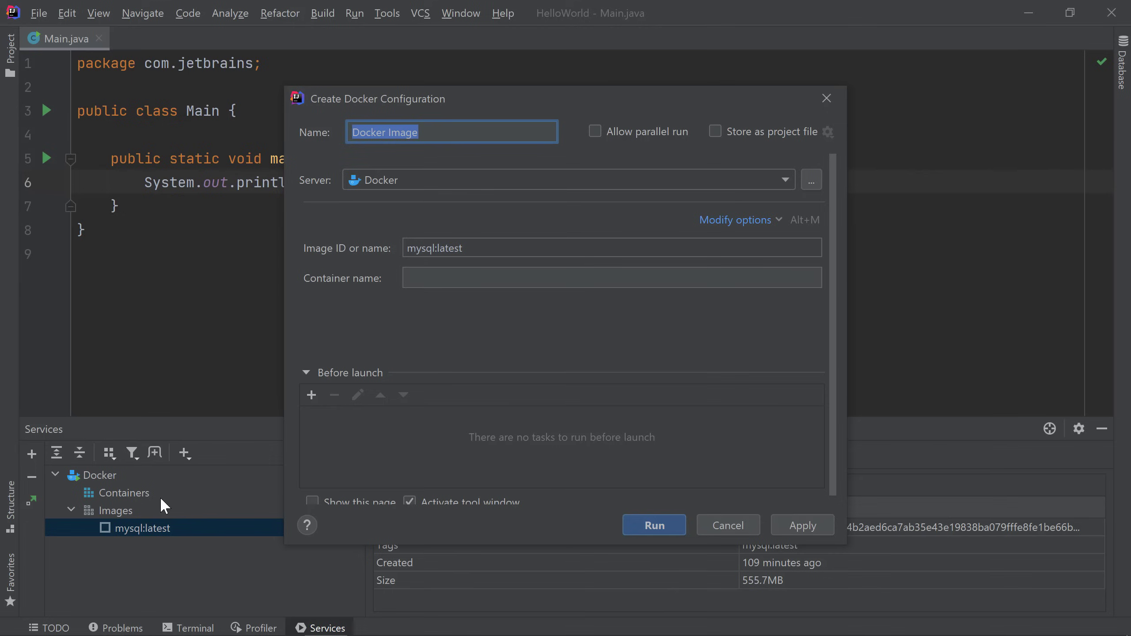
type("MySQL Config")
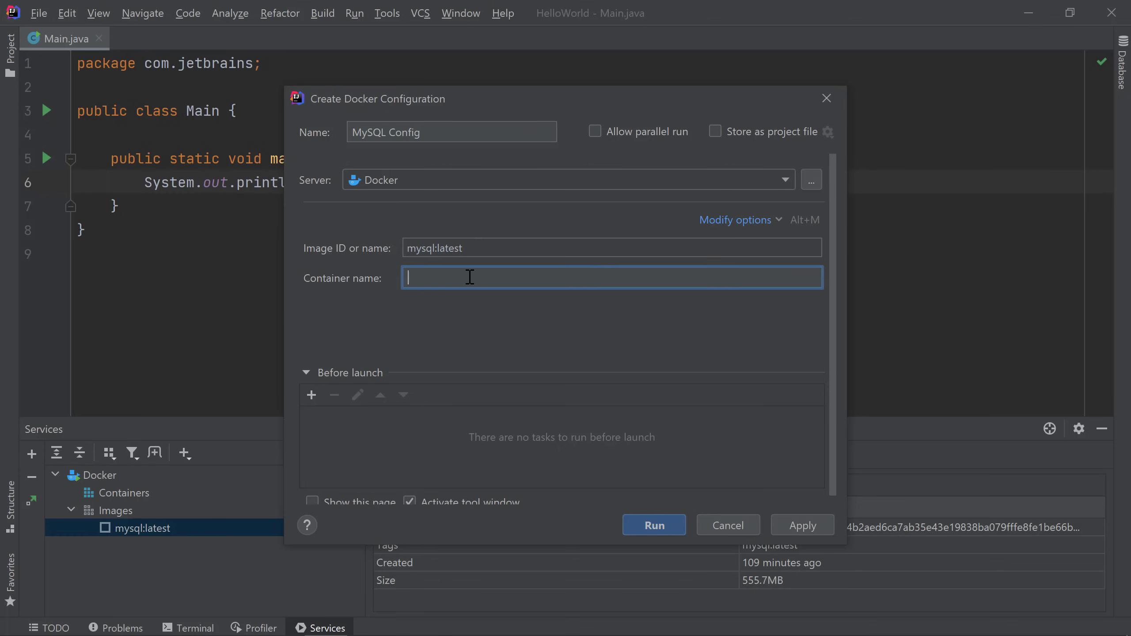
type("MySQLContainer")
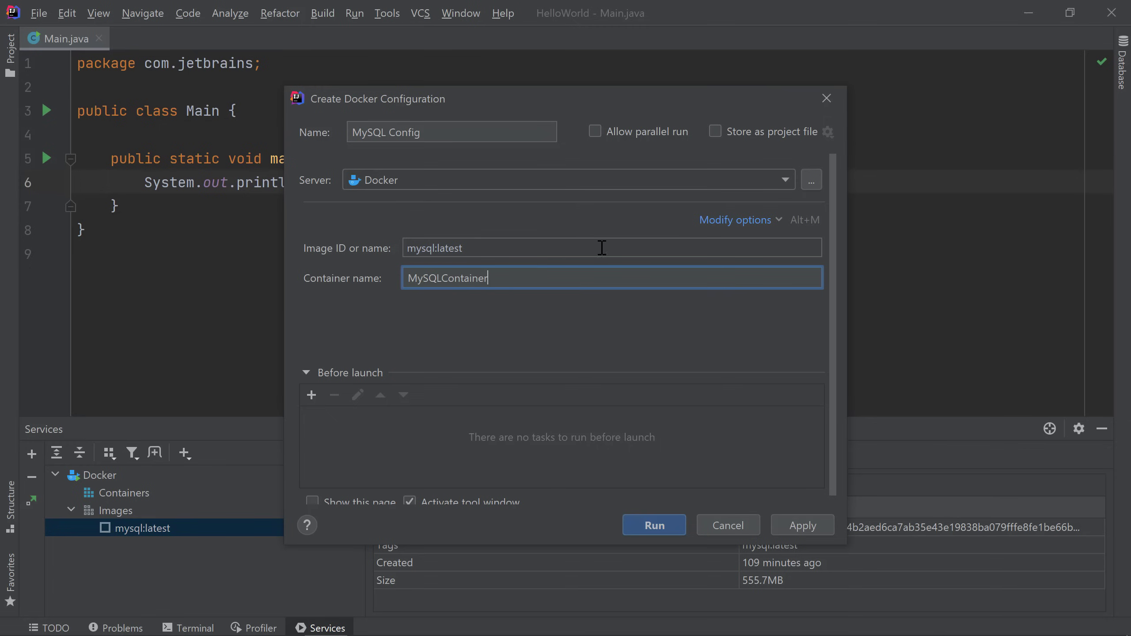
left_click(734, 220)
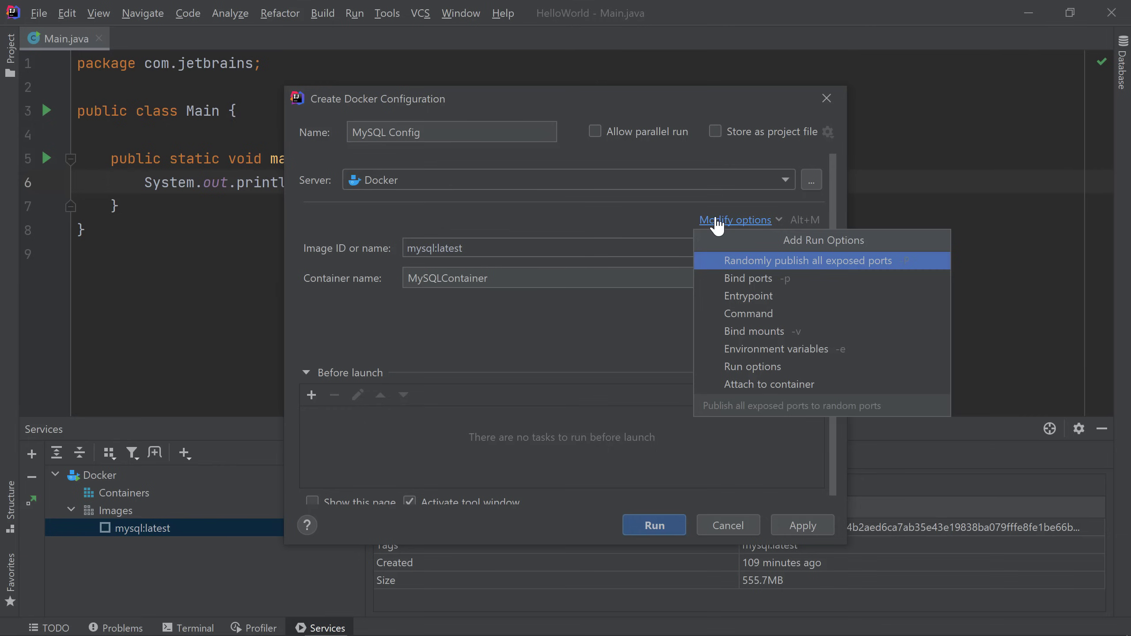
mouse_move(795, 352)
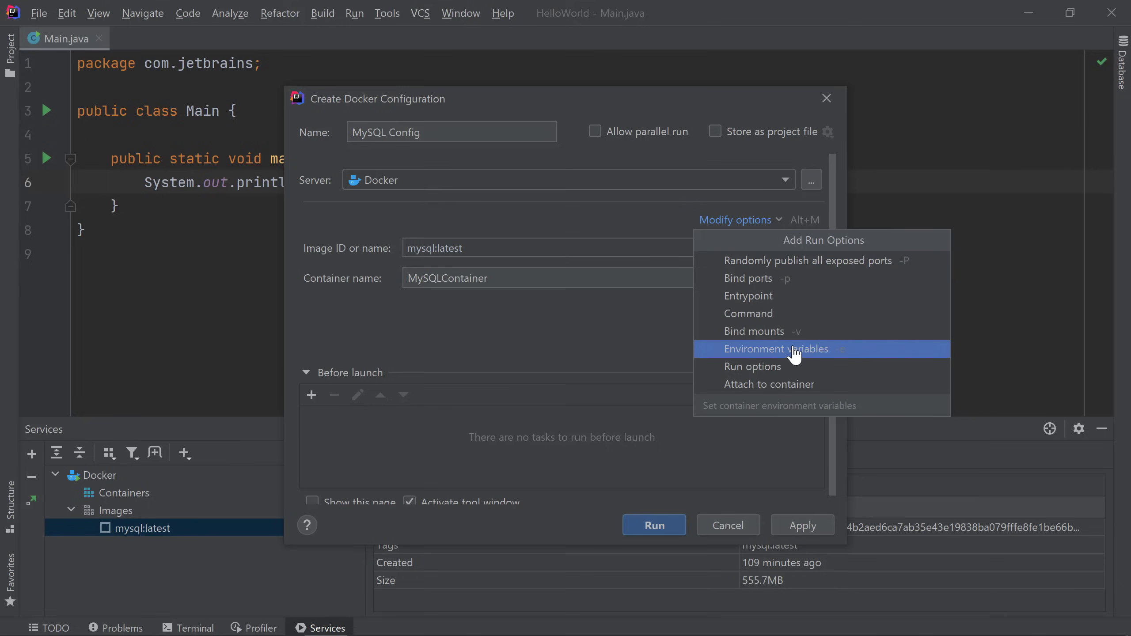
left_click(776, 349)
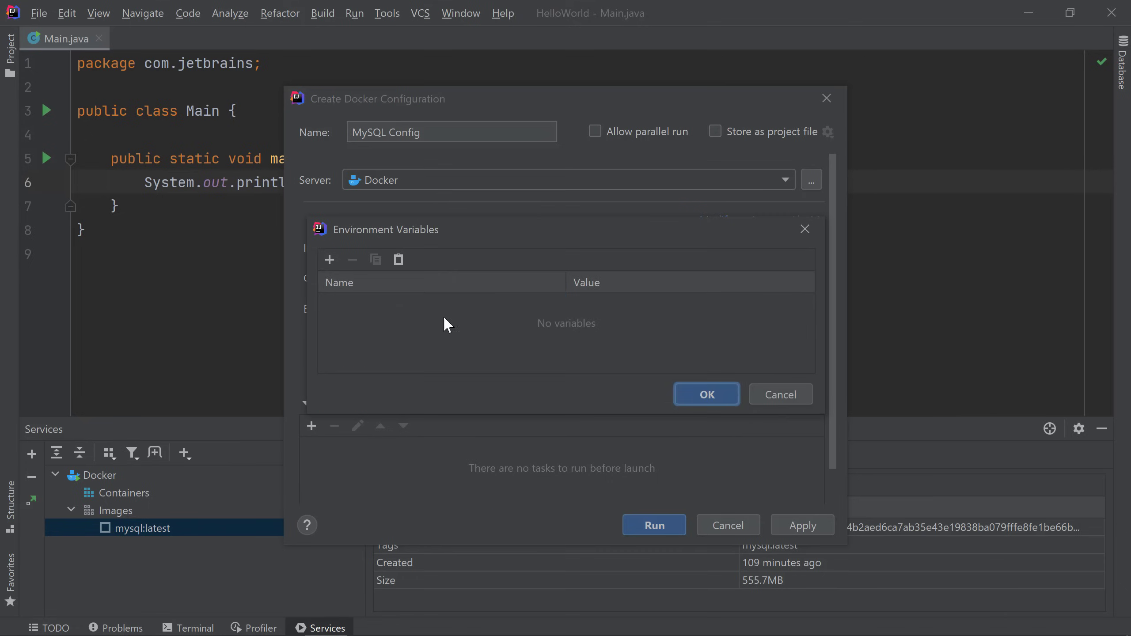
left_click(328, 259)
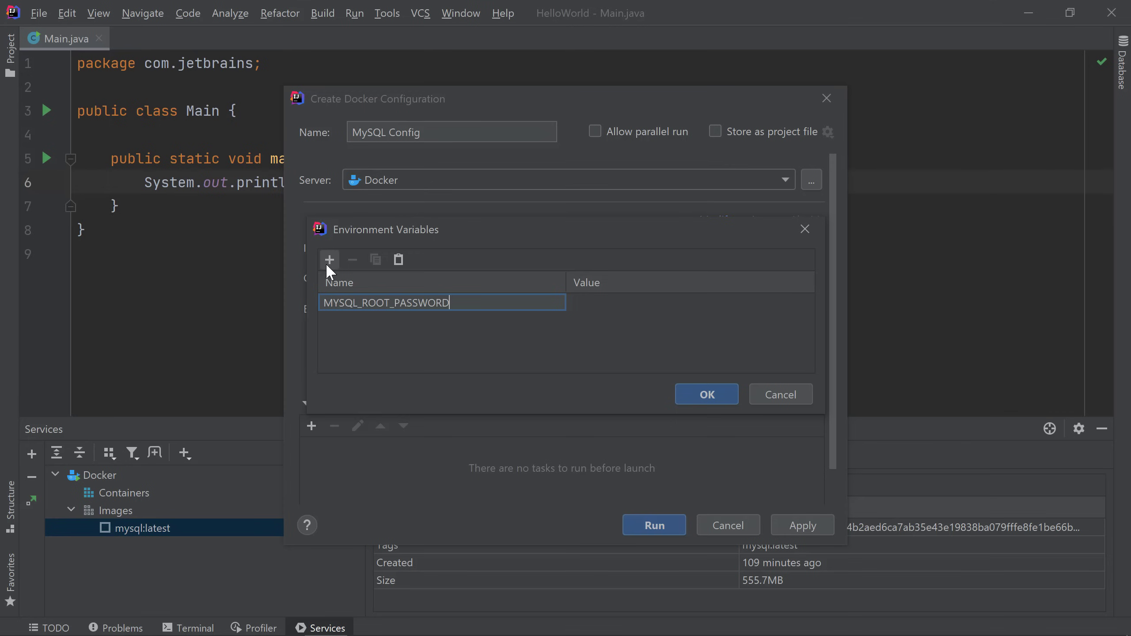
type("password")
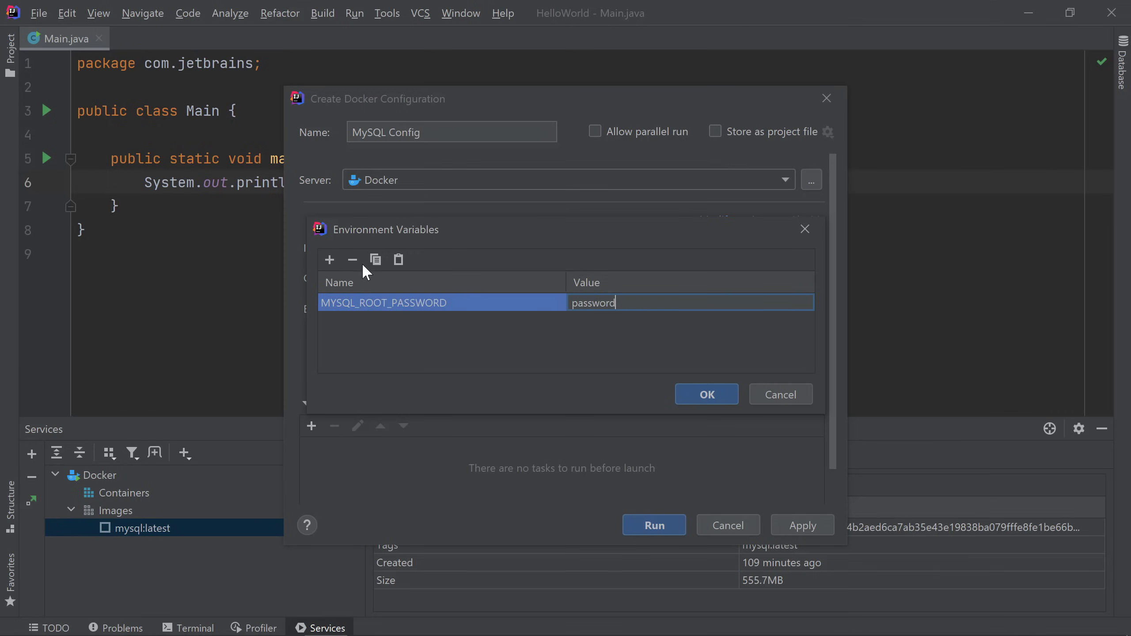
left_click(329, 259)
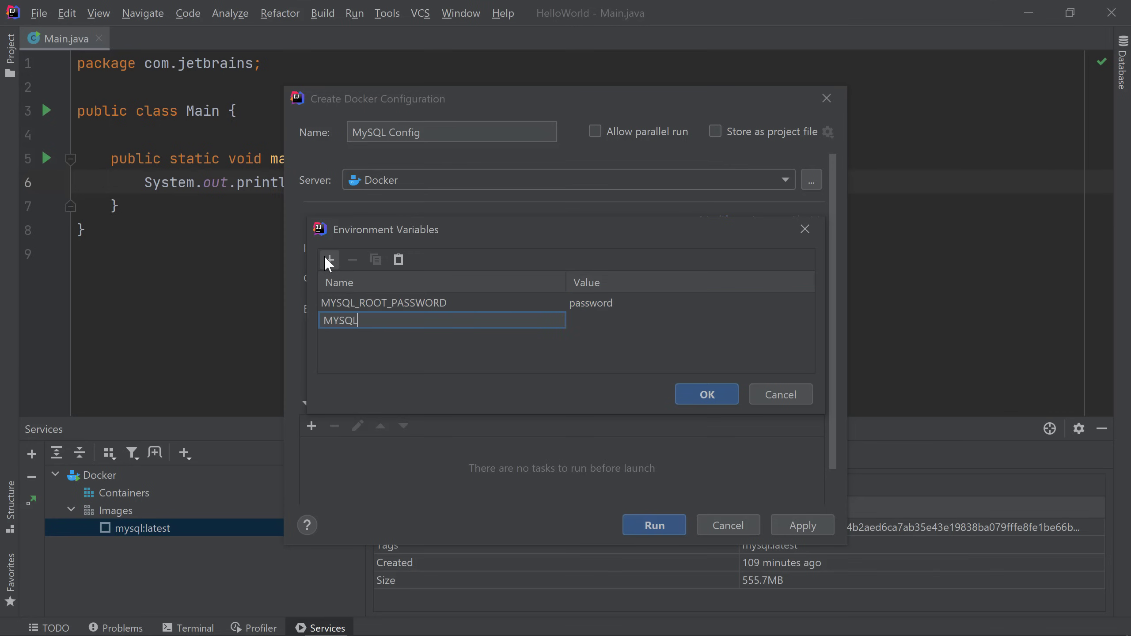
type("_DATABASE")
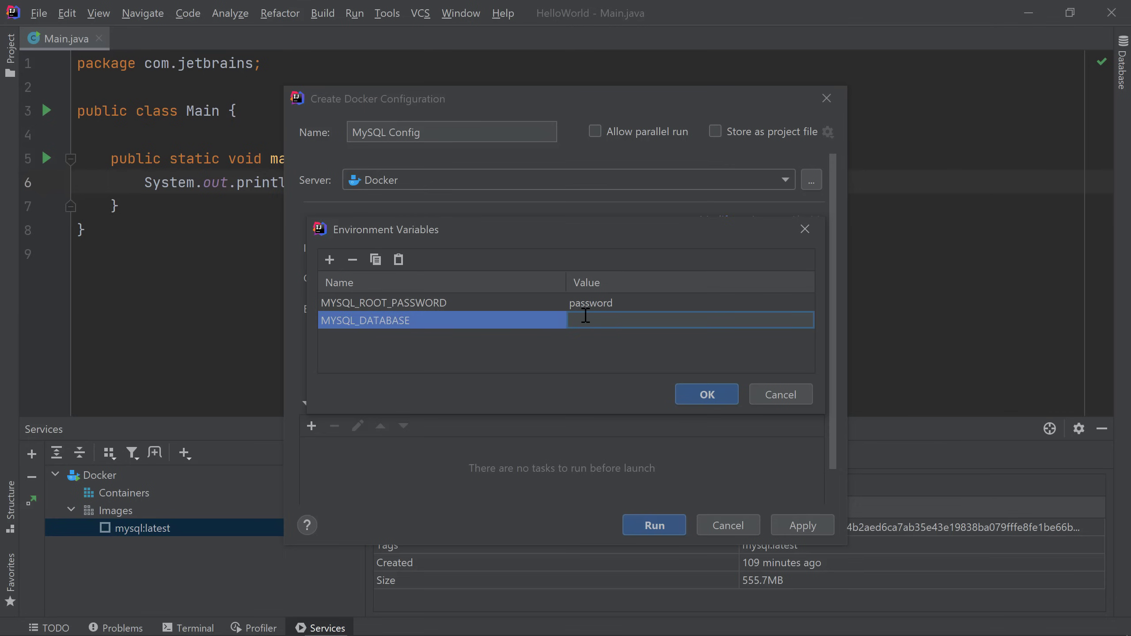
type("myDB")
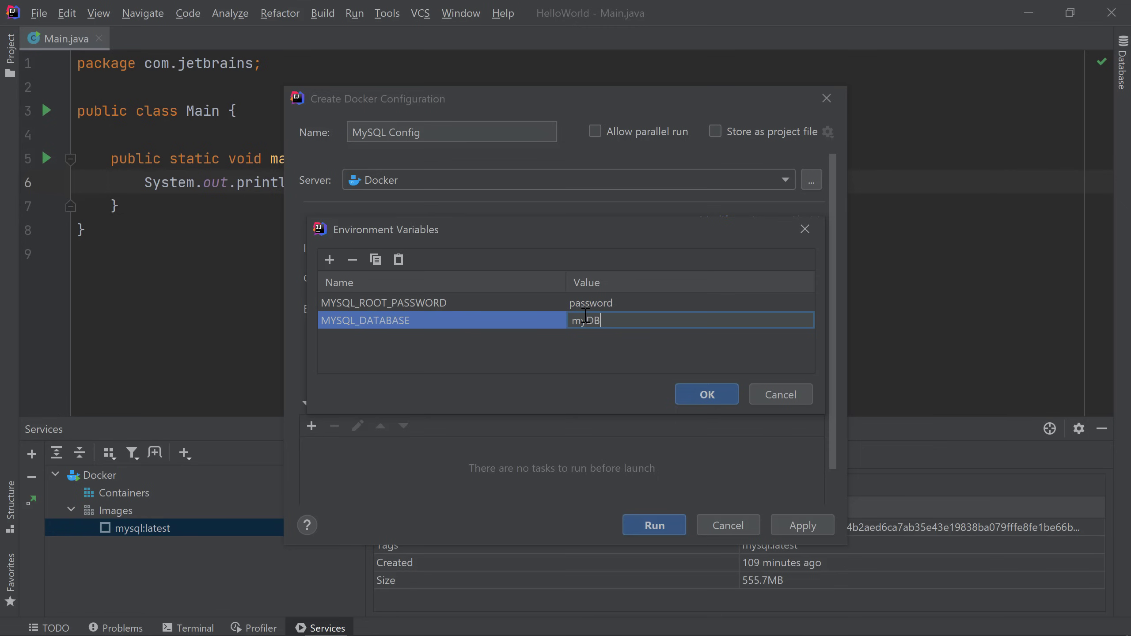
left_click(707, 395)
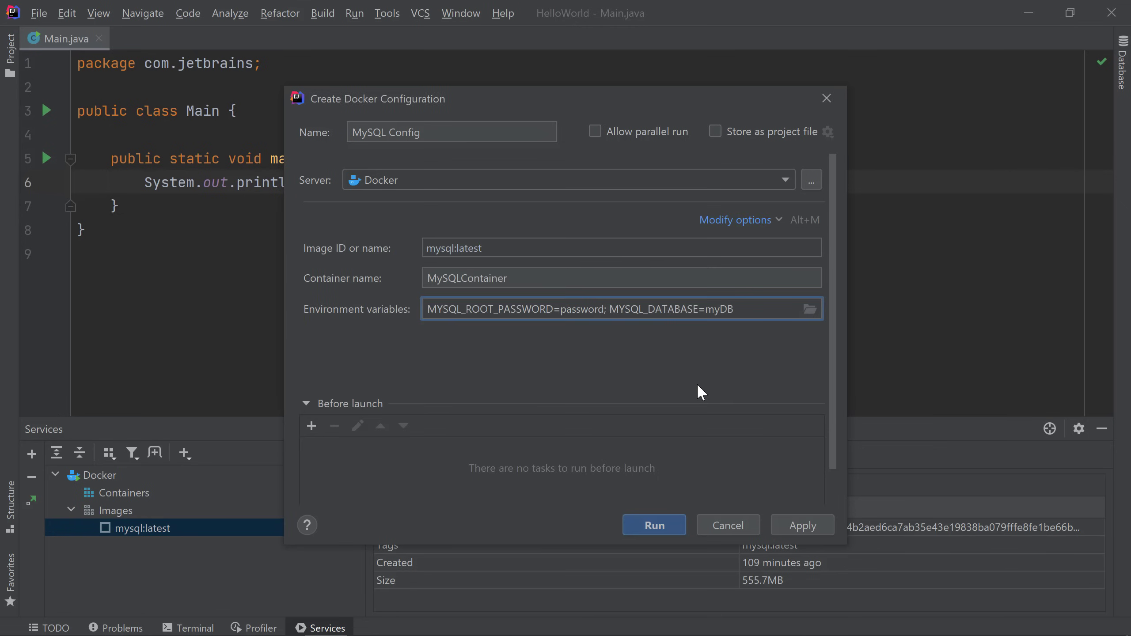
mouse_move(704, 387)
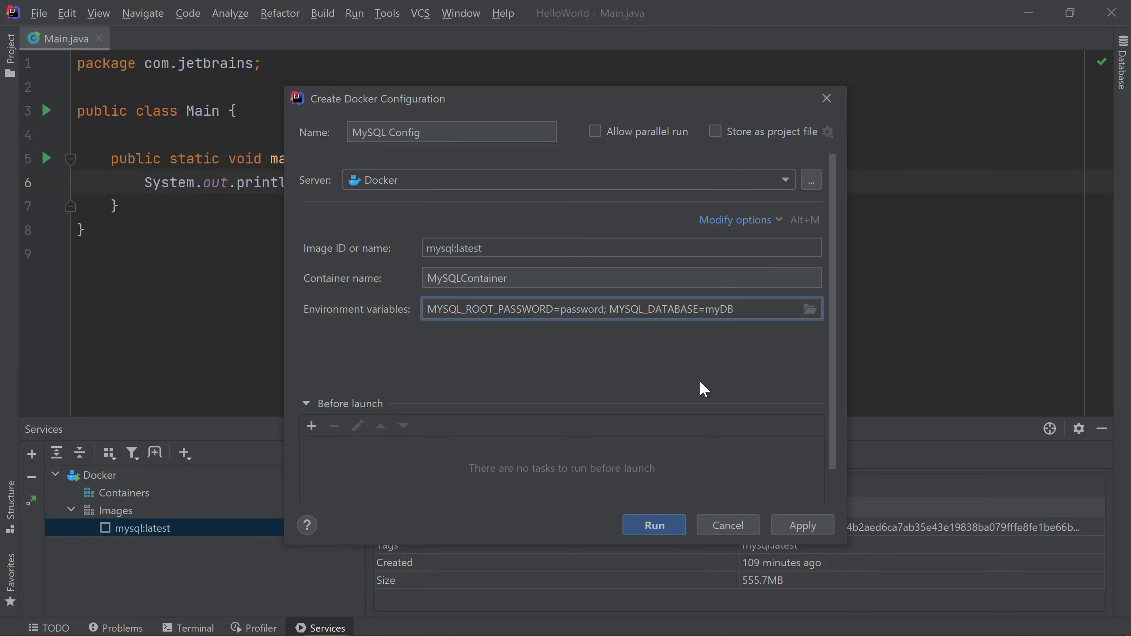
mouse_move(733, 226)
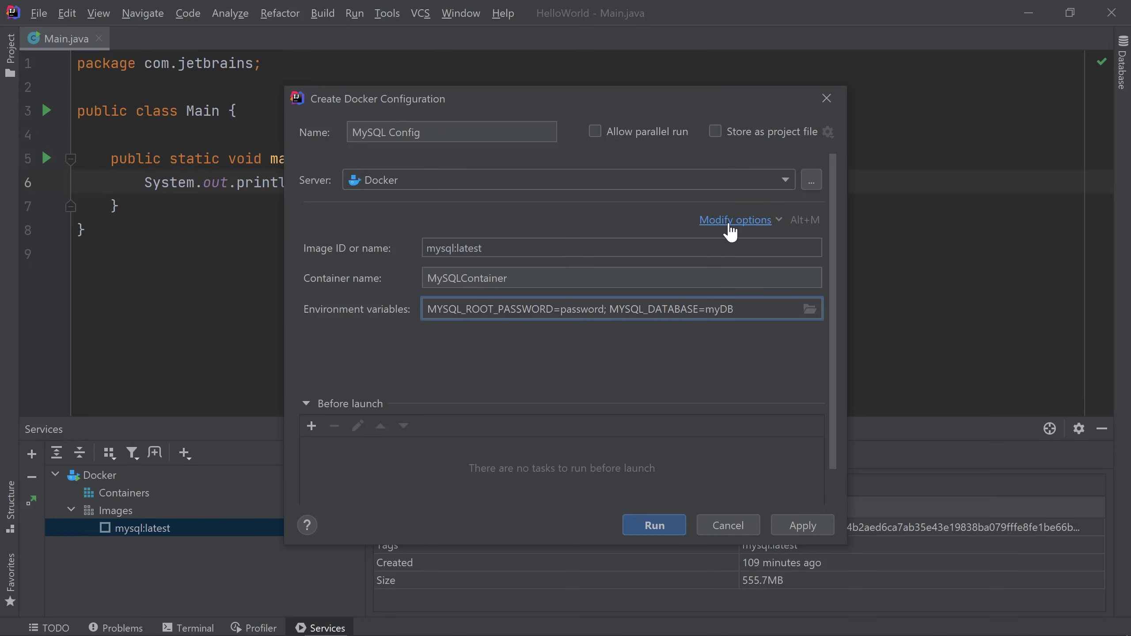
- Add a Bind ports option mapping host port 3306 to container port 3306
left_click(735, 220)
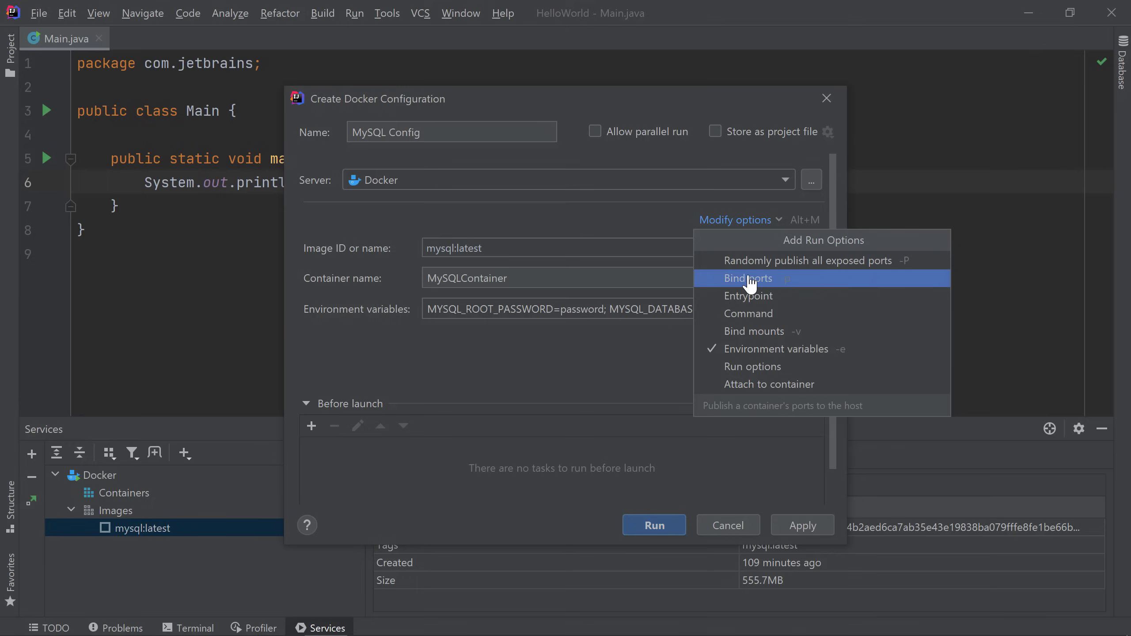
left_click(747, 279)
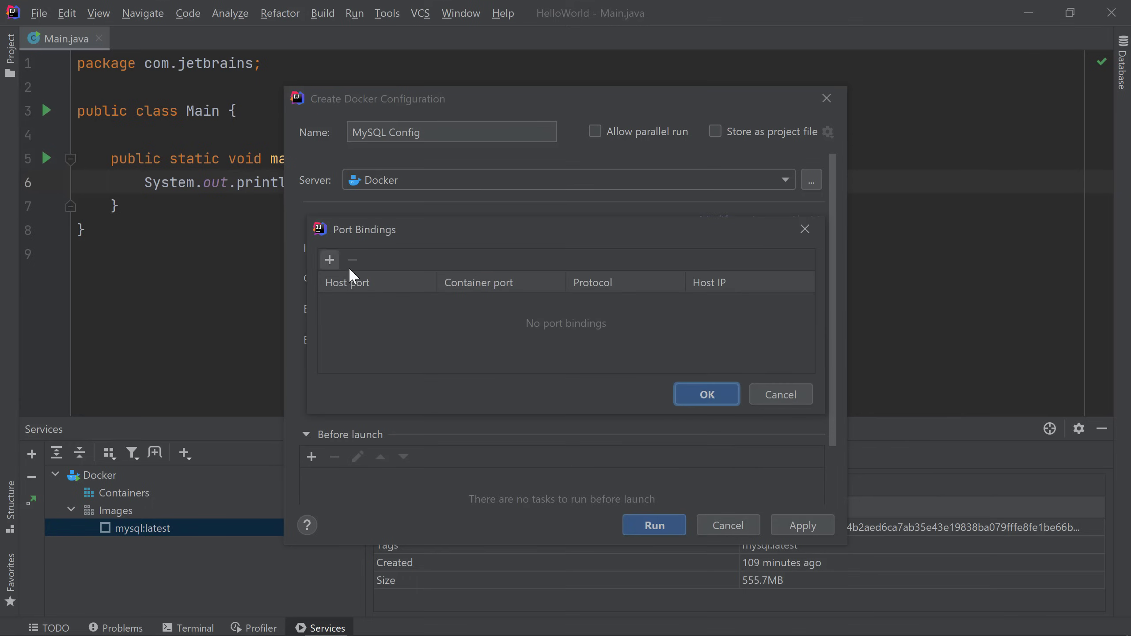
left_click(329, 260)
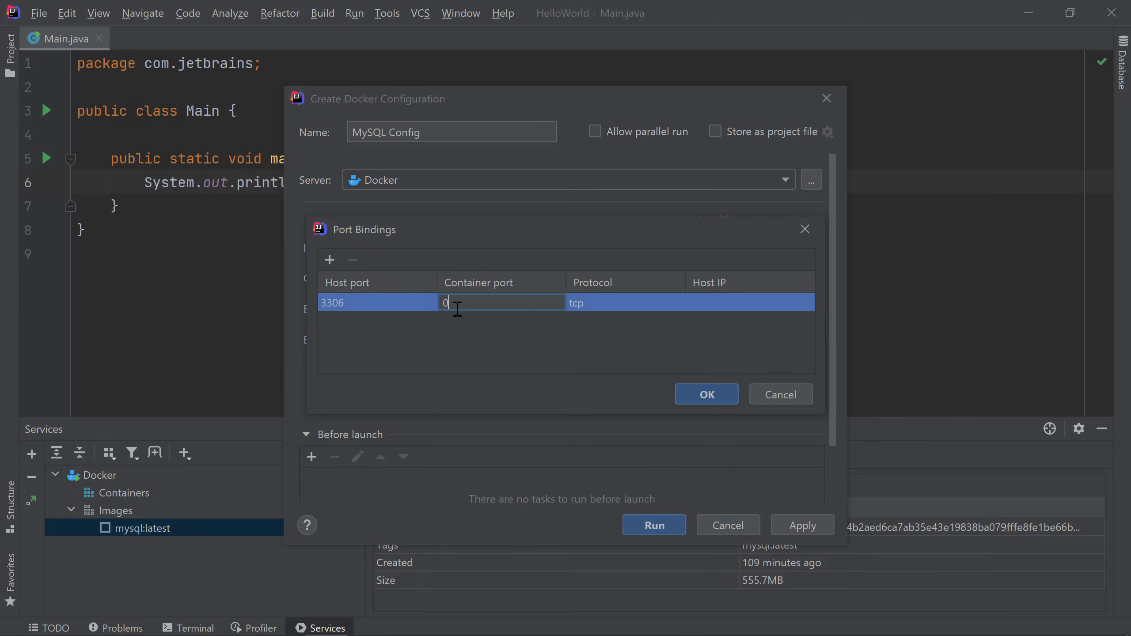
type("3306")
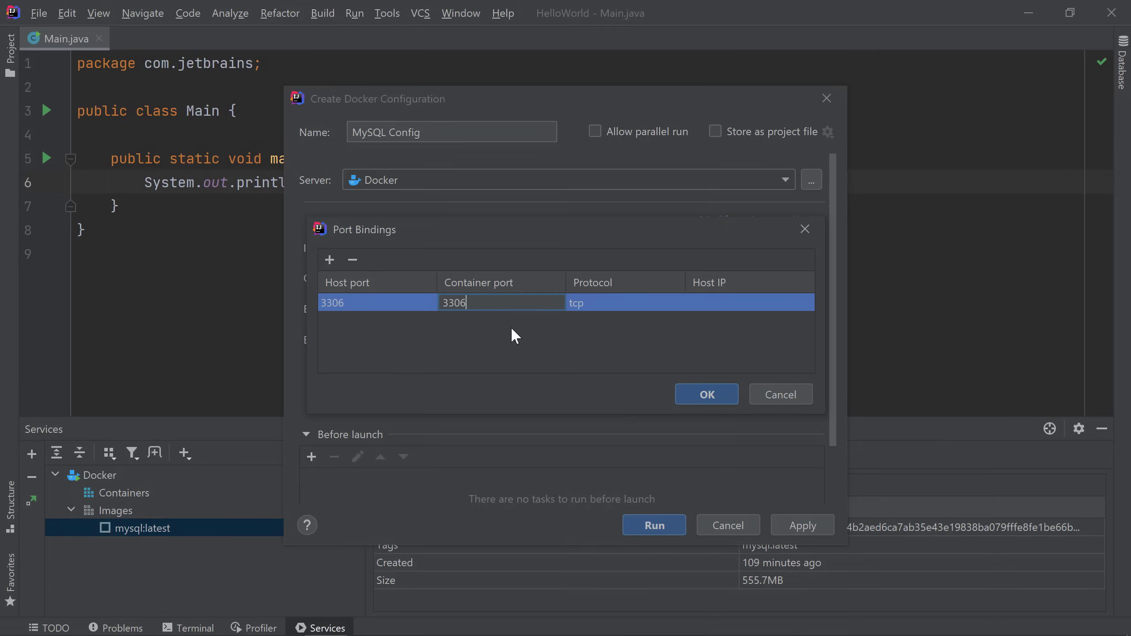
left_click(707, 394)
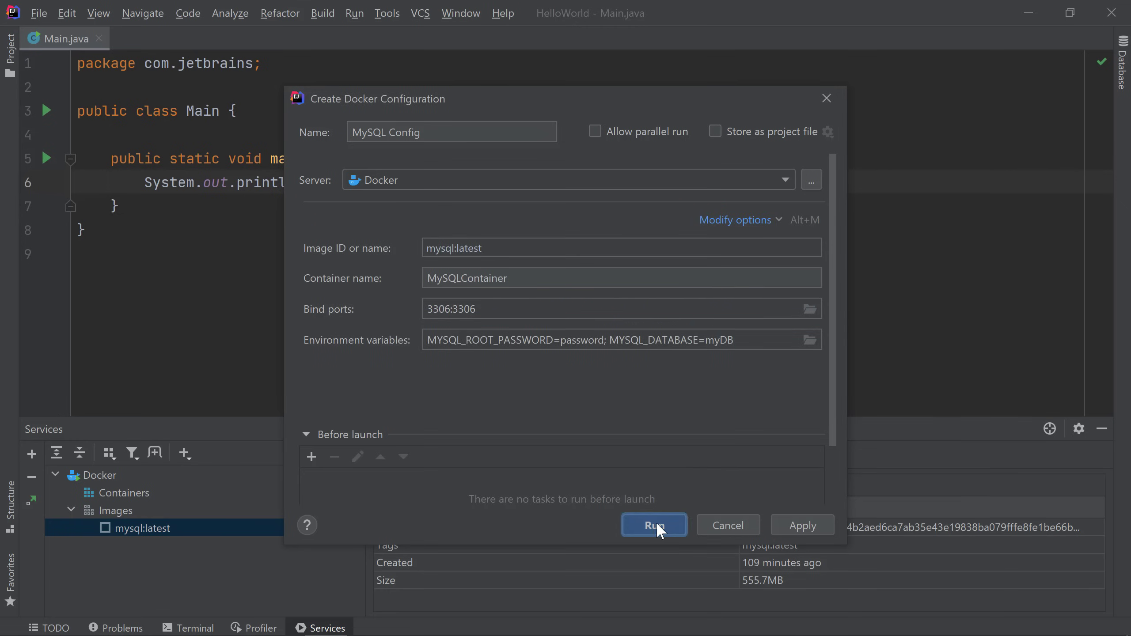
- Run MySQL Config so MySQLContainer starts and logs mysqld ready for connections
left_click(654, 525)
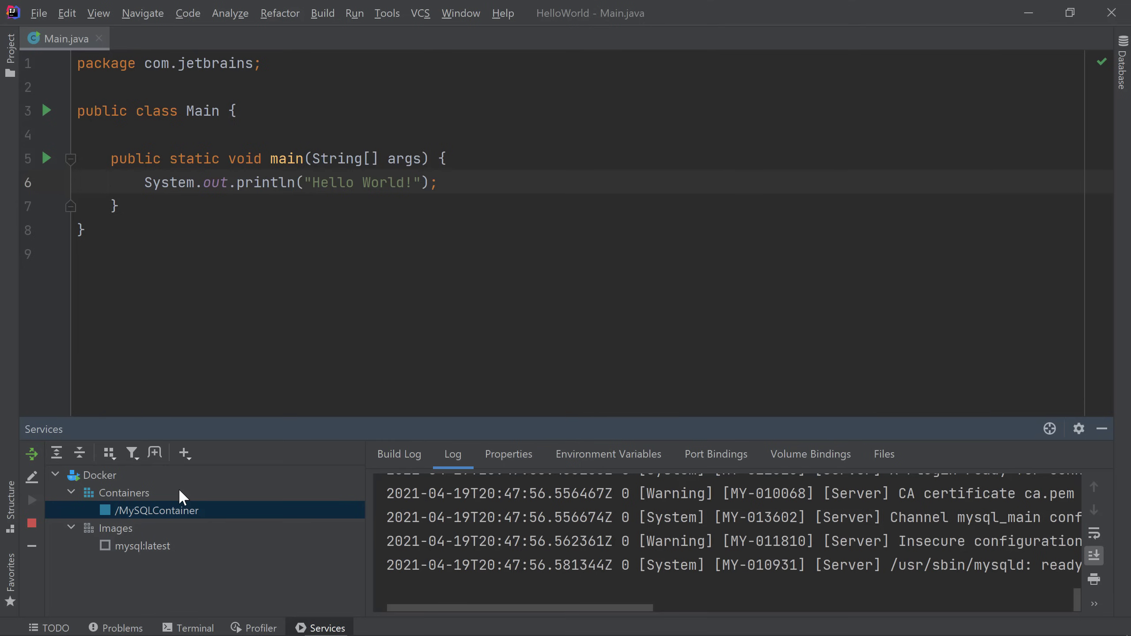
mouse_move(307, 454)
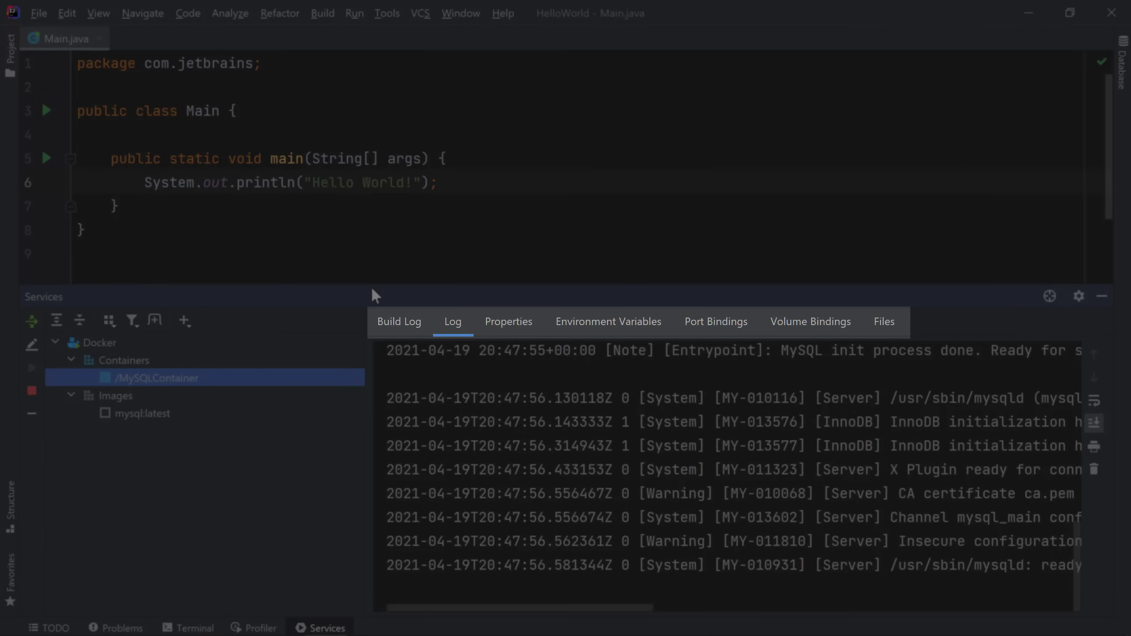
- Review MySQLContainer's build log, log, properties, environment variables, 3306 port binding and volume bindings
left_click(399, 322)
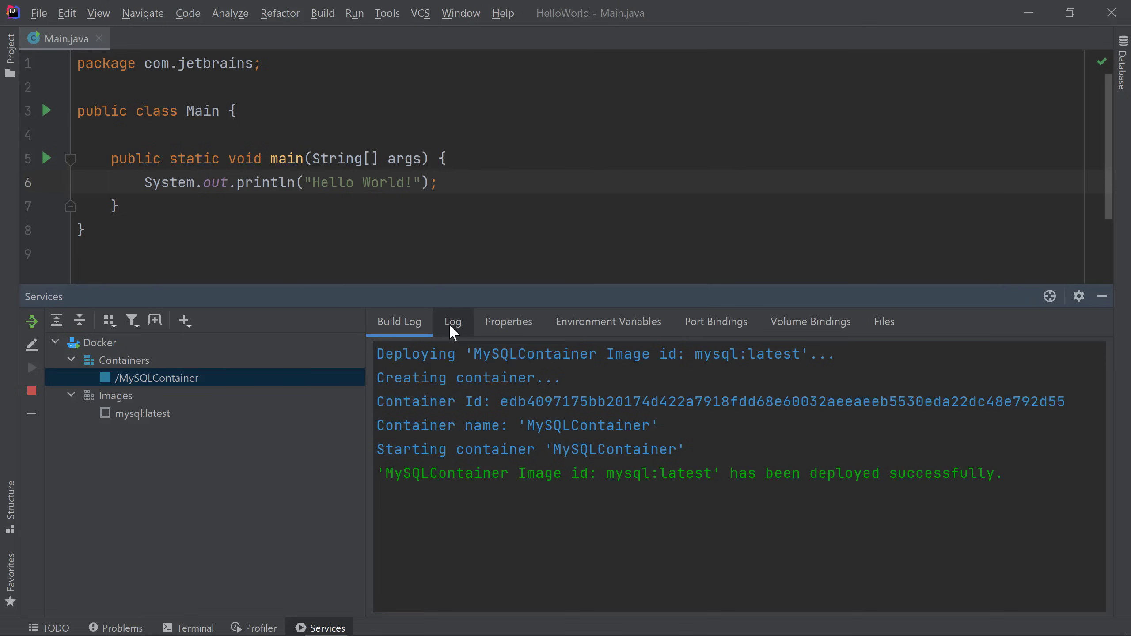
left_click(453, 322)
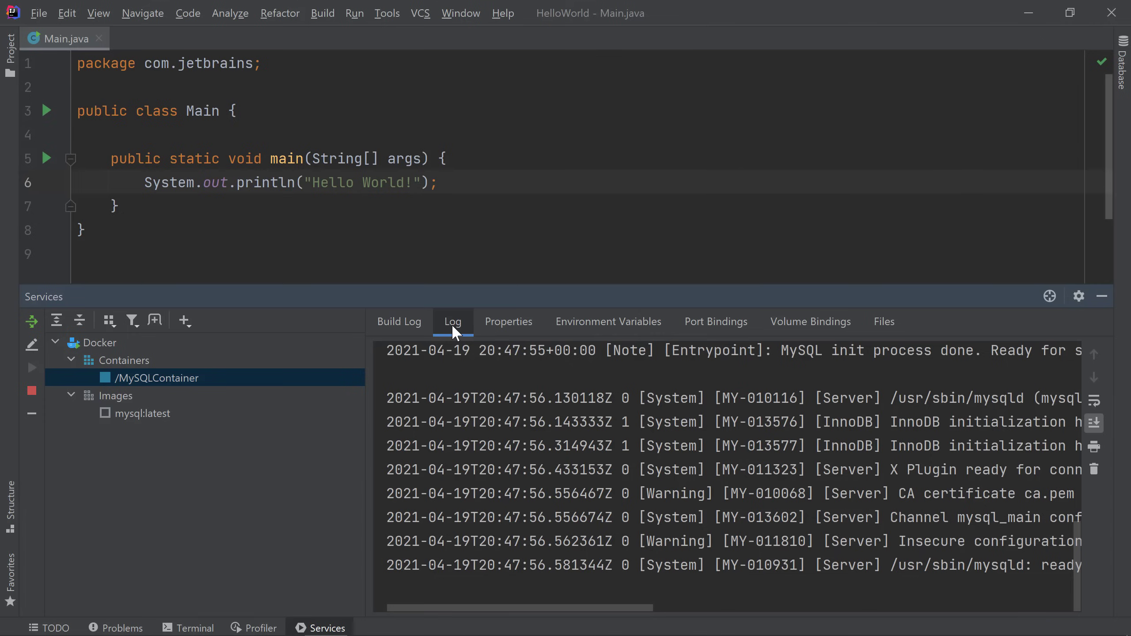
left_click(509, 322)
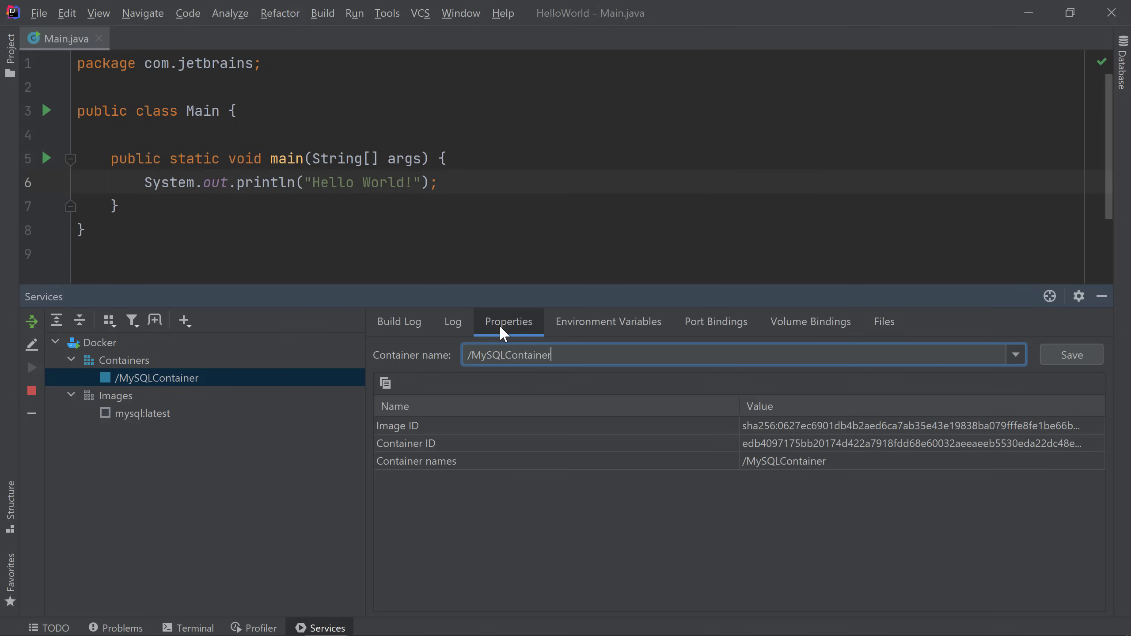
left_click(608, 322)
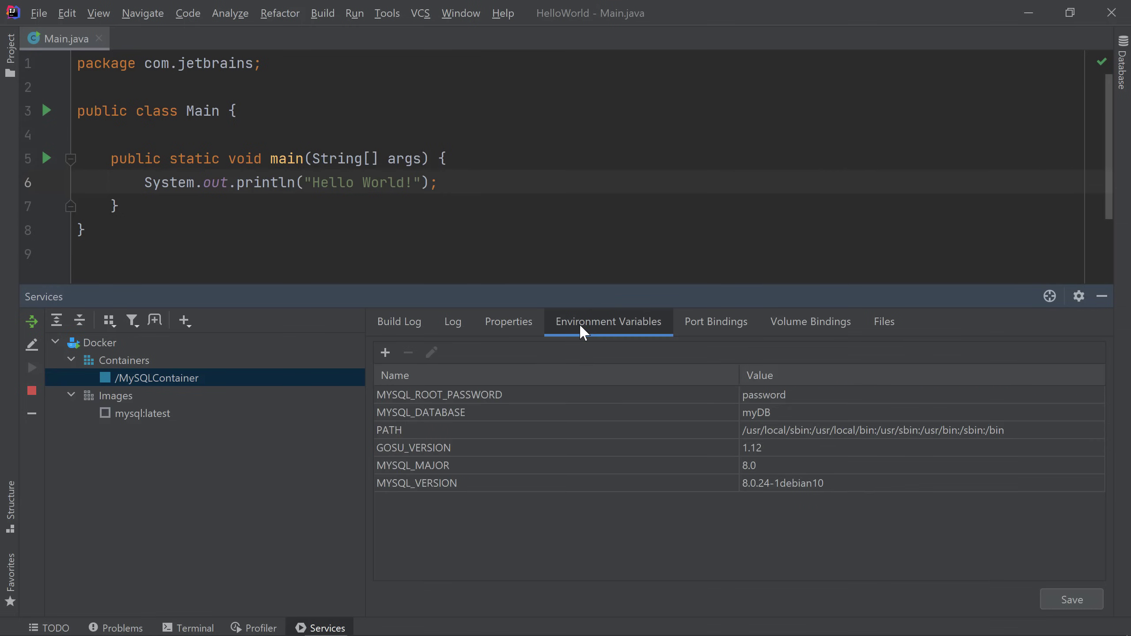
mouse_move(698, 337)
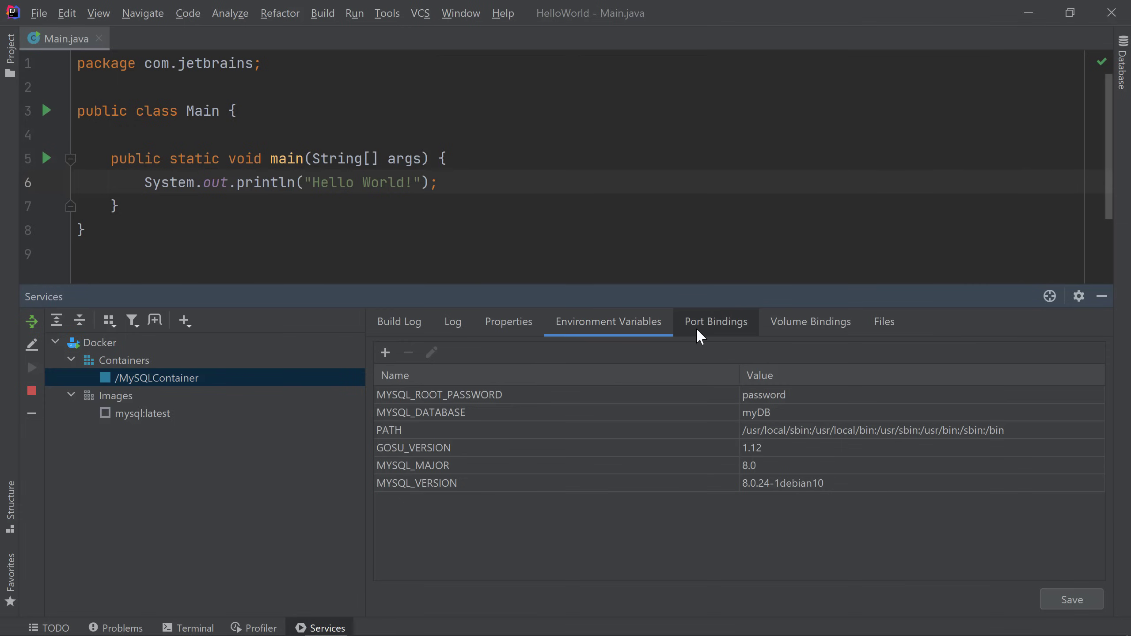
left_click(716, 322)
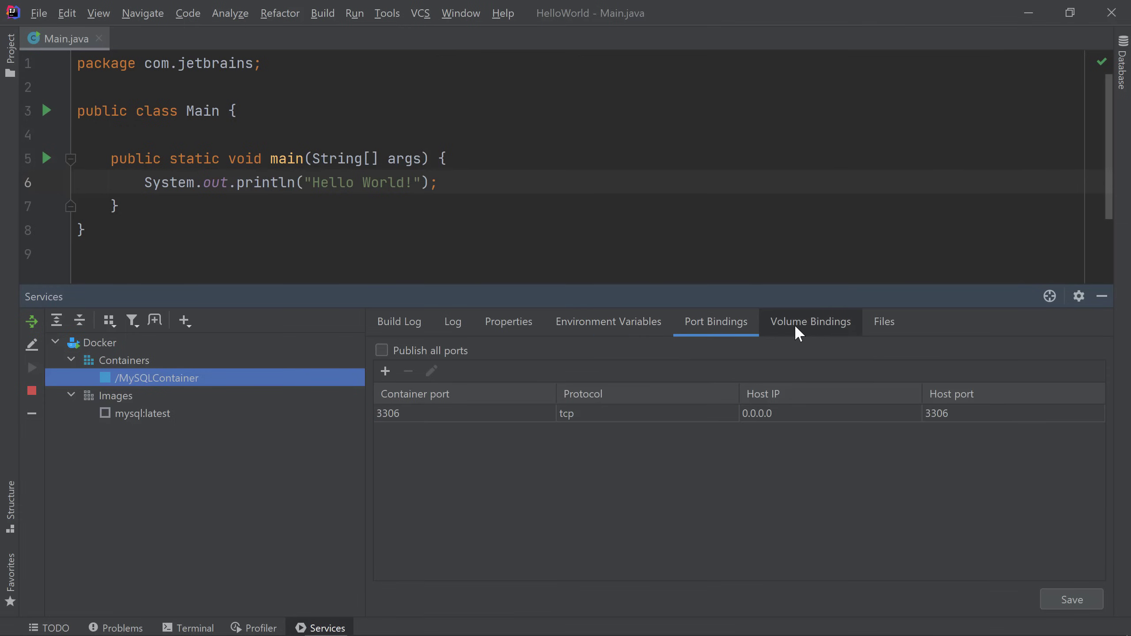
left_click(810, 322)
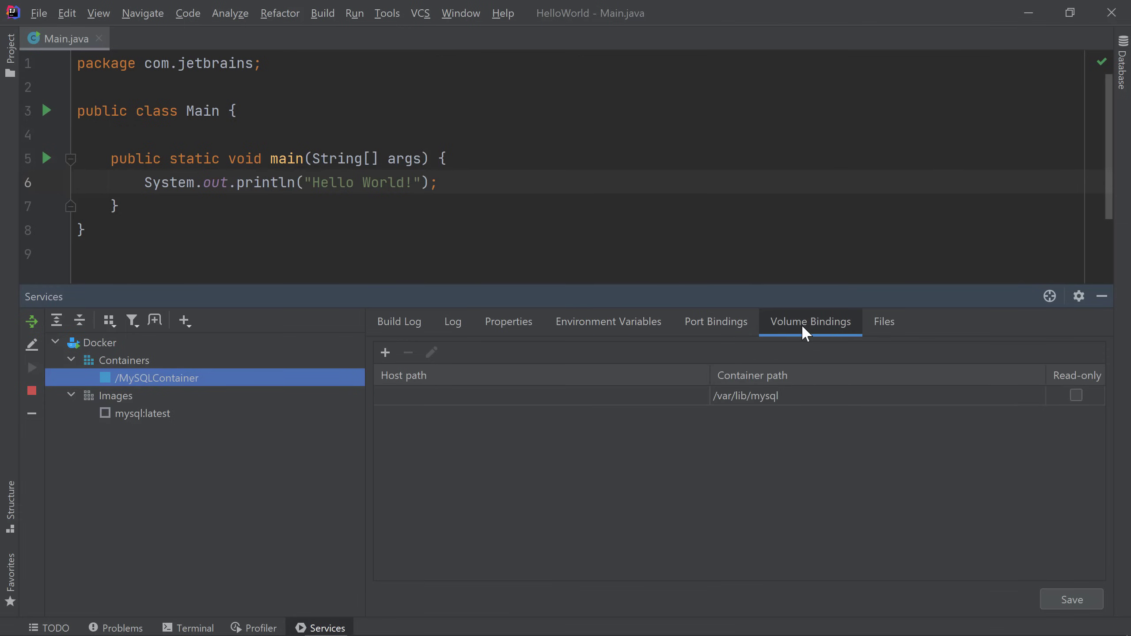
- Browse the container's Files to var > lib > mysql and select the myDB folder
left_click(884, 321)
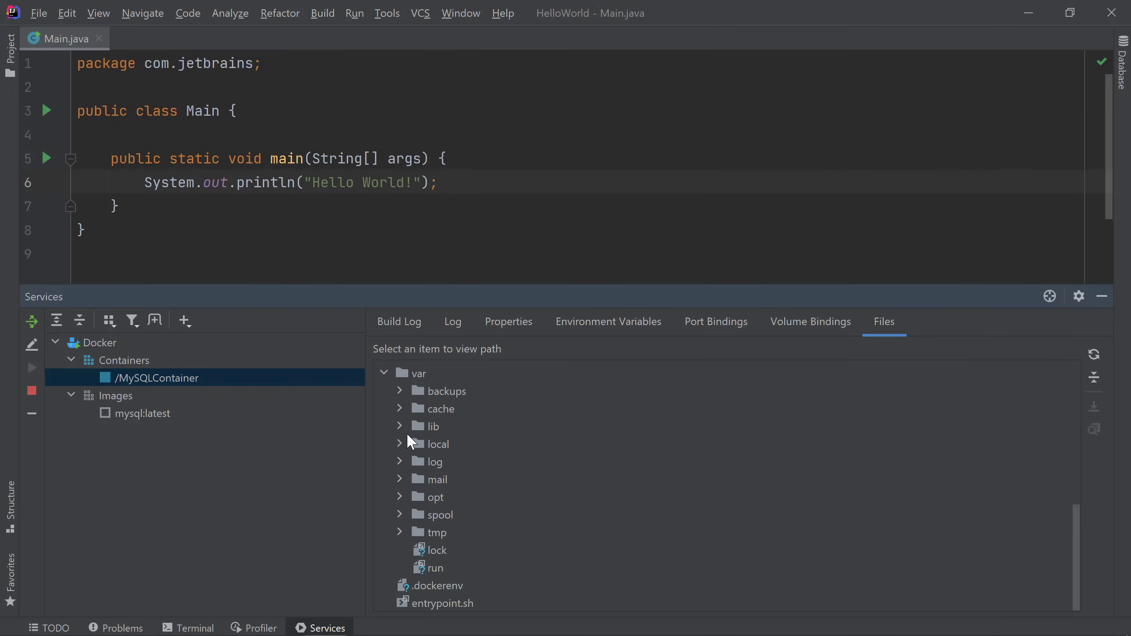
left_click(399, 426)
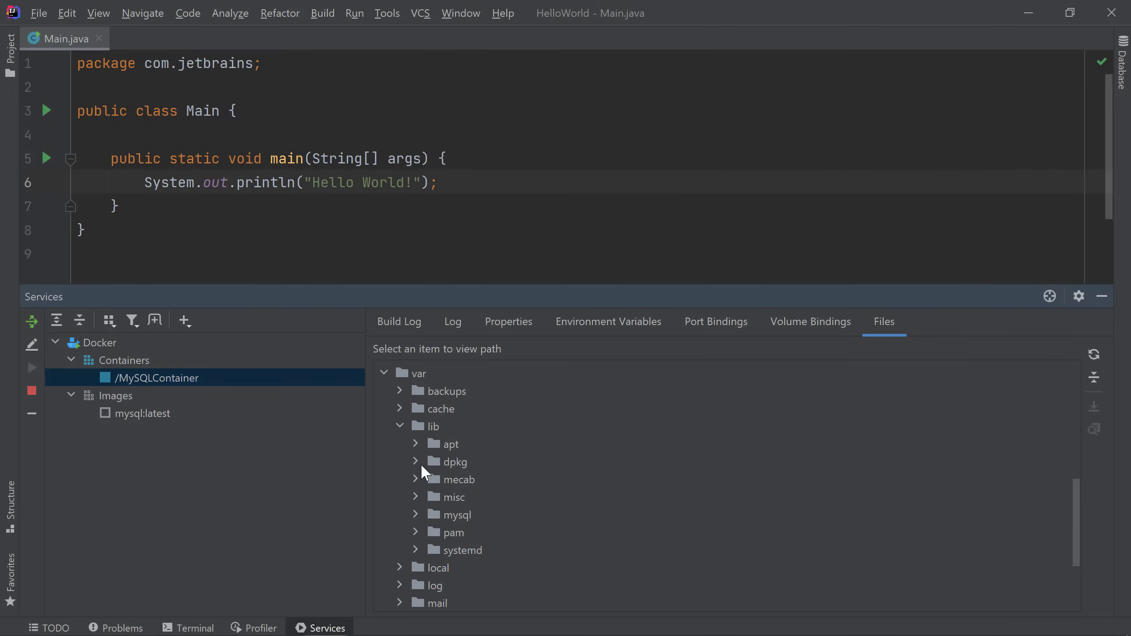
left_click(416, 515)
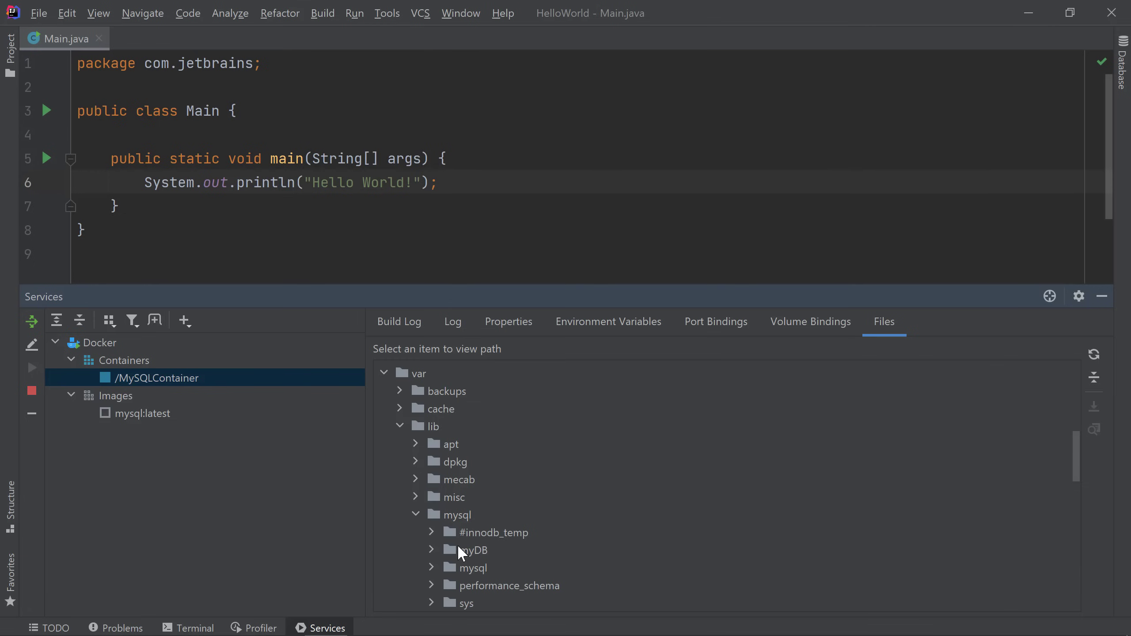
left_click(473, 550)
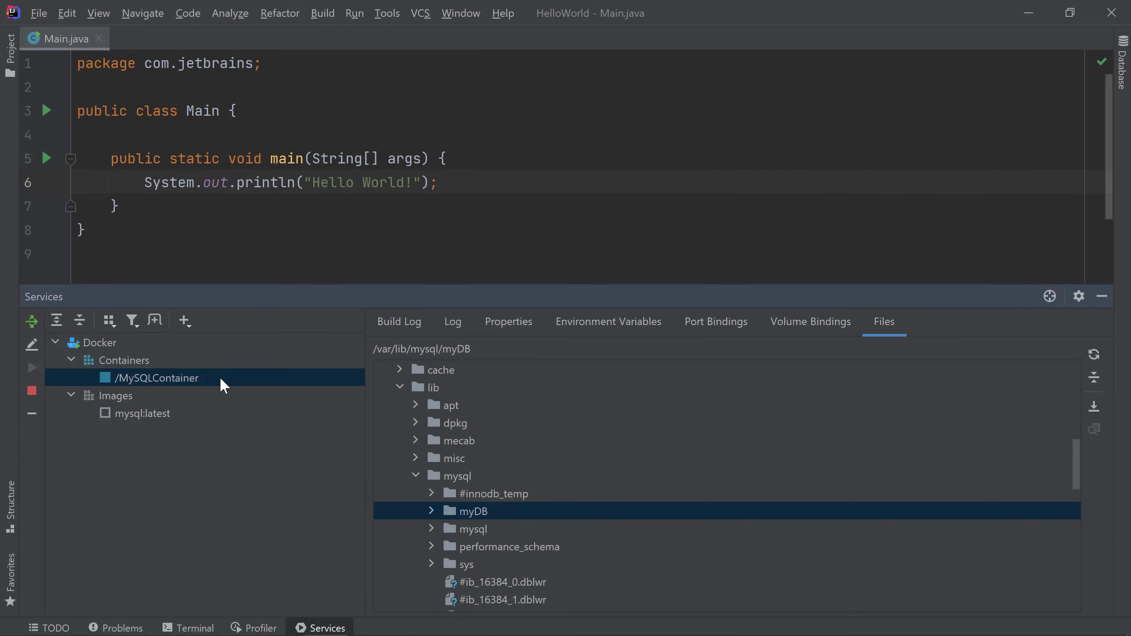
right_click(157, 378)
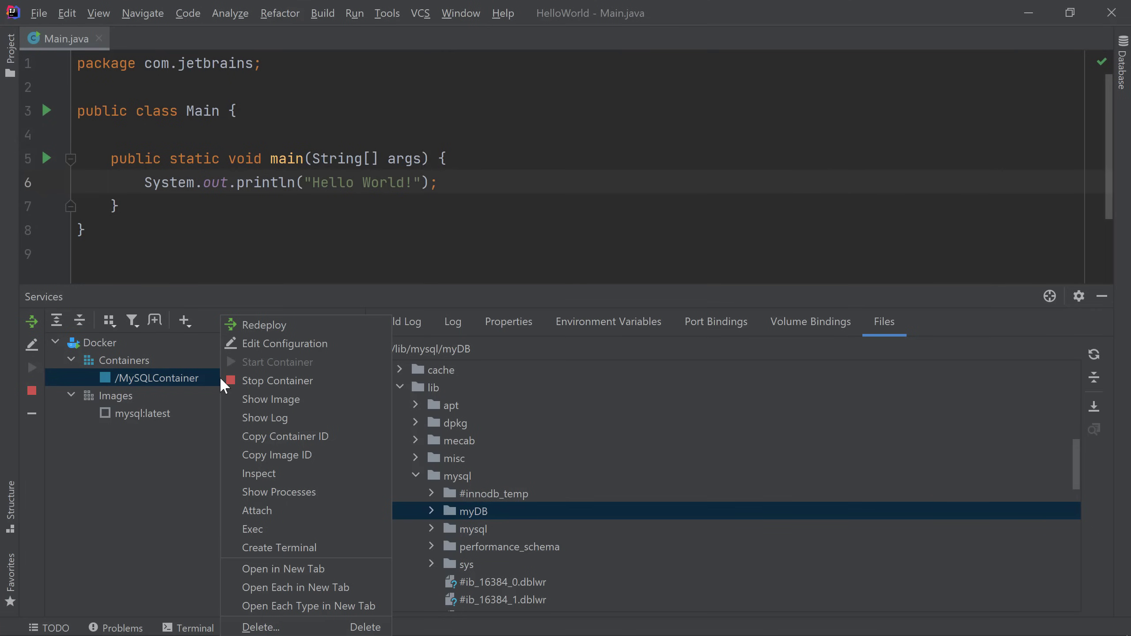
mouse_move(281, 472)
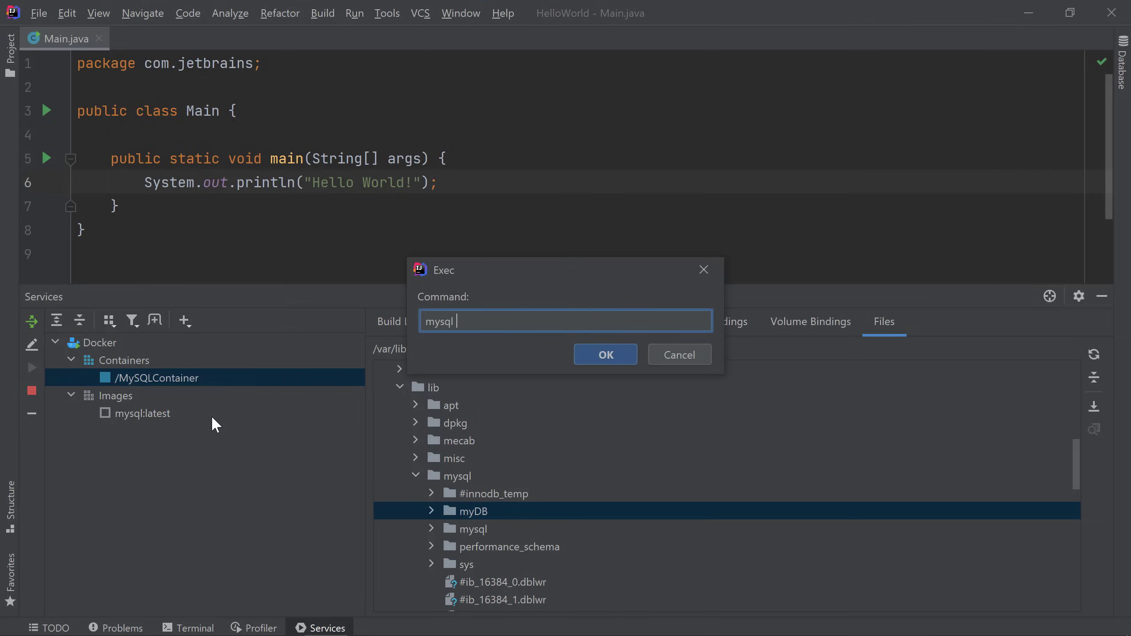
type("-uroot -")
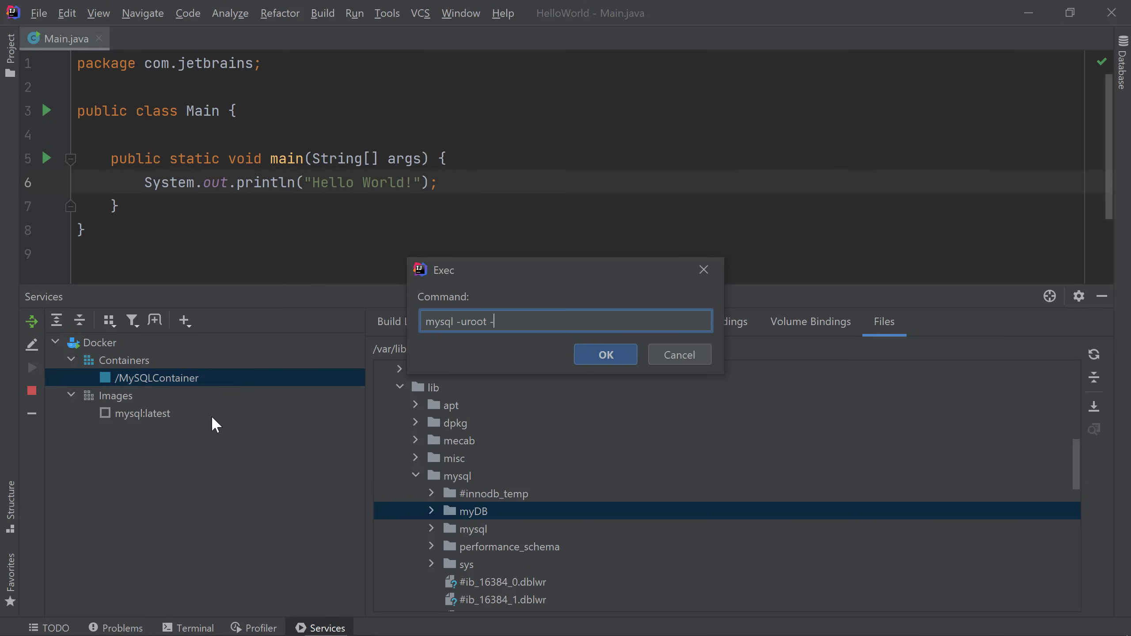
left_click(605, 355)
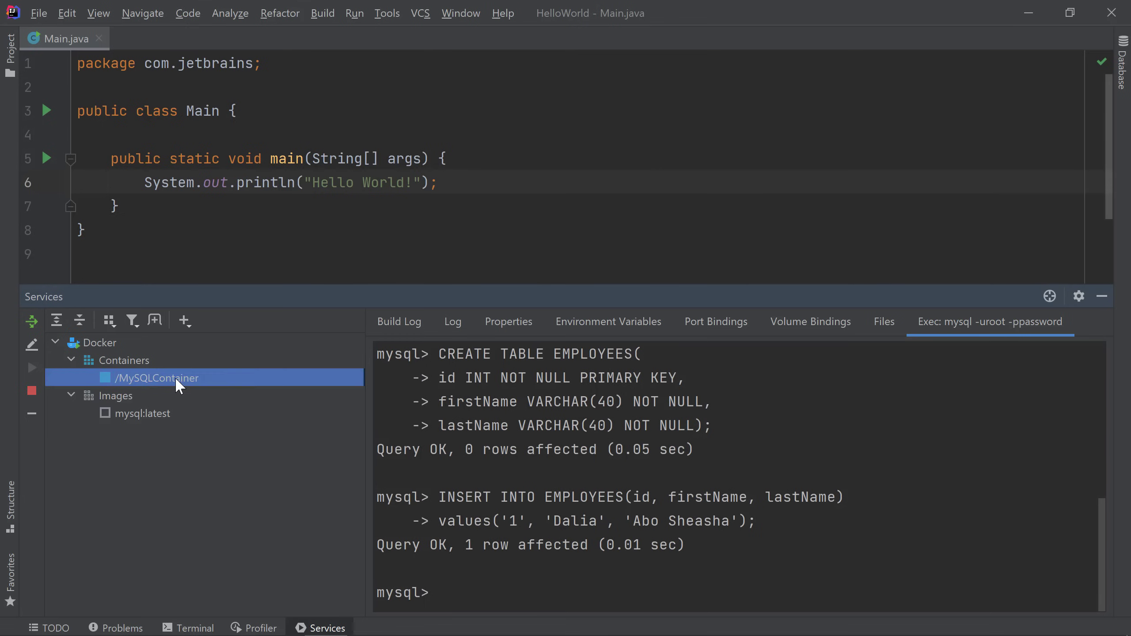
- Delete MySQLContainer and the mysql:latest image, confirming with Yes
left_click(143, 413)
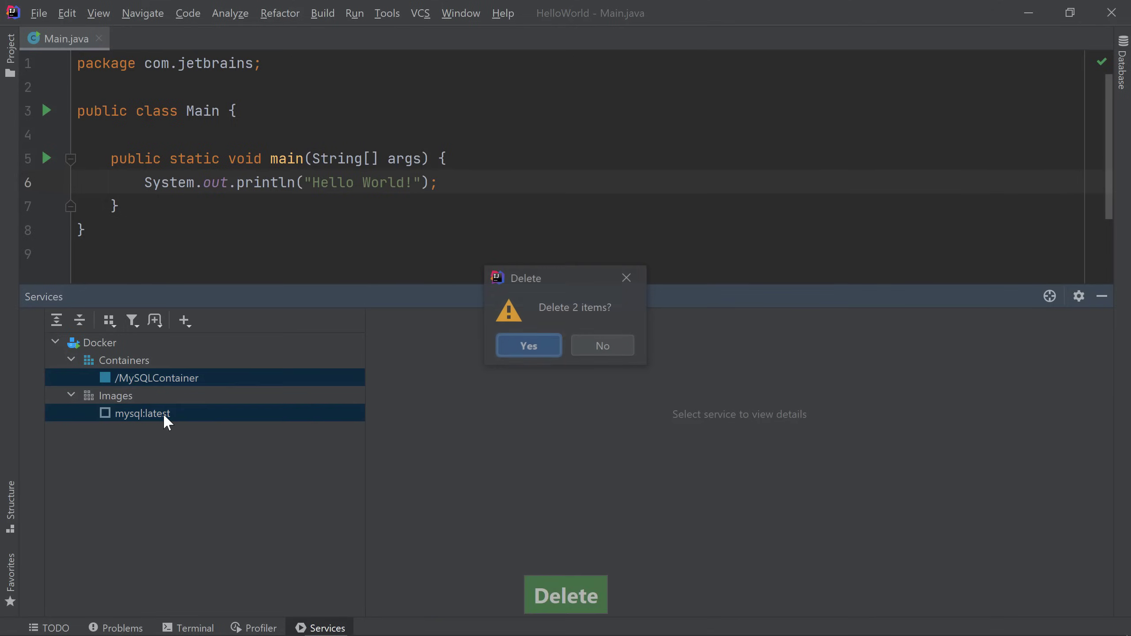
left_click(528, 346)
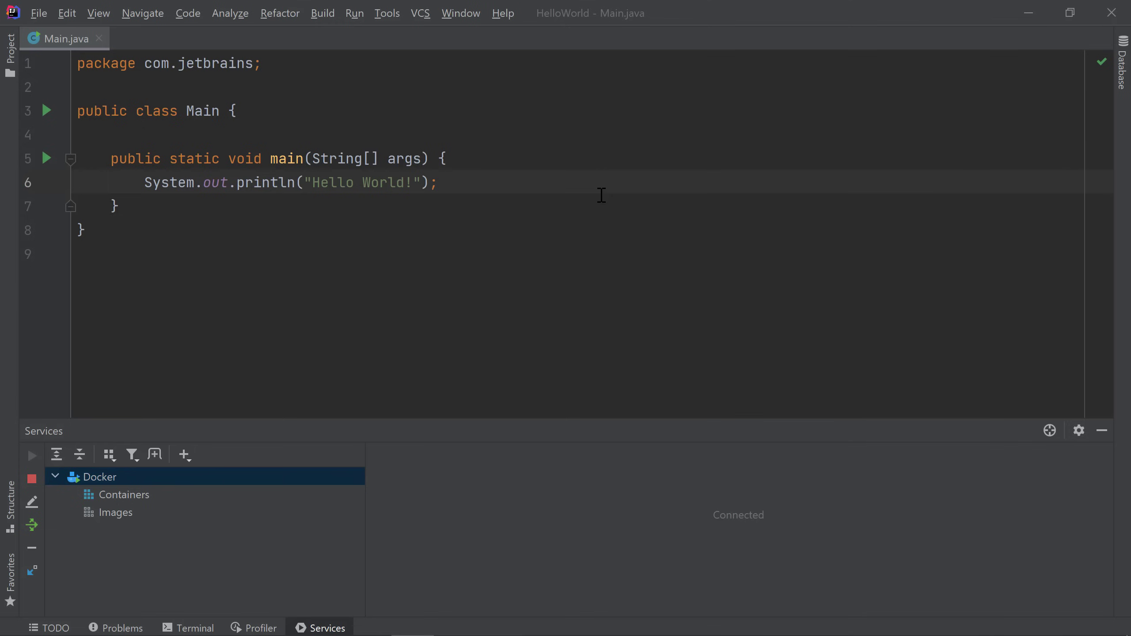
- Create a new file named Dockerfile in the HelloWorld project and start it with FROM
left_click(6, 47)
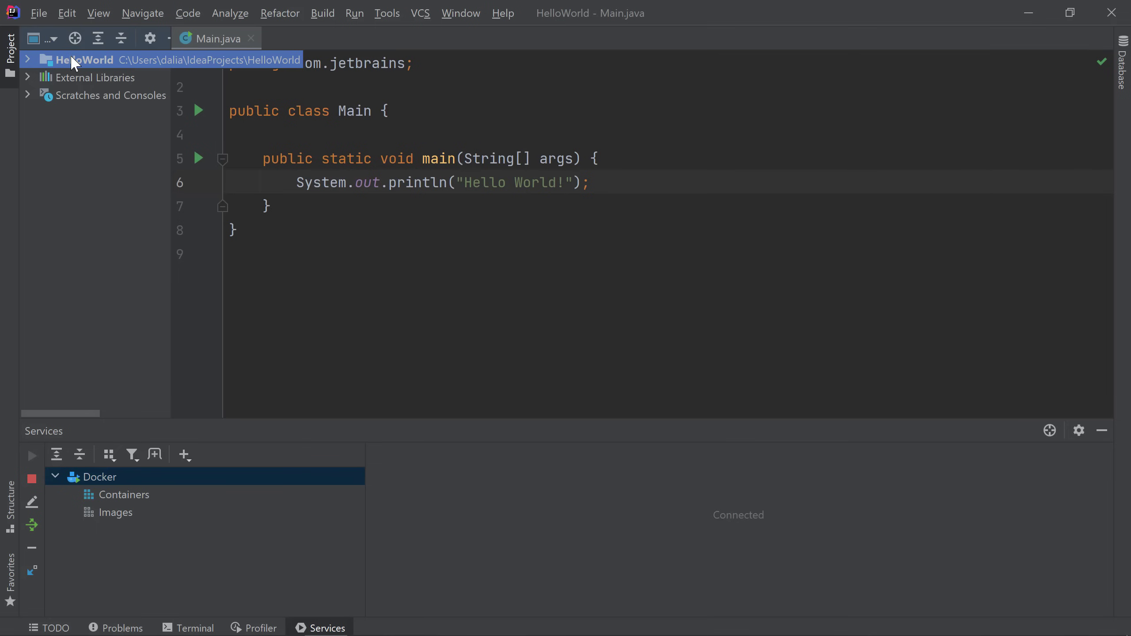
right_click(79, 60)
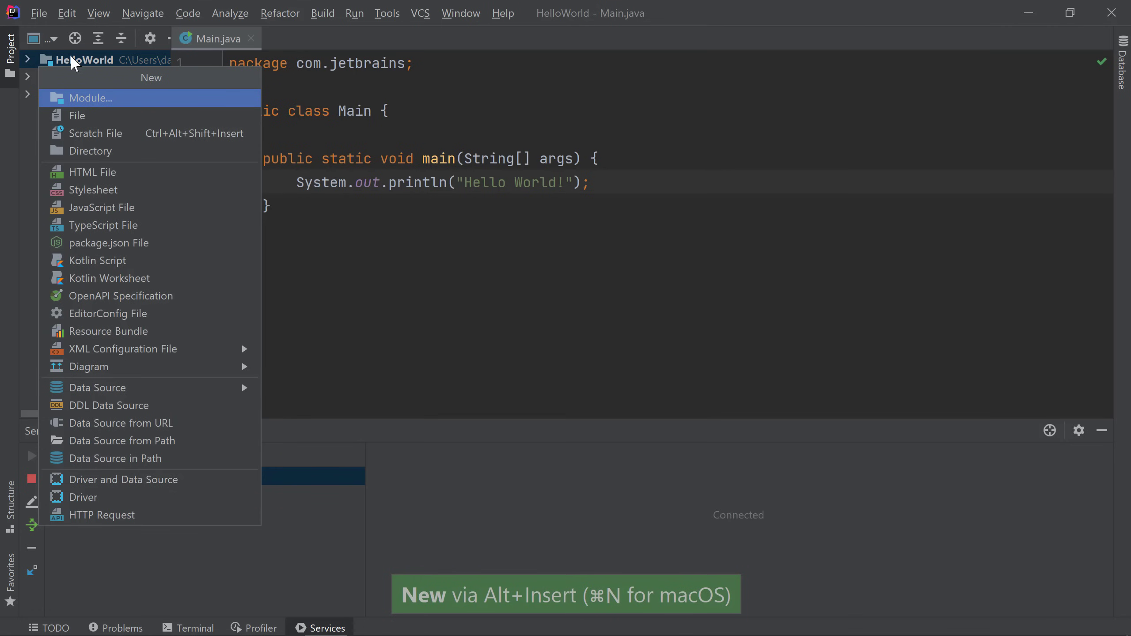
left_click(76, 116)
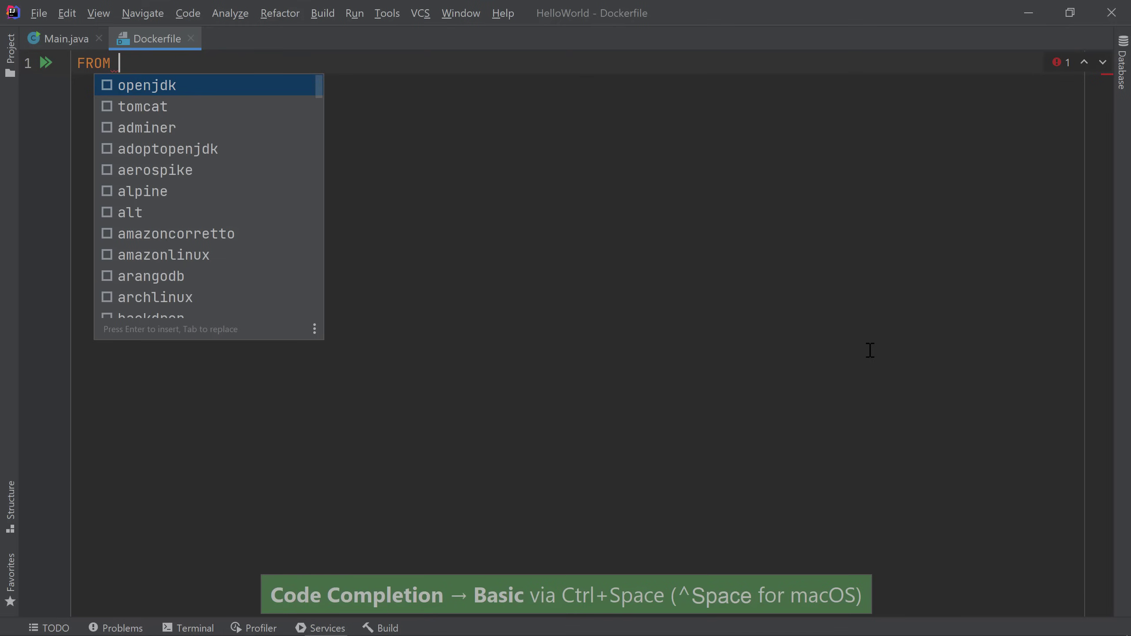
- Complete the base image line as FROM openjdk:11
type("openjdk")
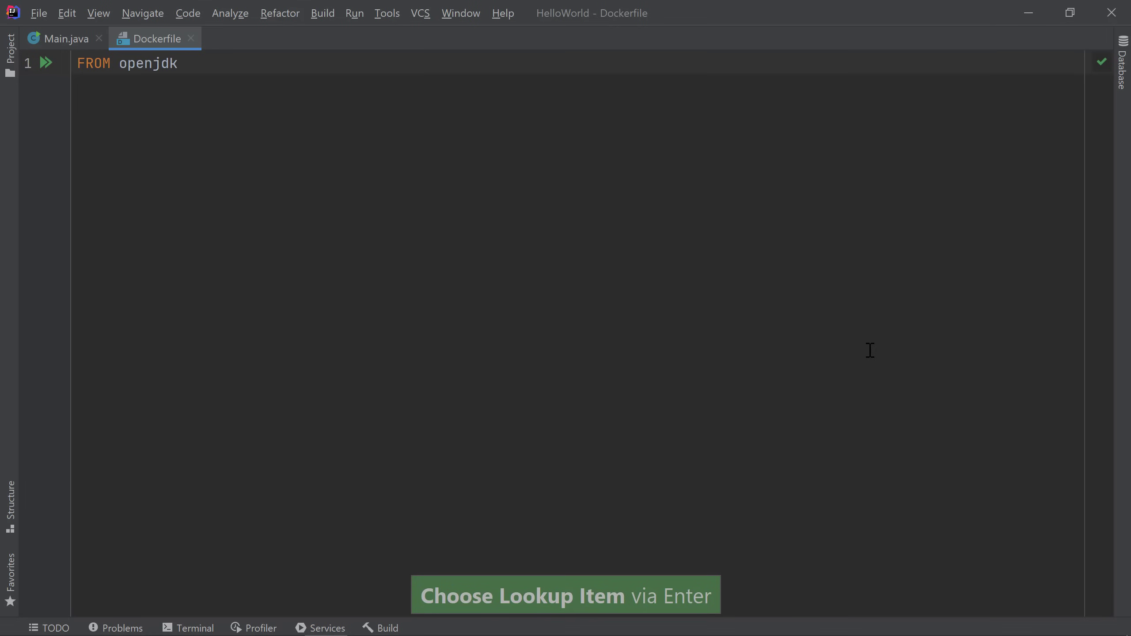
type(":")
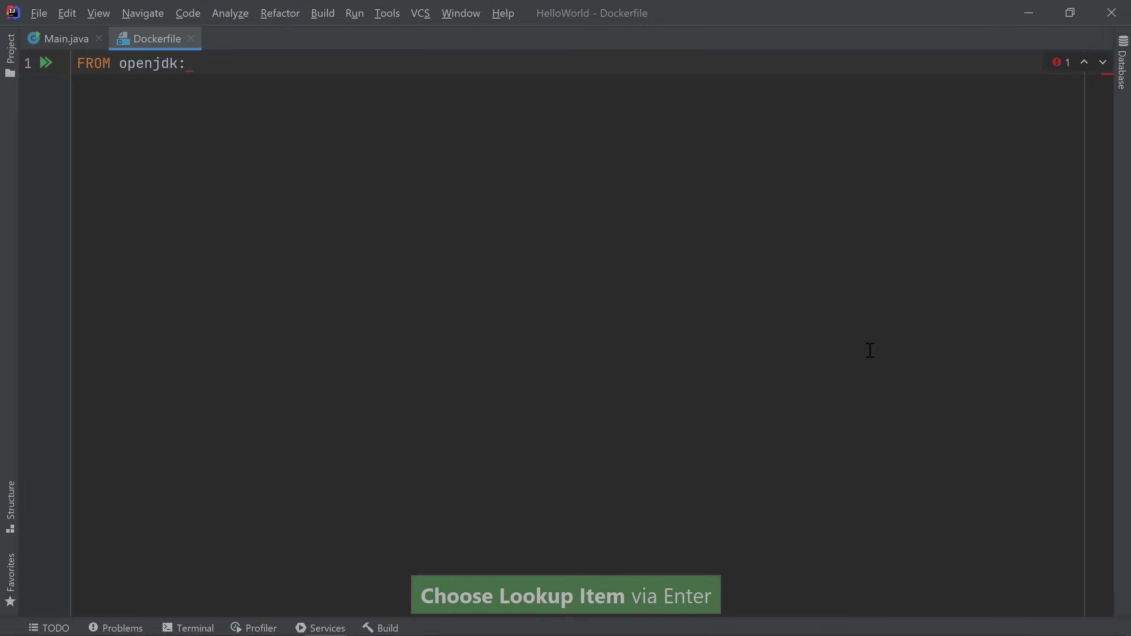
key("ctrl+space")
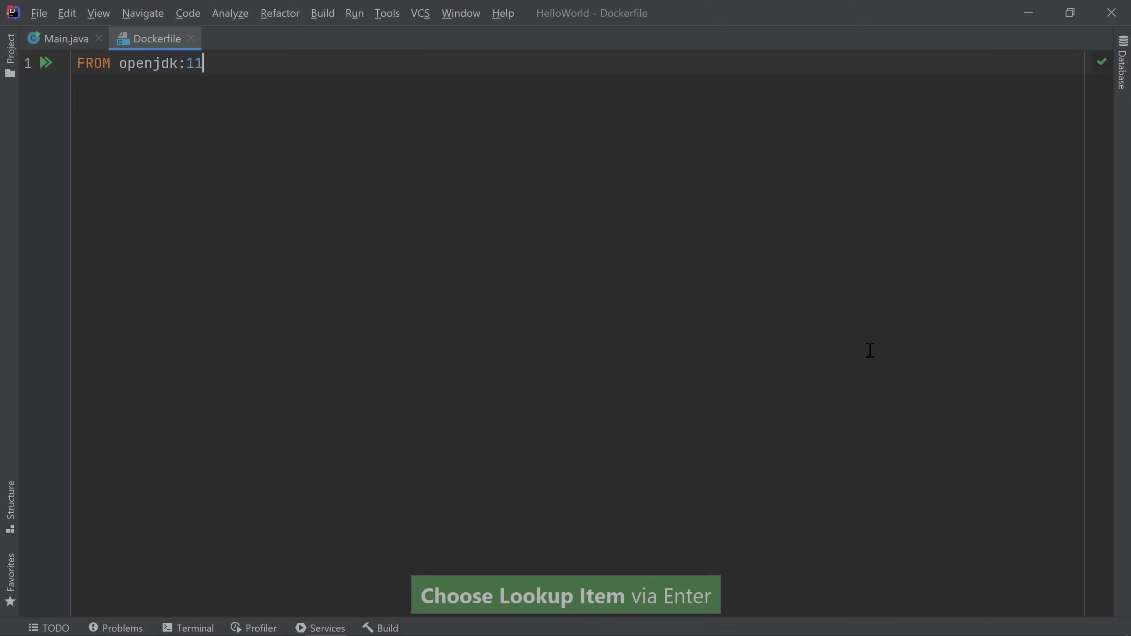
key("Enter")
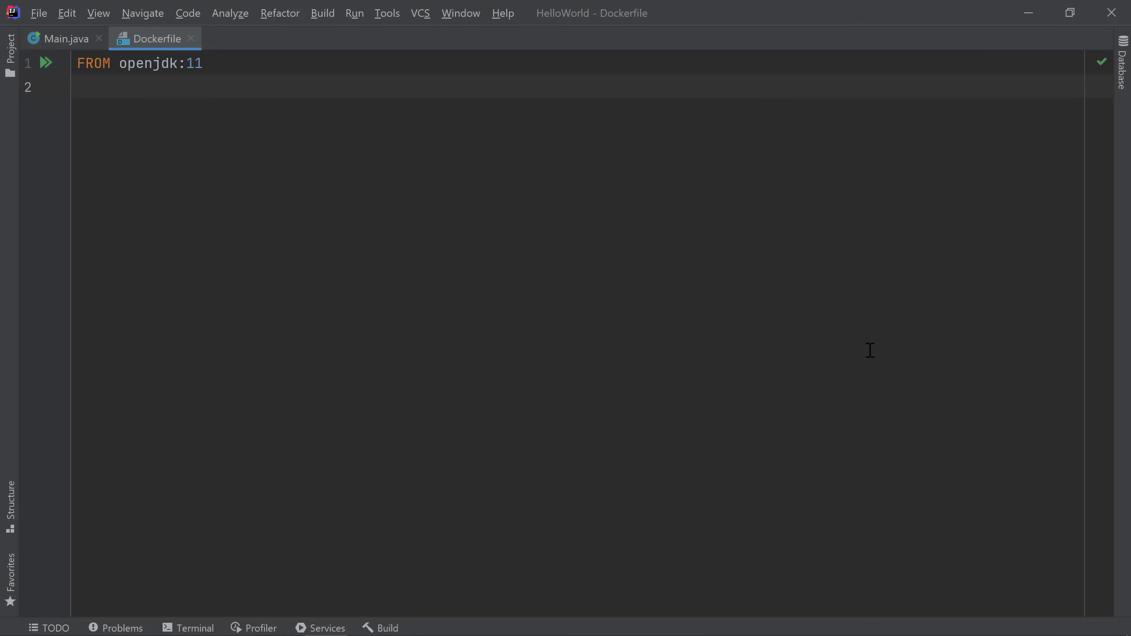
- Add COPY out/production/HelloWorld/ /tmp after checking the out folder
type("COPY")
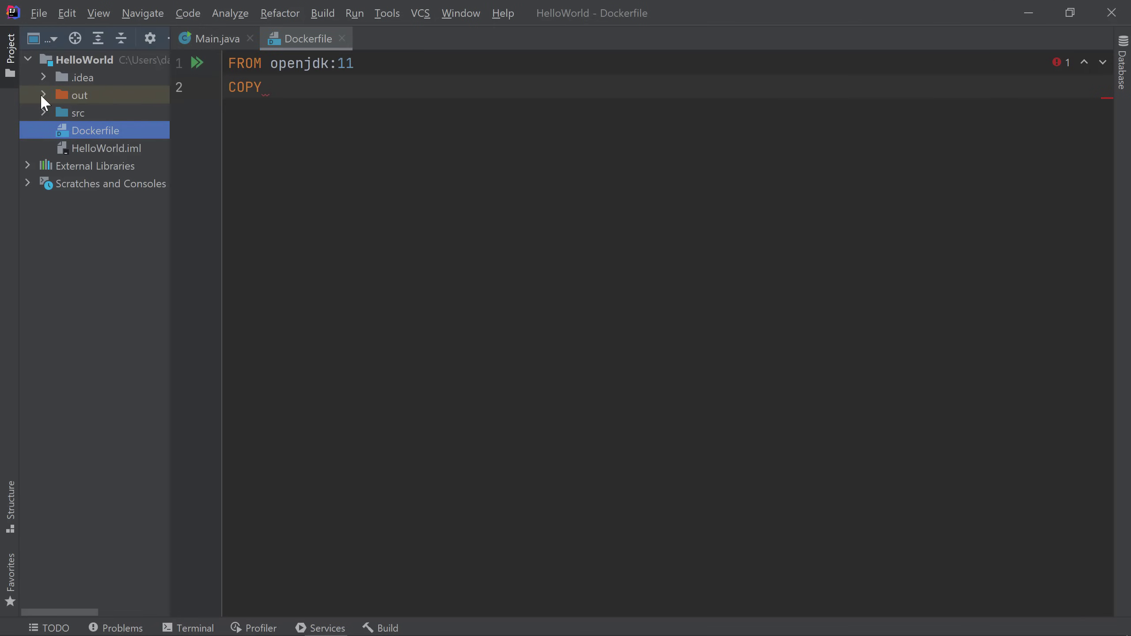
left_click(43, 96)
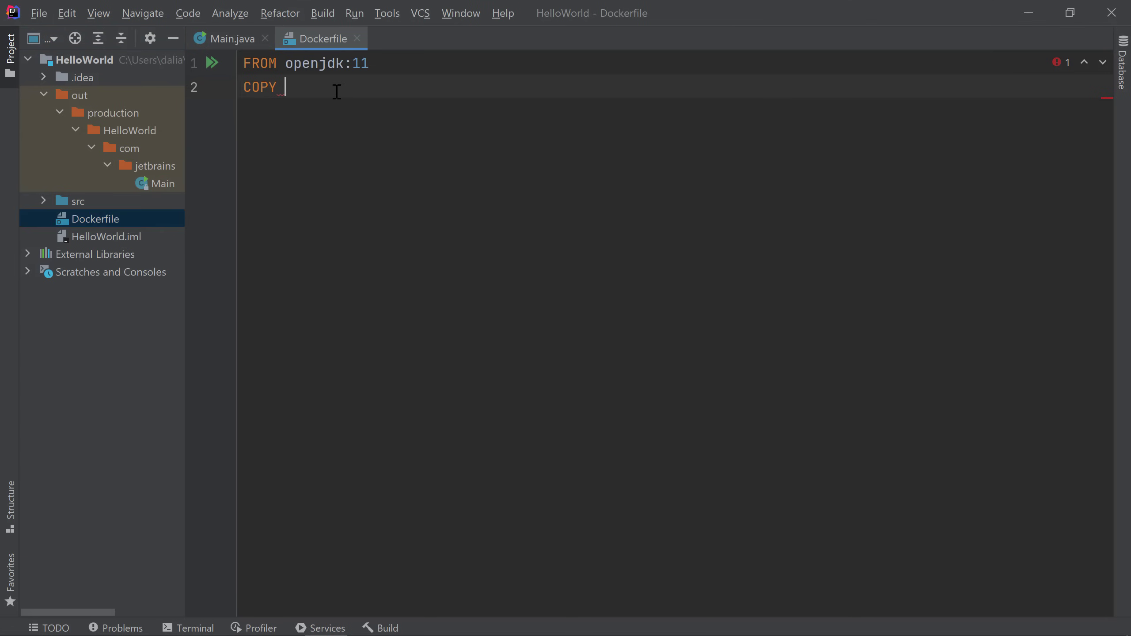
type("out/production/HelloWorld/ /")
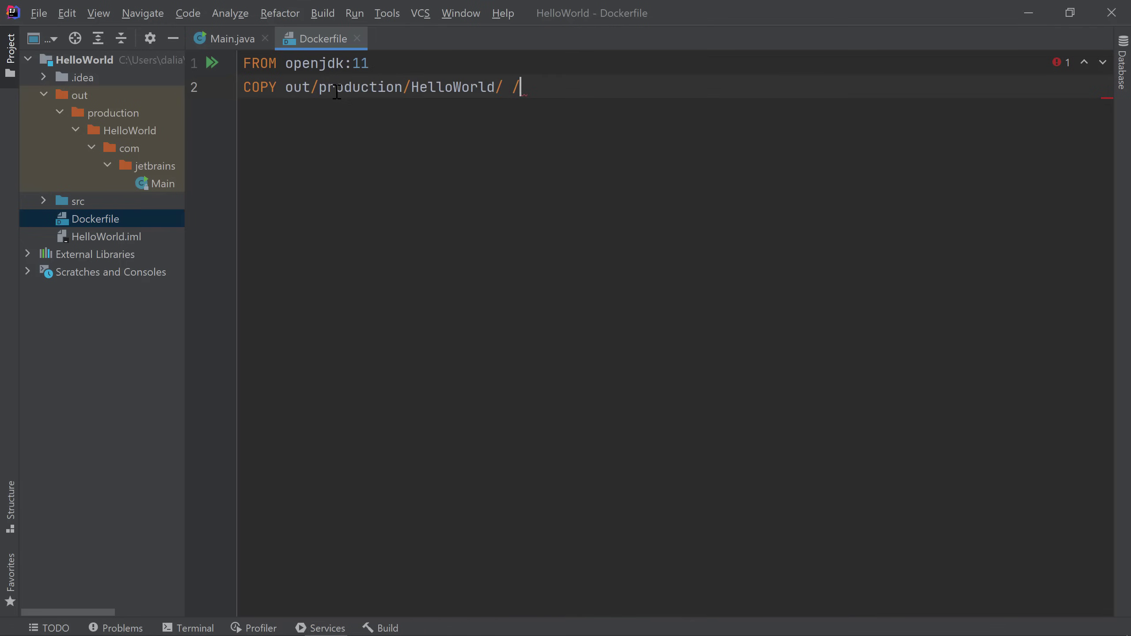
type("tmp")
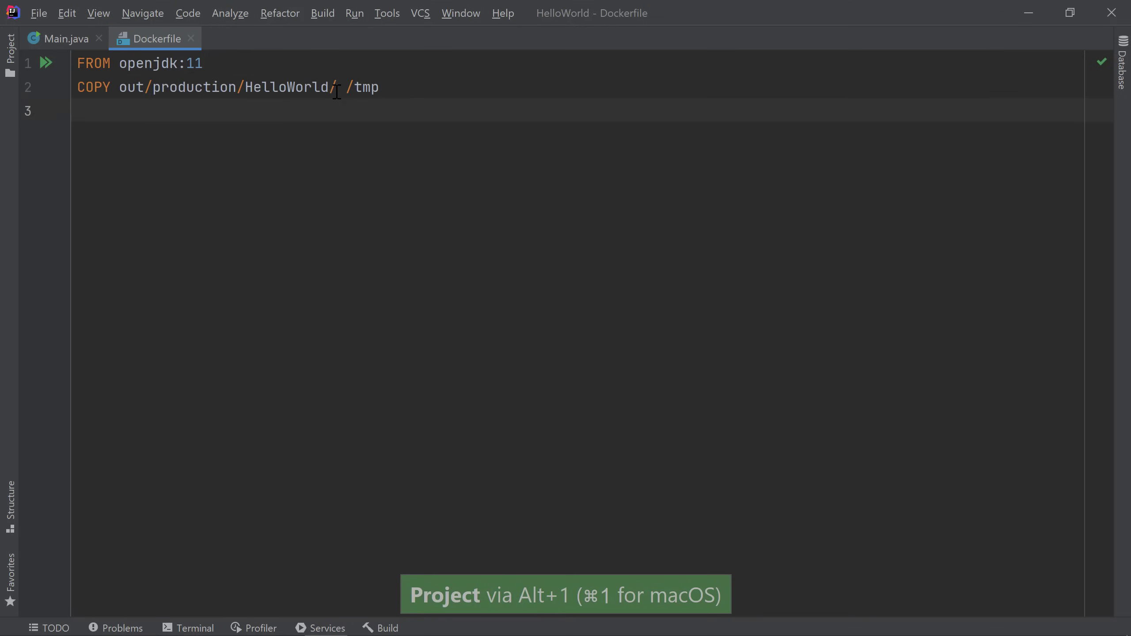
- Add WORKDIR /tmp and CMD java com.jetbrains.Main
type("WORKDIR /")
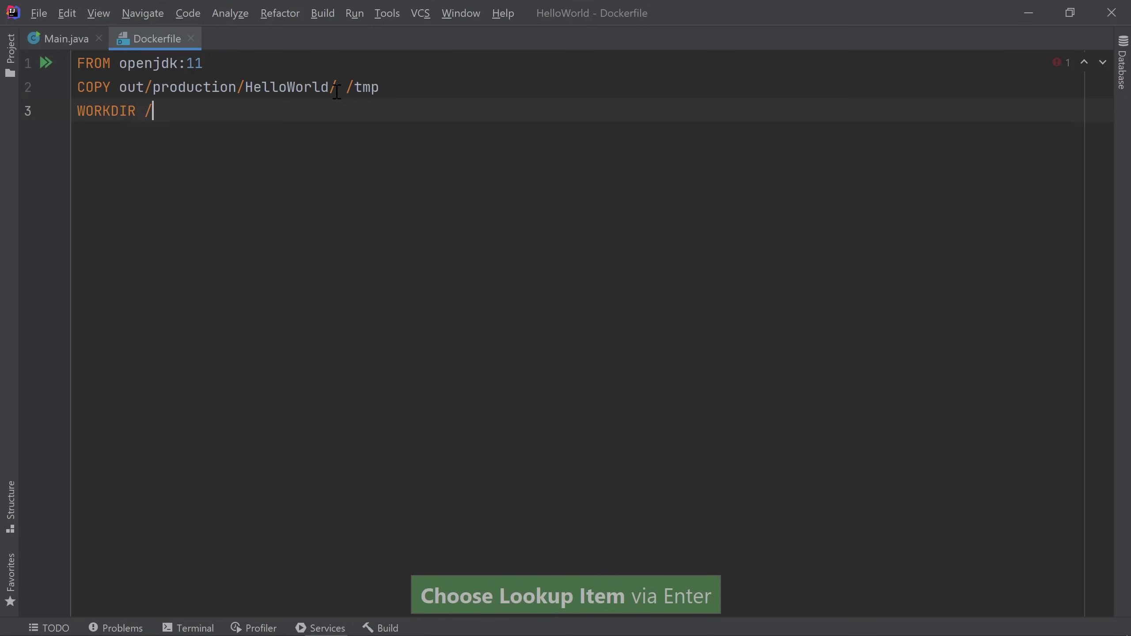
type("tmp")
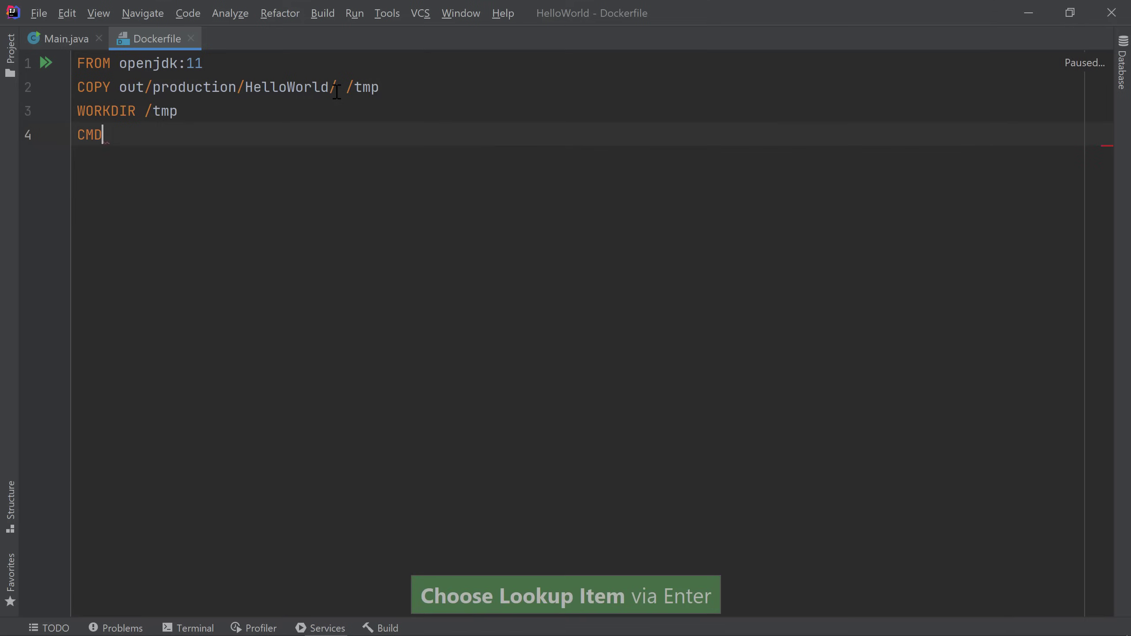
type("java com.jetbrains.")
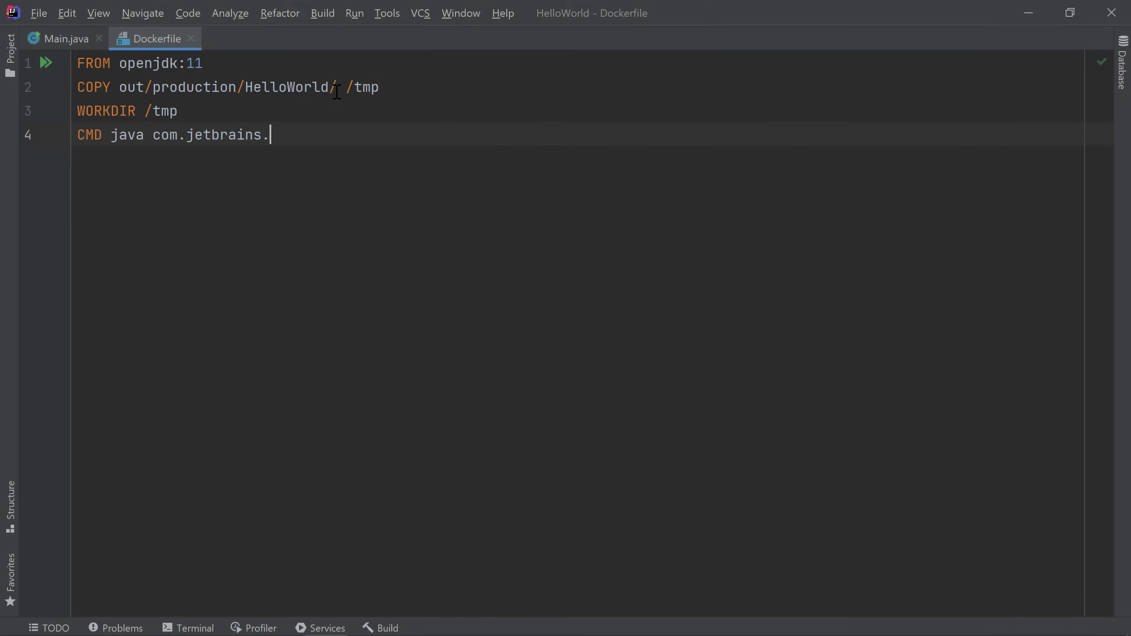
type("Main")
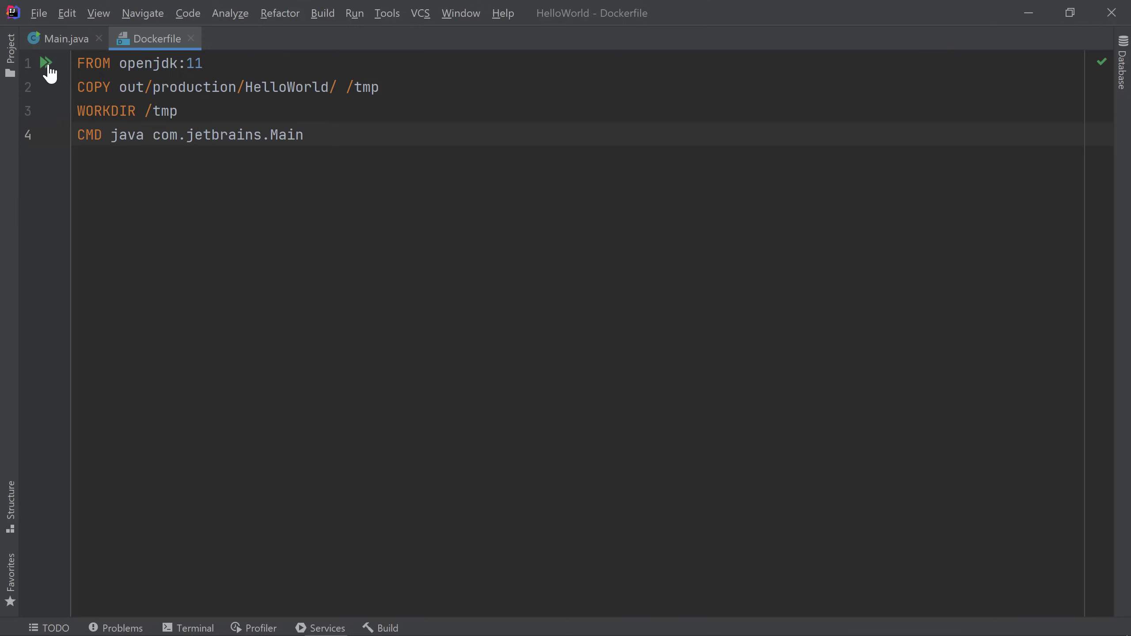
- Create a Dockerfile run configuration with image tag hello-world:1.0
left_click(43, 64)
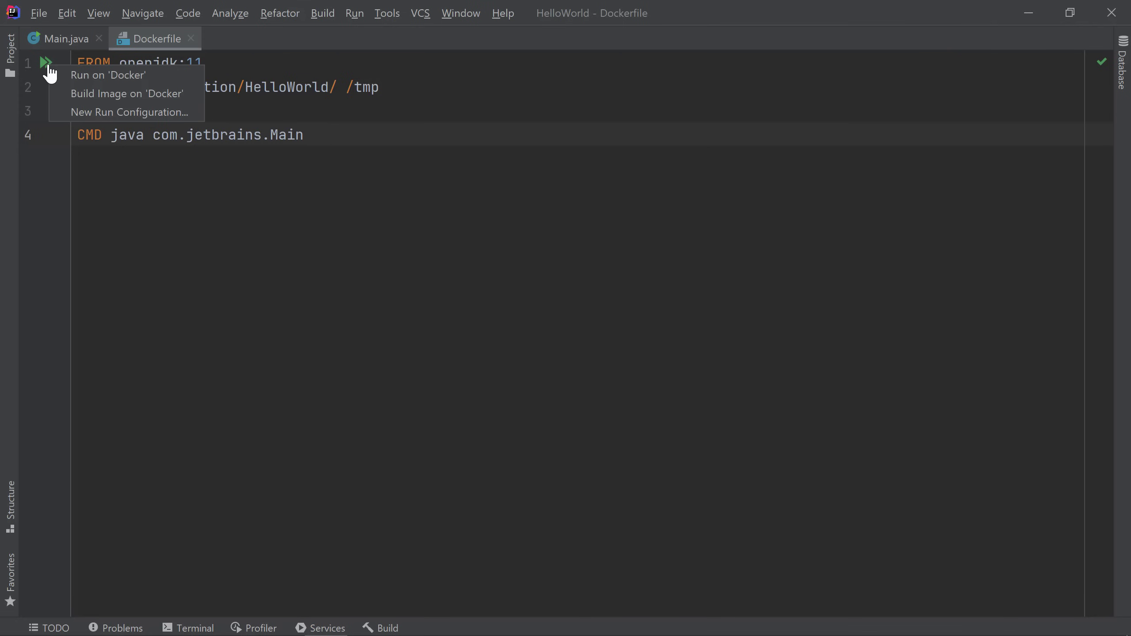
mouse_move(88, 119)
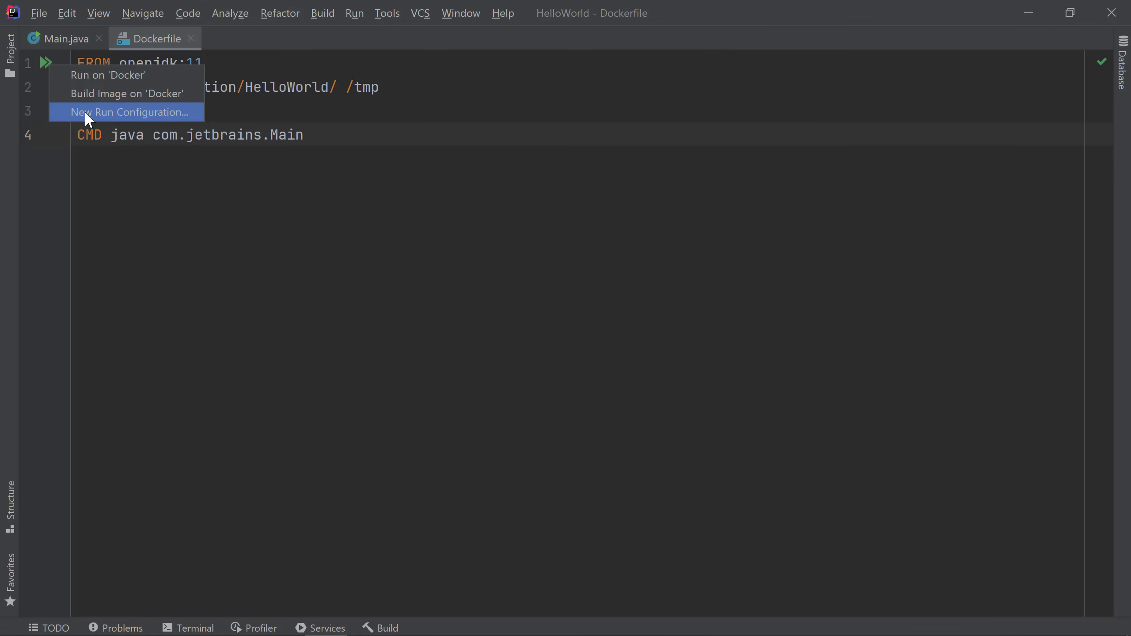
left_click(128, 112)
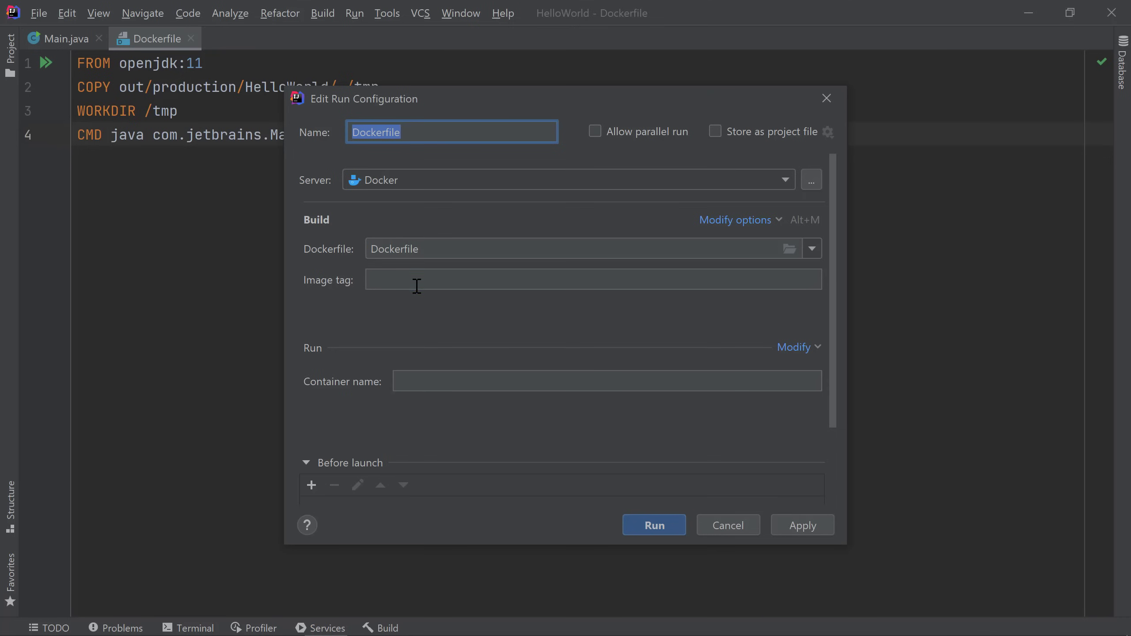
left_click(565, 277)
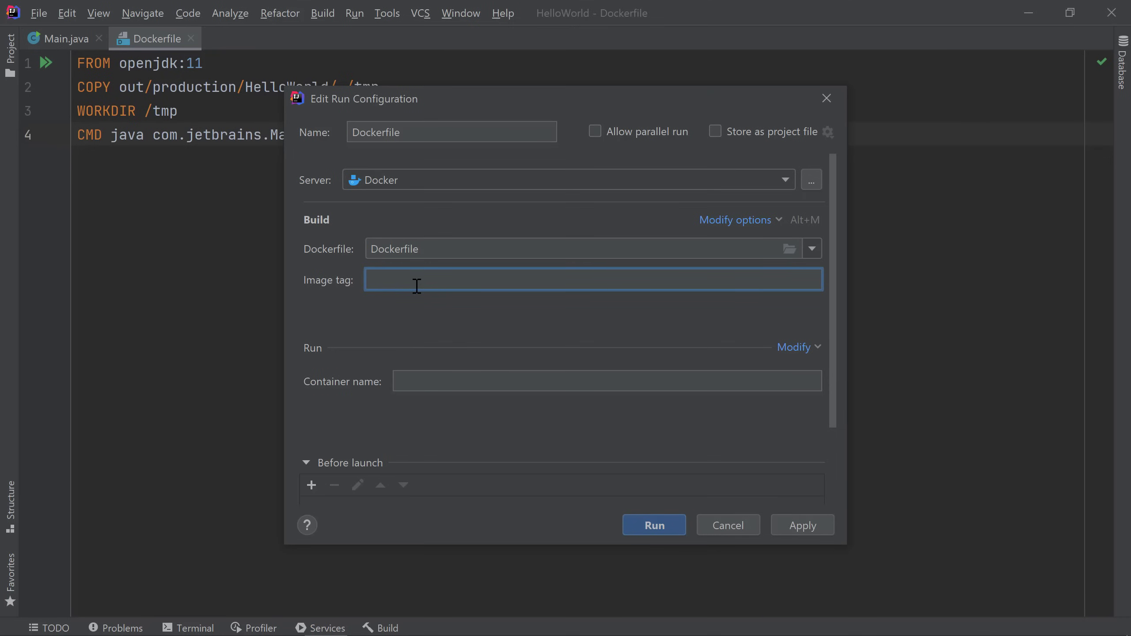
type("hello-world")
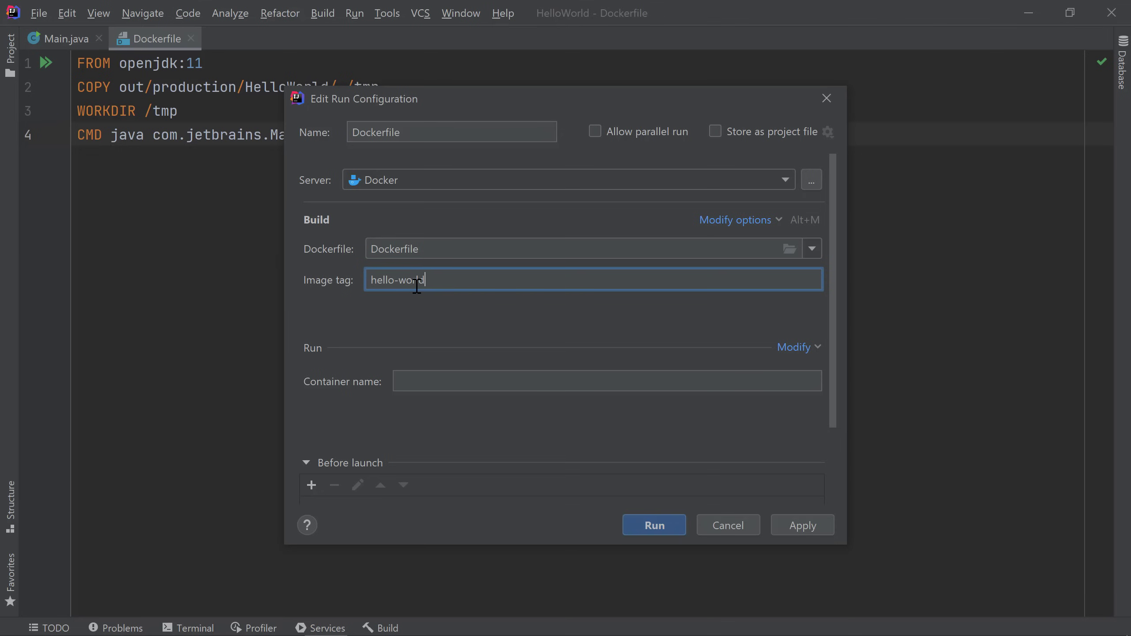
type(":1.0")
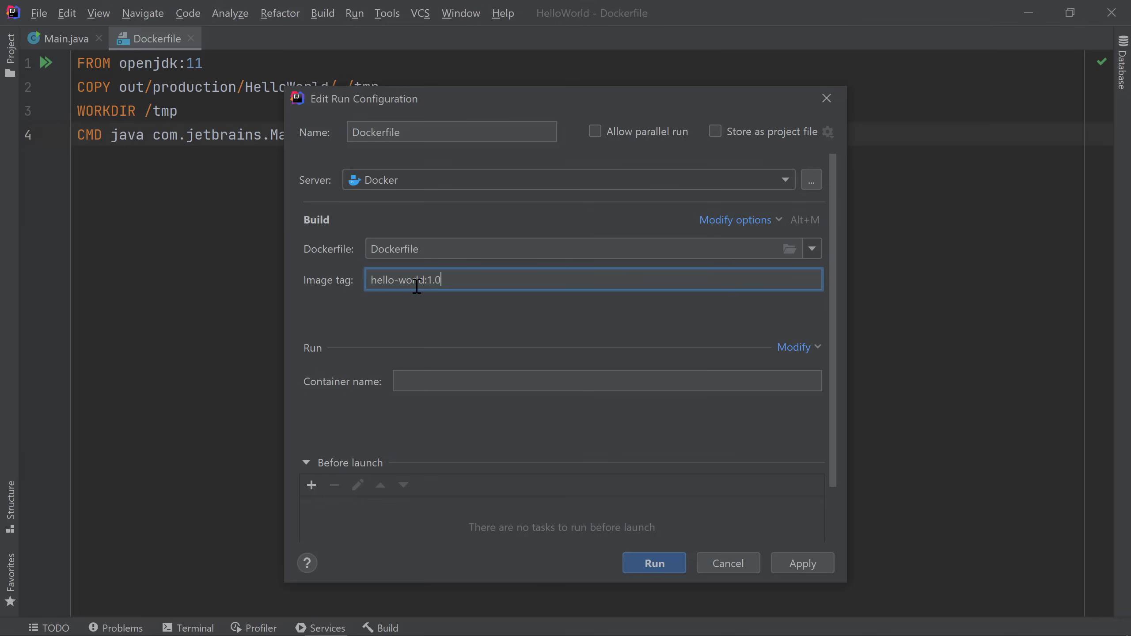
- Add a Build options field via Modify options and set container name my-container1
left_click(735, 219)
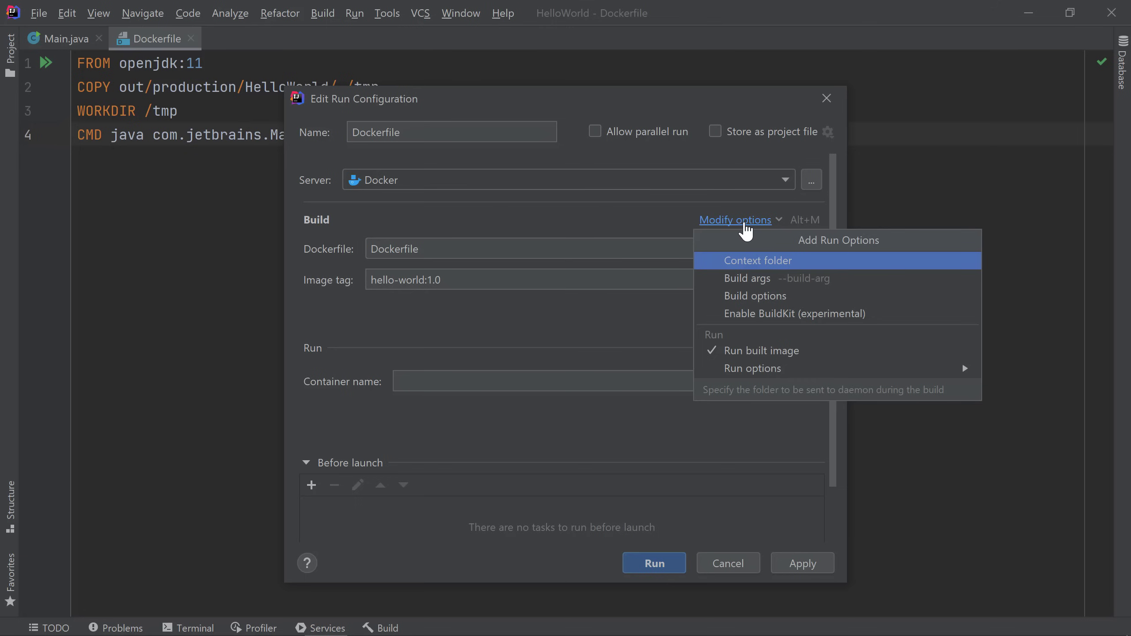
mouse_move(755, 303)
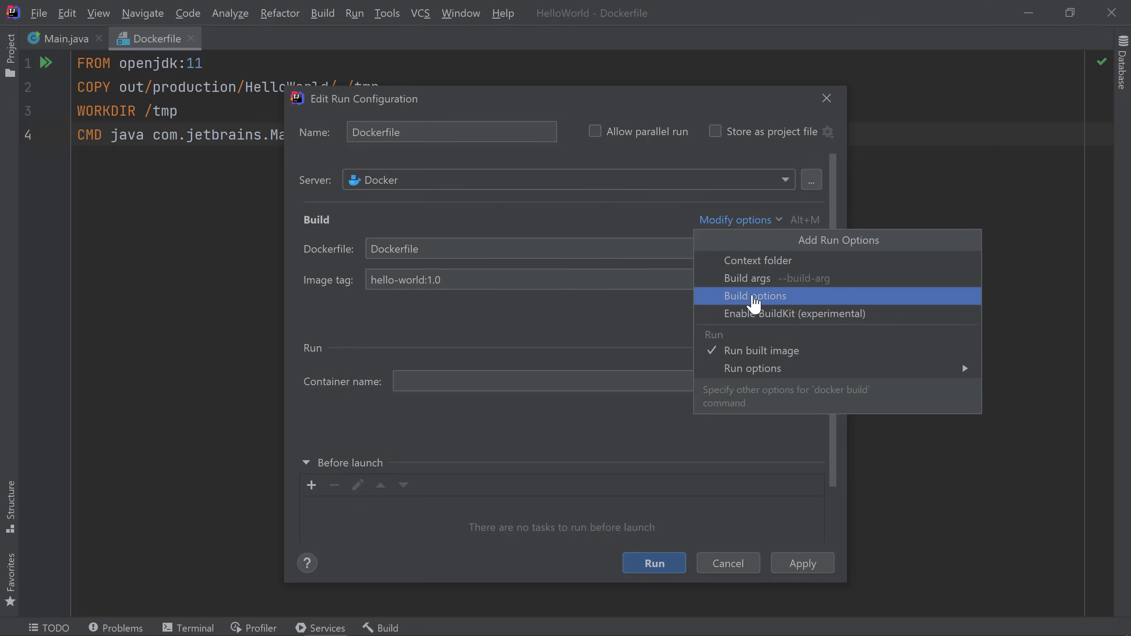
left_click(755, 296)
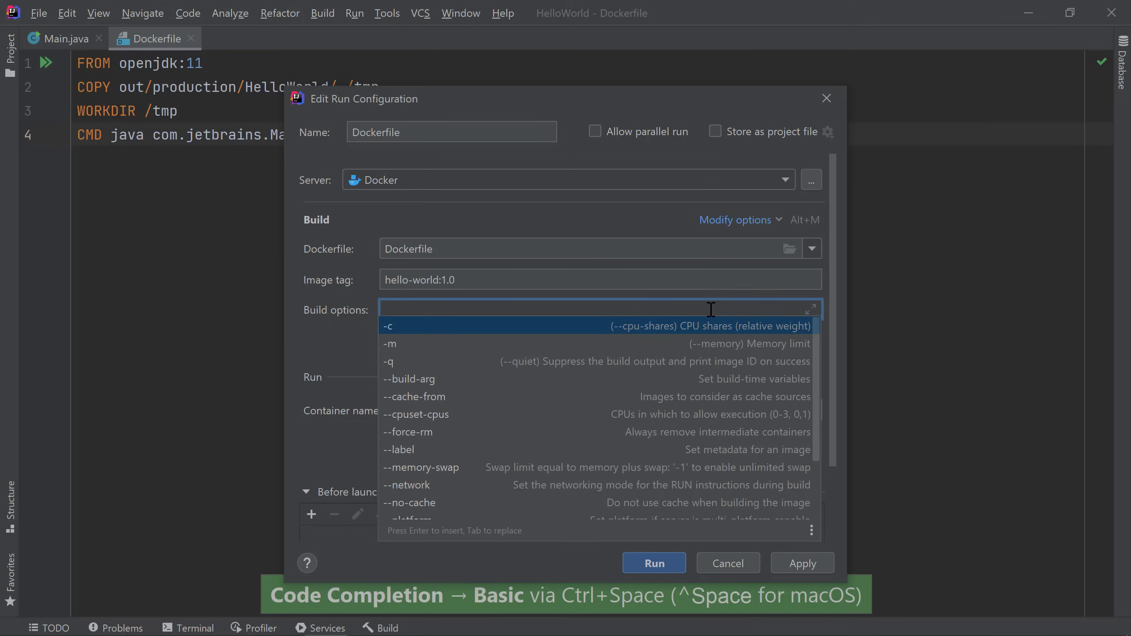
key("Escape")
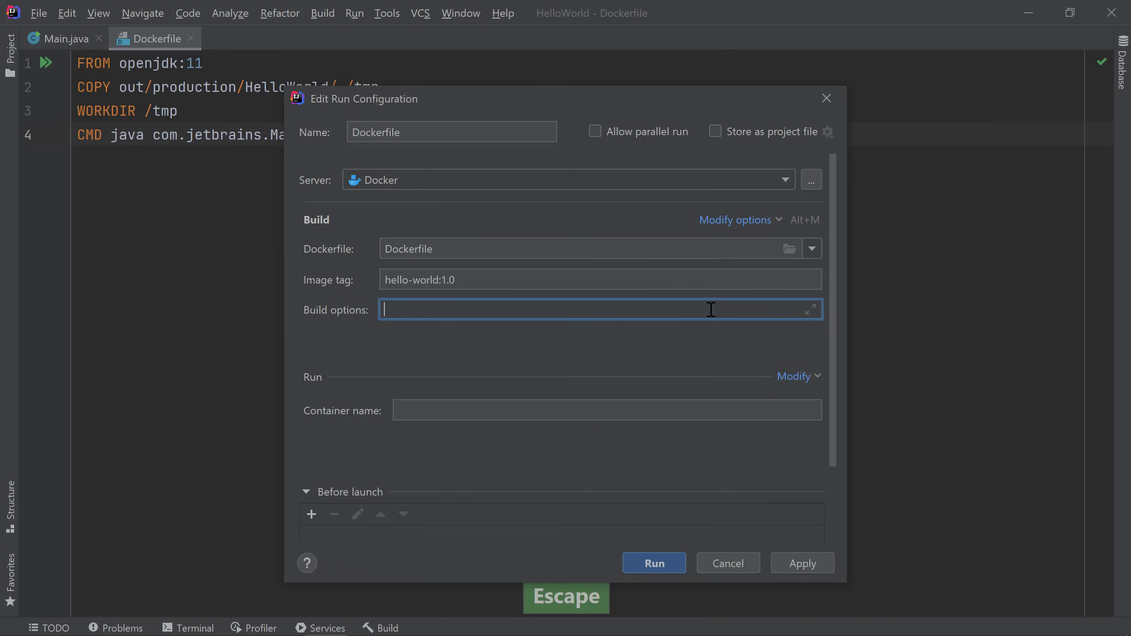
mouse_move(711, 328)
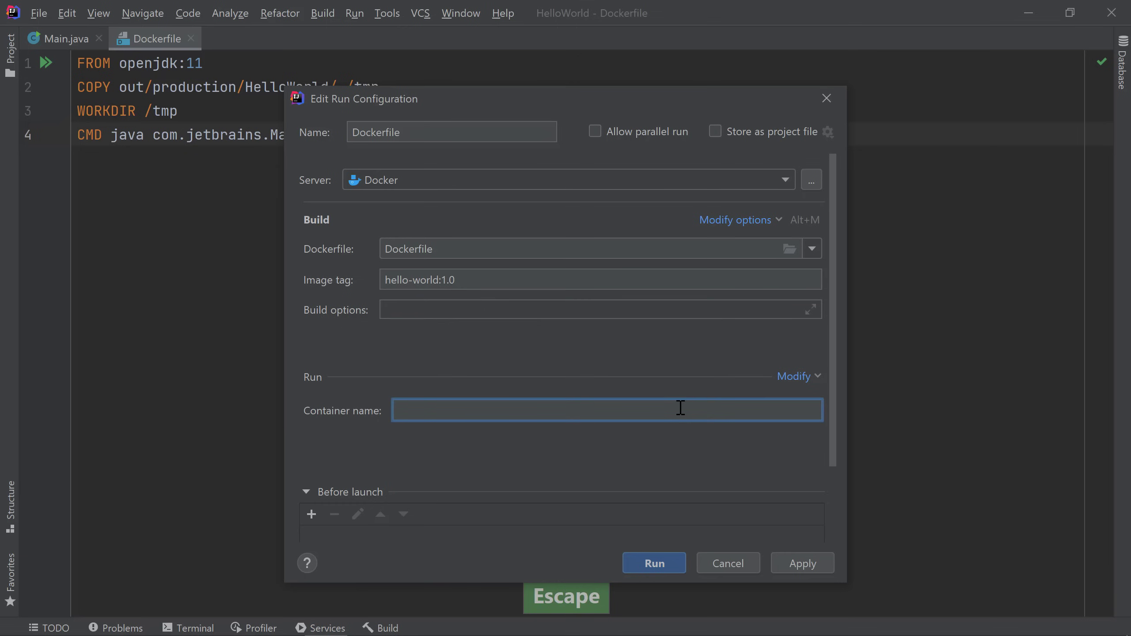
type("my-cont")
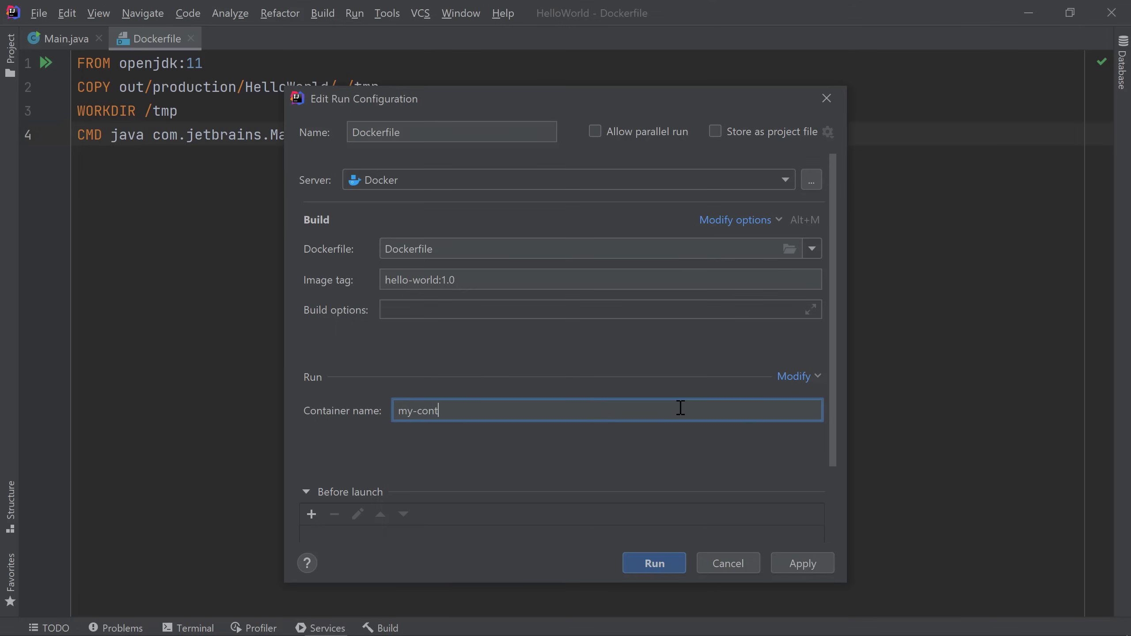
type("ainer1")
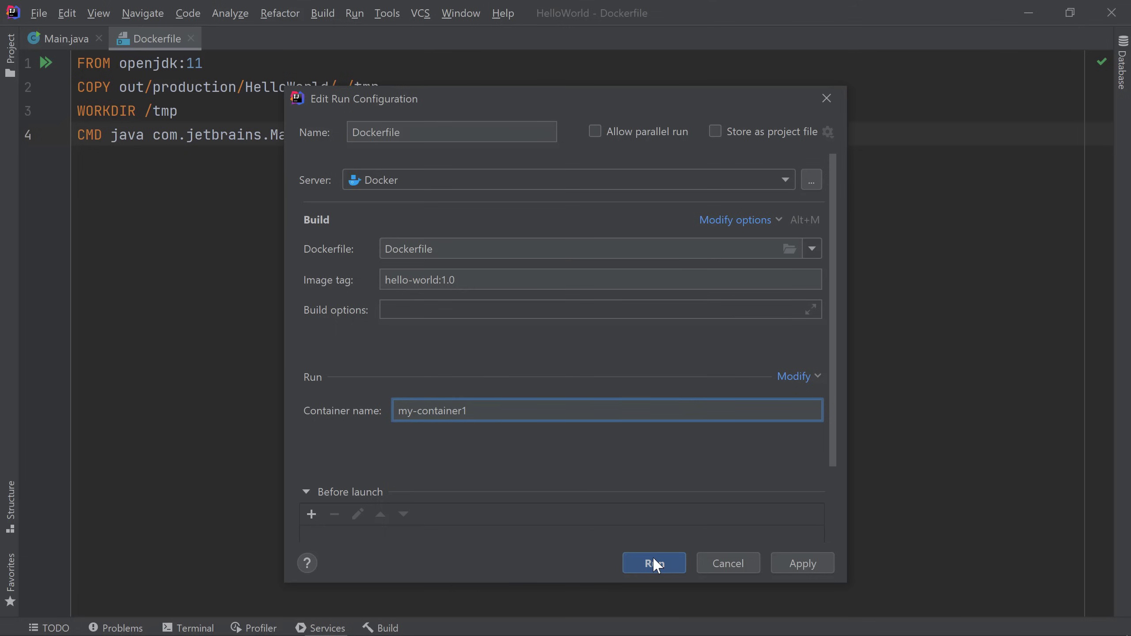
- Run the configuration so my-container1 logs Hello World!, then select image hello-world:1.0 to see its properties
left_click(654, 563)
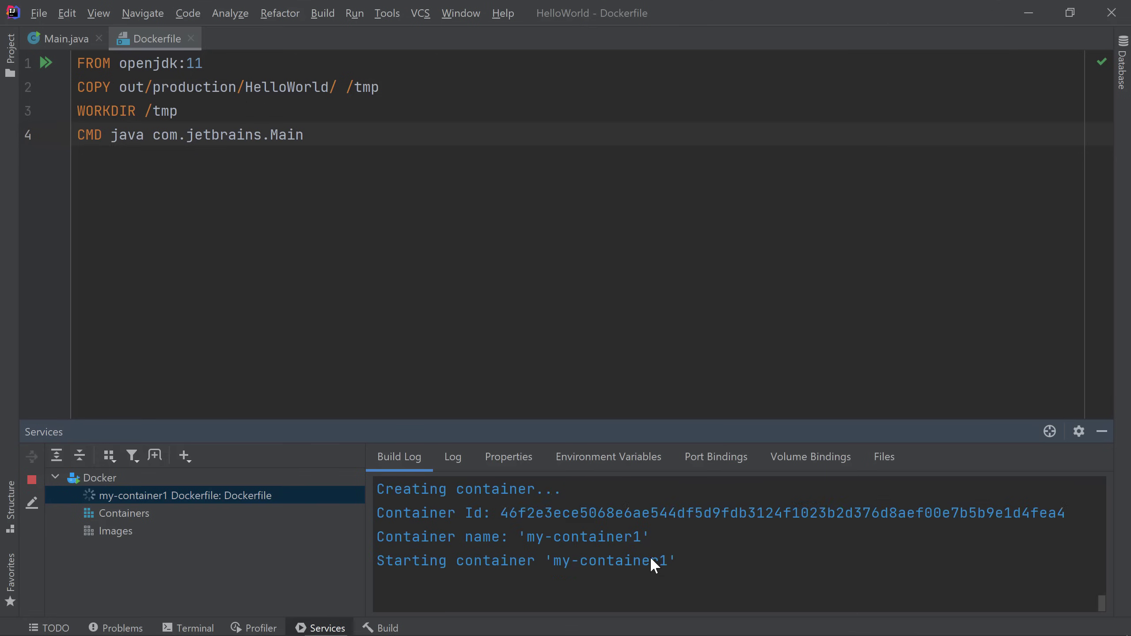
left_click(452, 457)
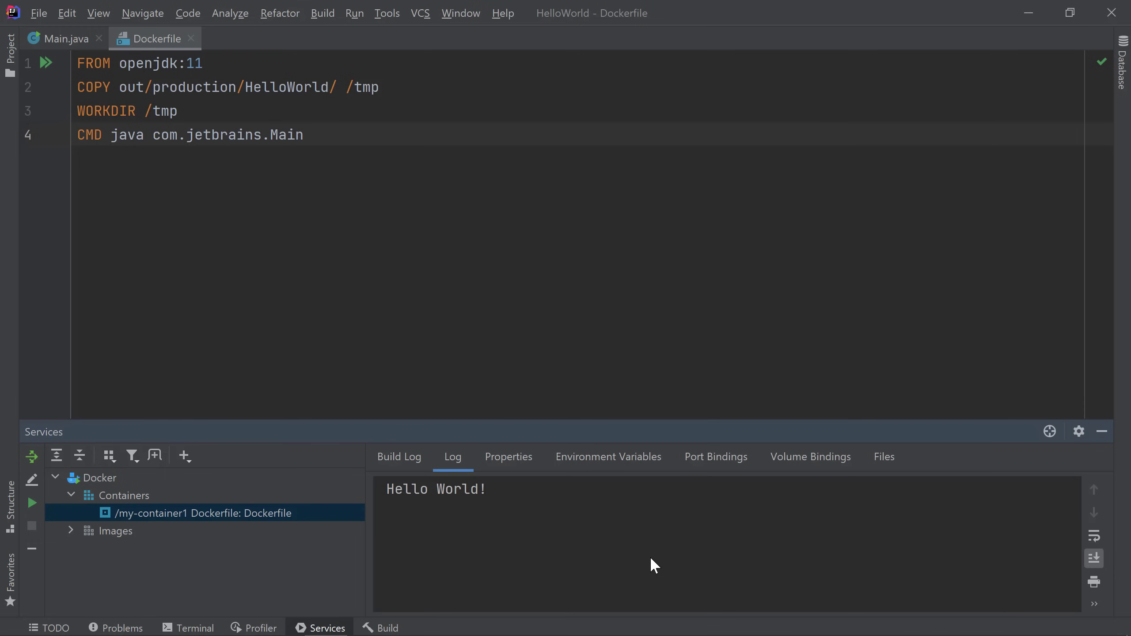
mouse_move(486, 546)
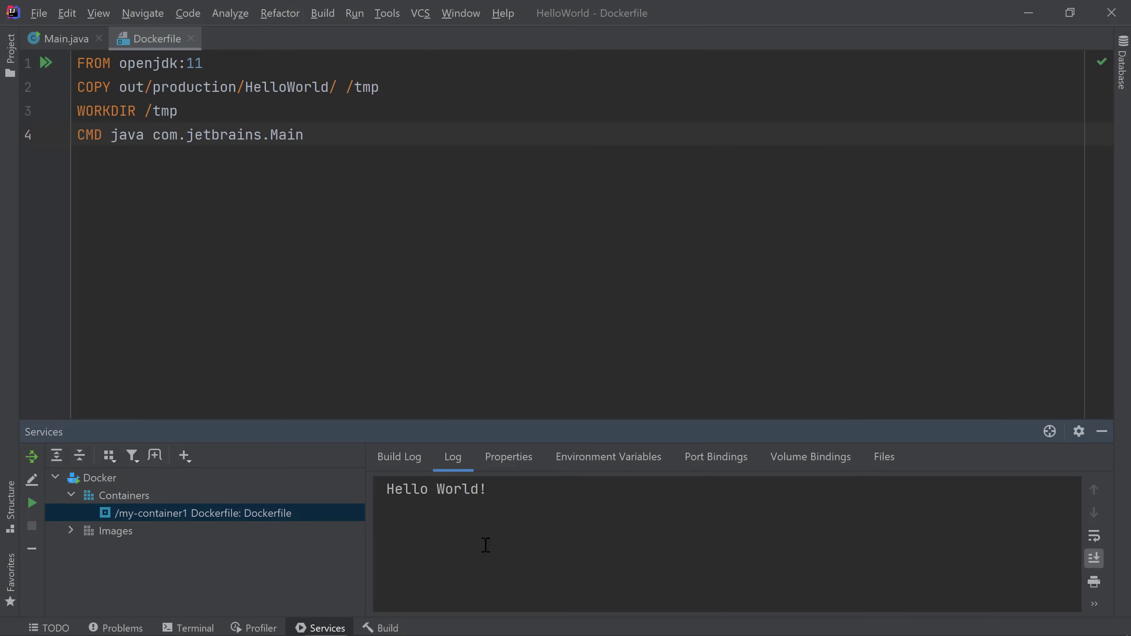
left_click(71, 531)
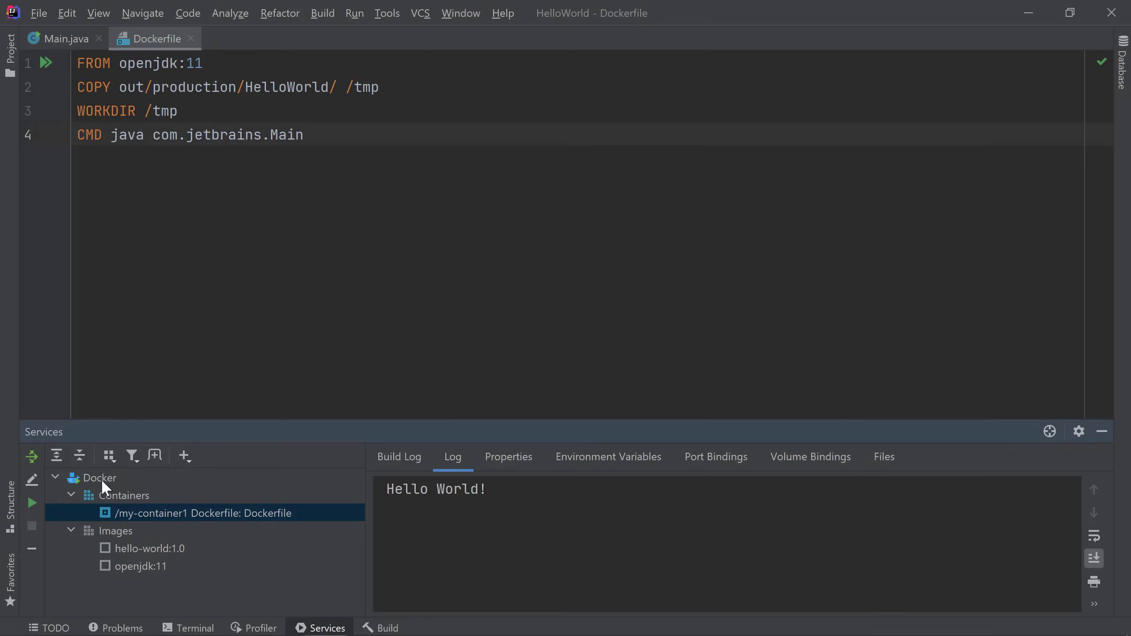
left_click(151, 548)
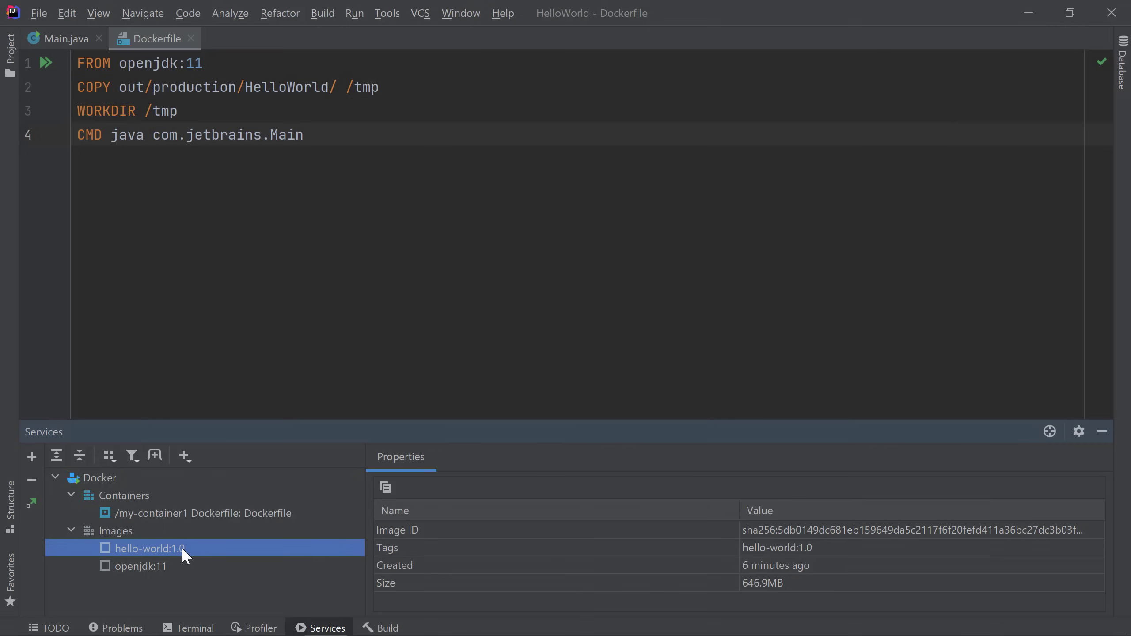
- In the terminal run 'docker run --name my-container2 hello-world:1.0'
left_click(195, 627)
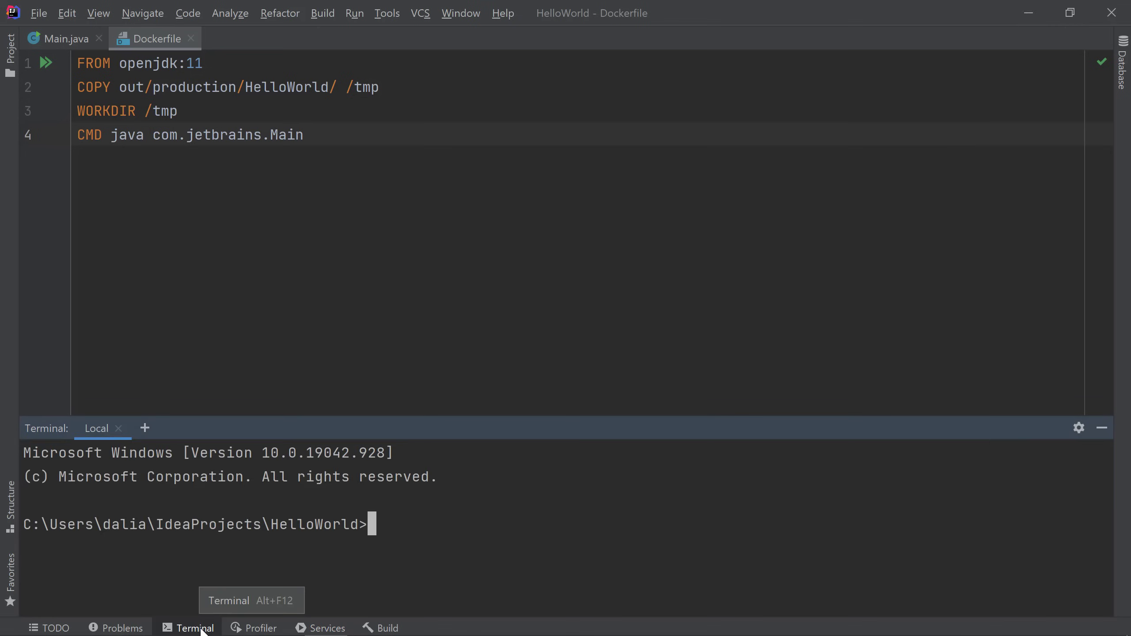
mouse_move(306, 496)
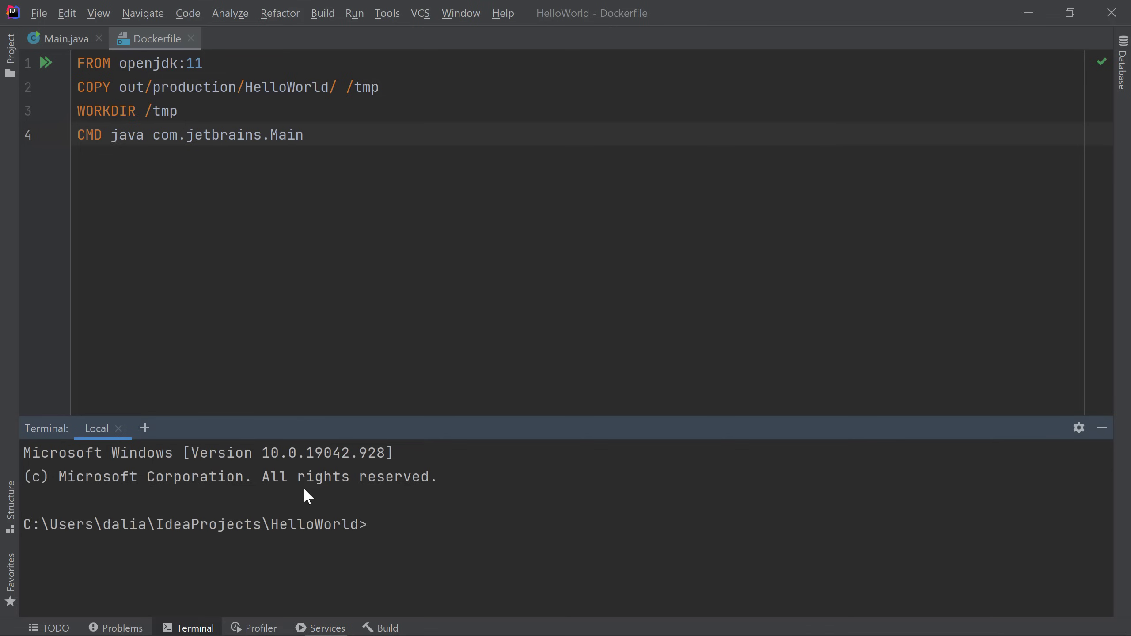
type("docker run --")
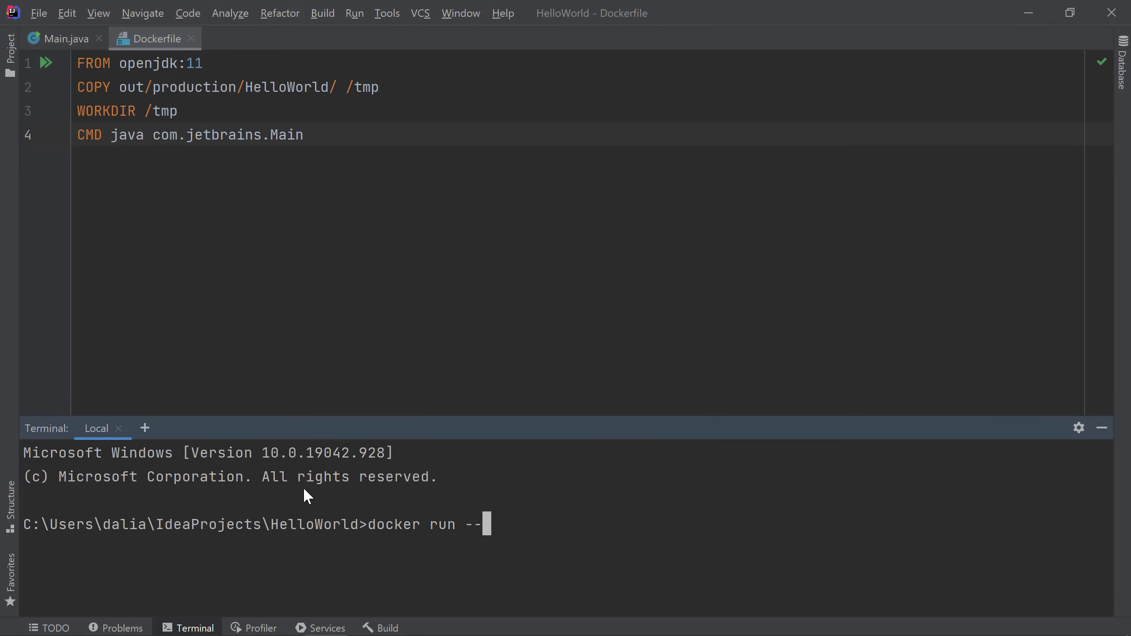
type("name my")
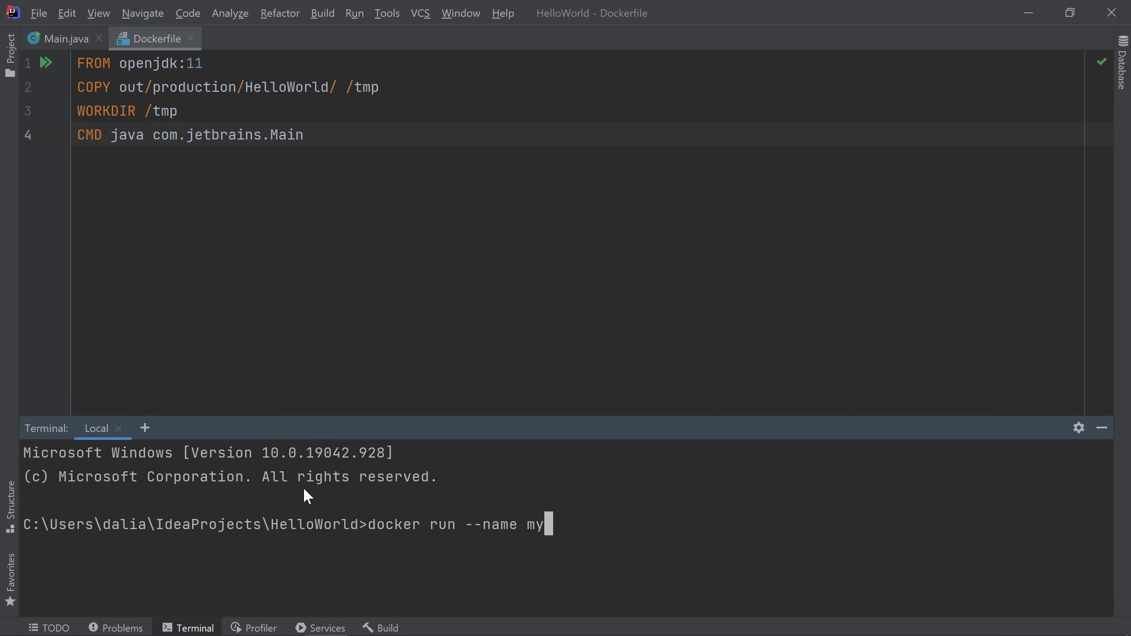
type("-container2")
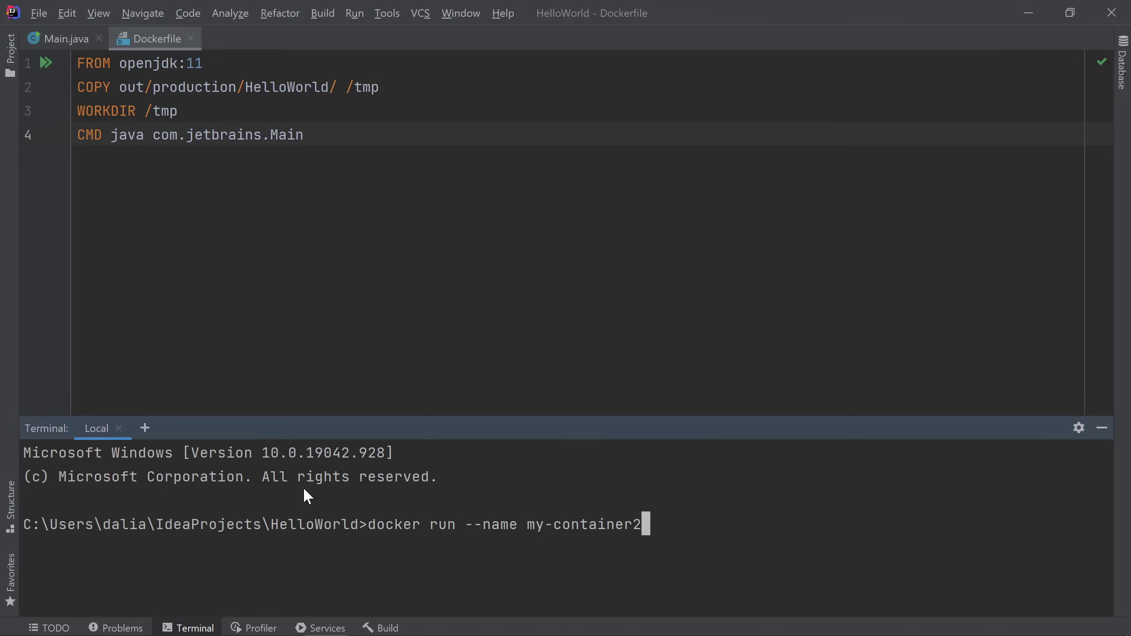
type("h")
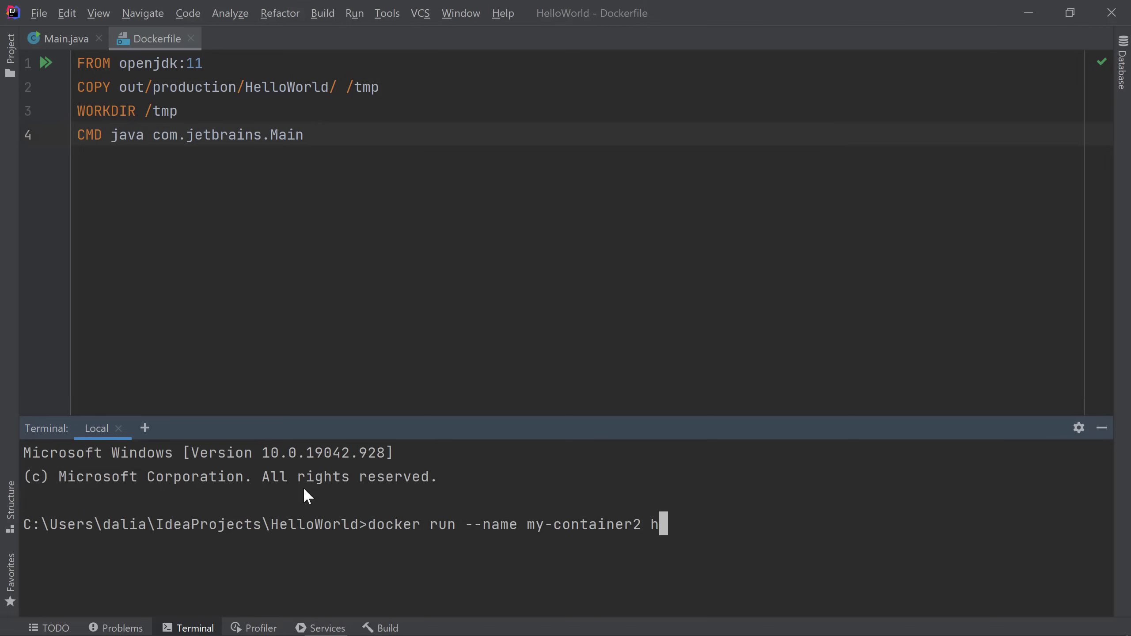
type("ello-world:1.0")
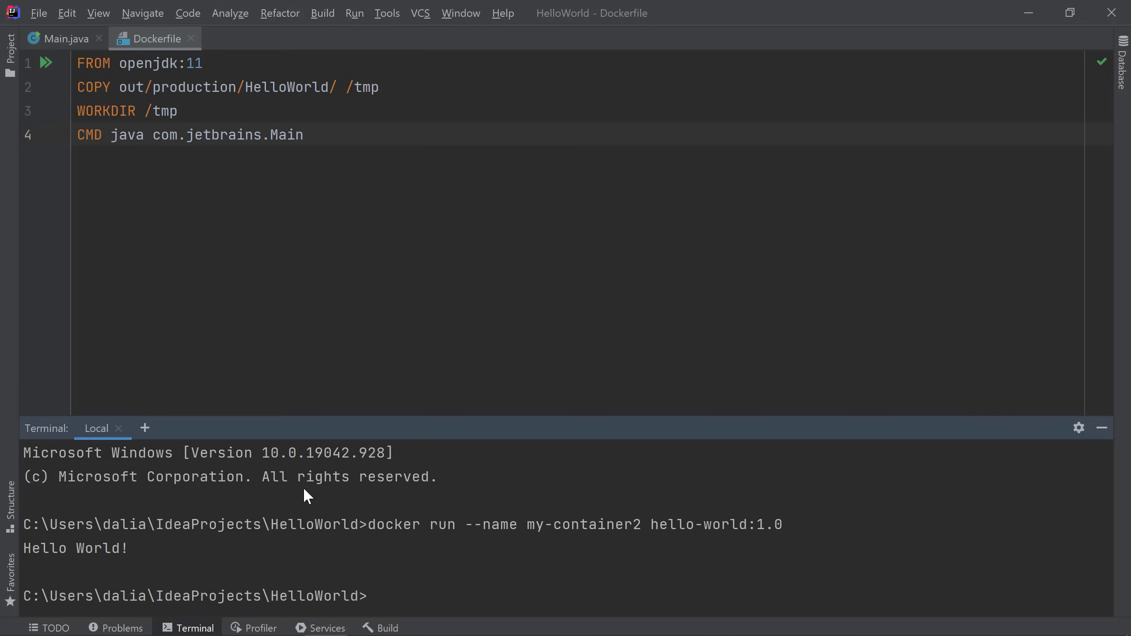
mouse_move(324, 628)
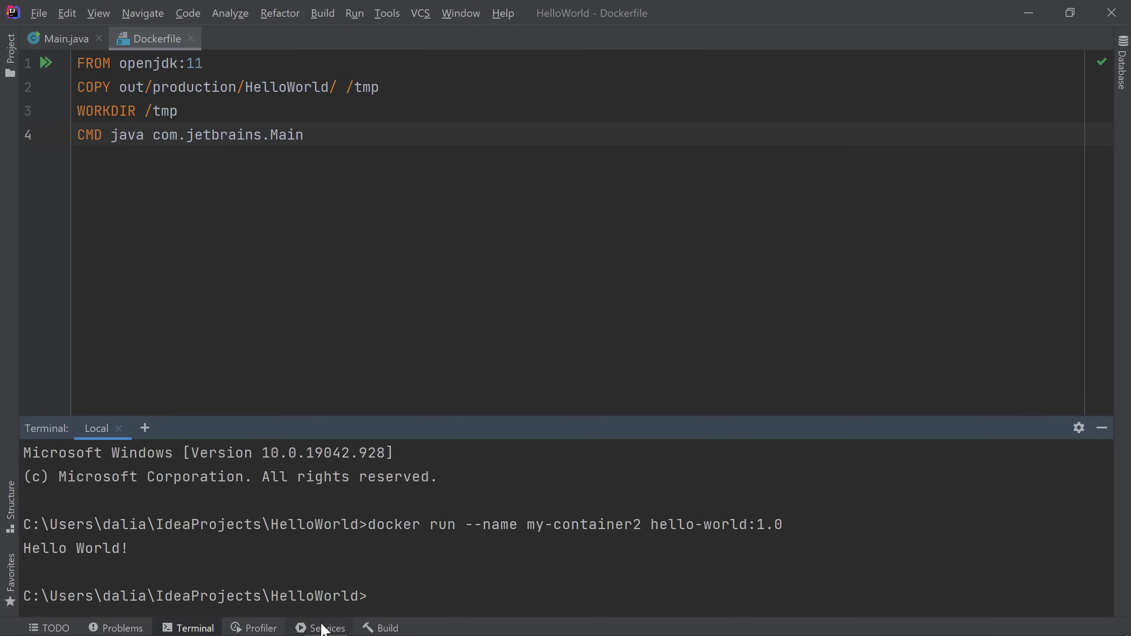
- Back in Services, select the hello-world:1.0 image and show its context menu
left_click(323, 627)
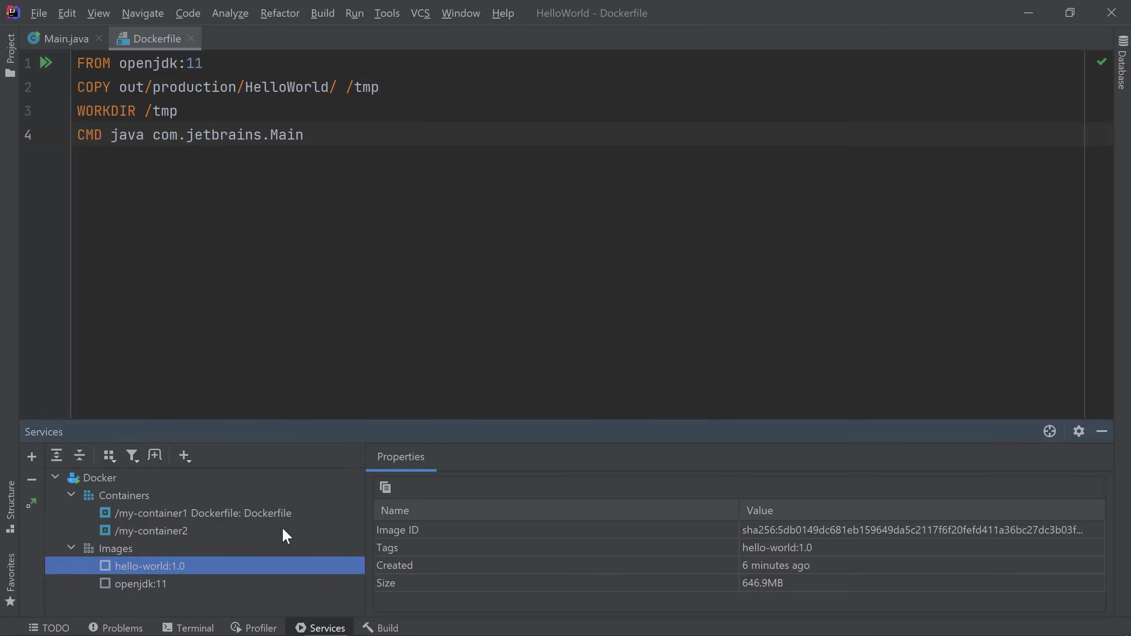
left_click(152, 531)
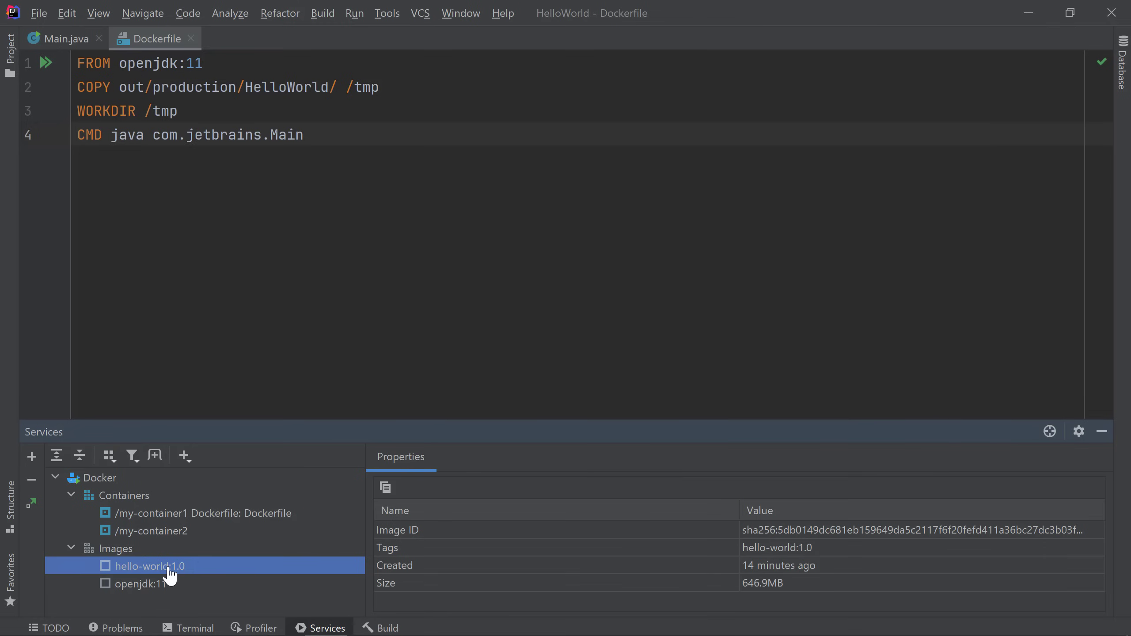
right_click(149, 565)
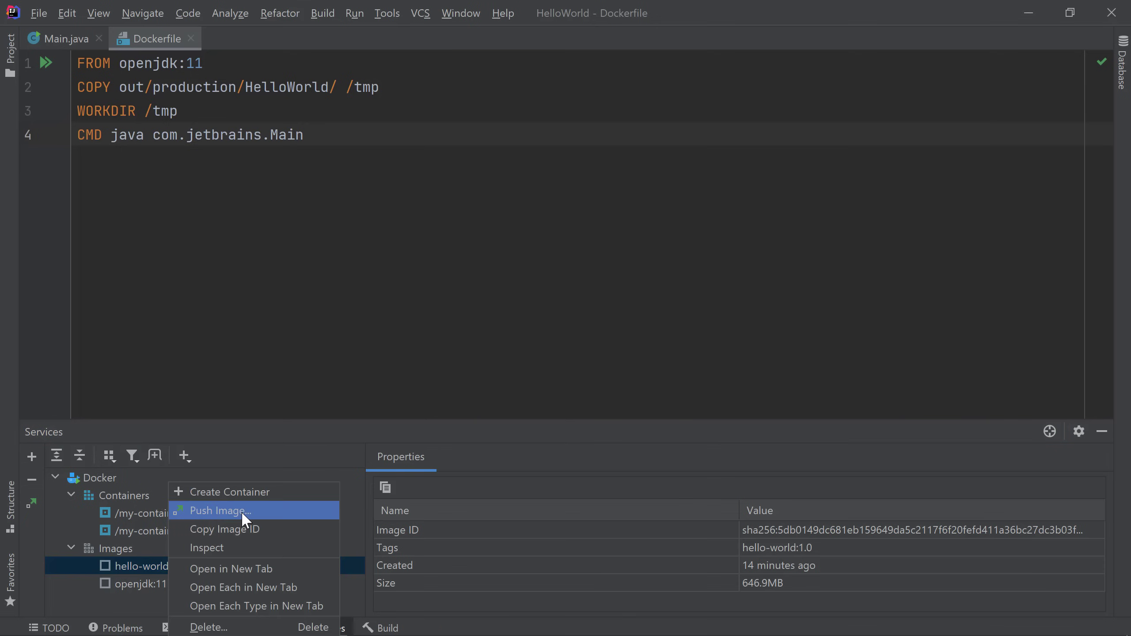
- Start Push Image and add a Docker Registry connection for user daliashea
left_click(220, 511)
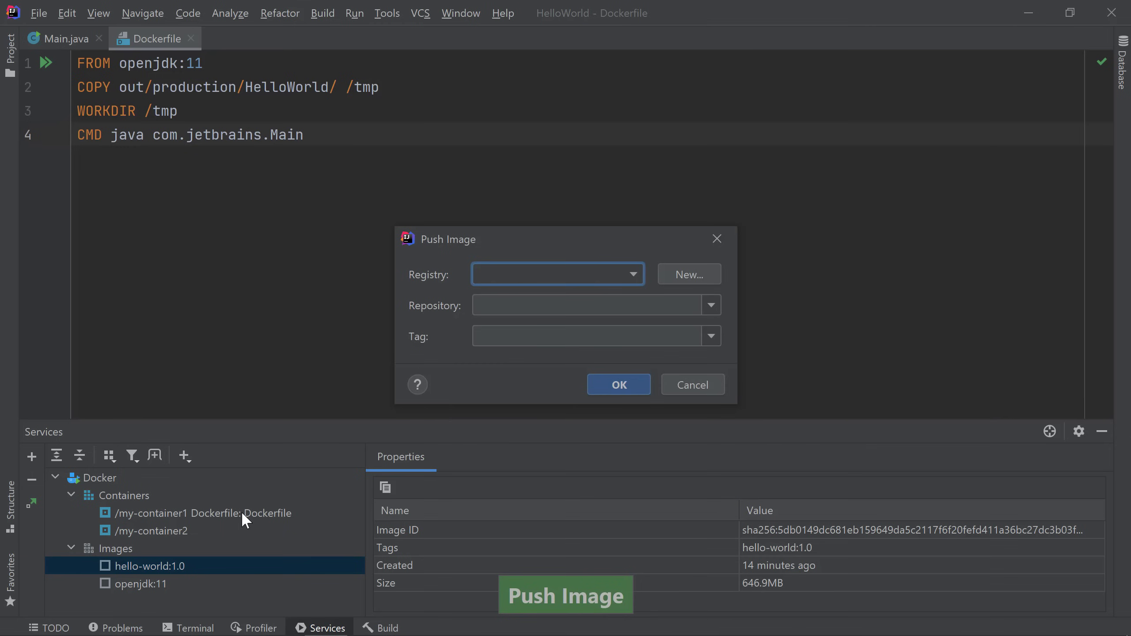
mouse_move(641, 336)
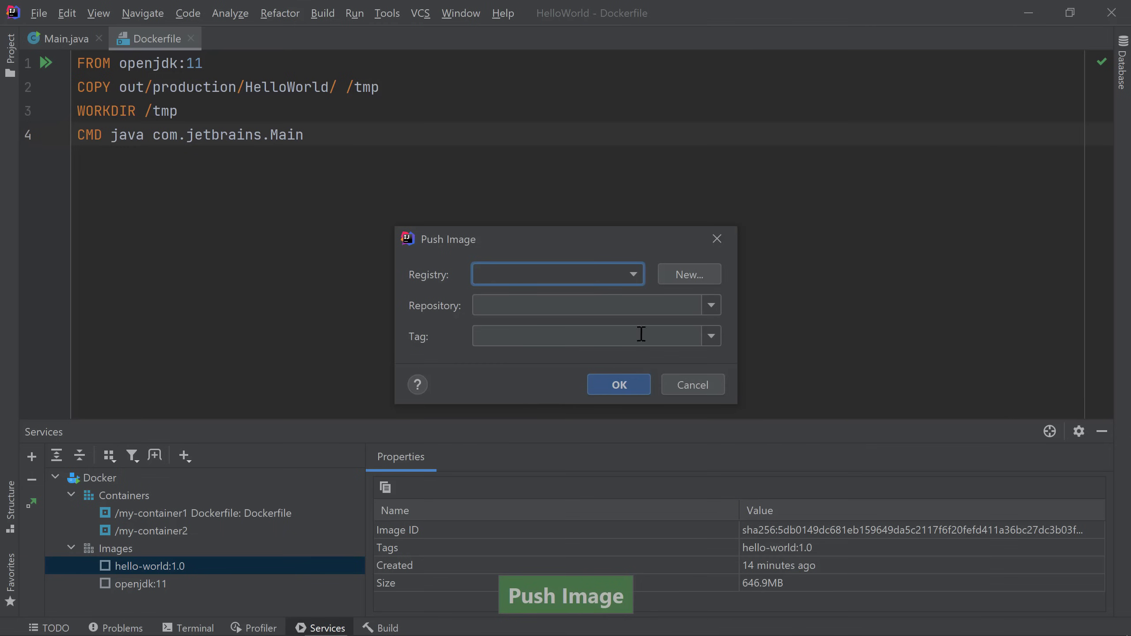
left_click(689, 274)
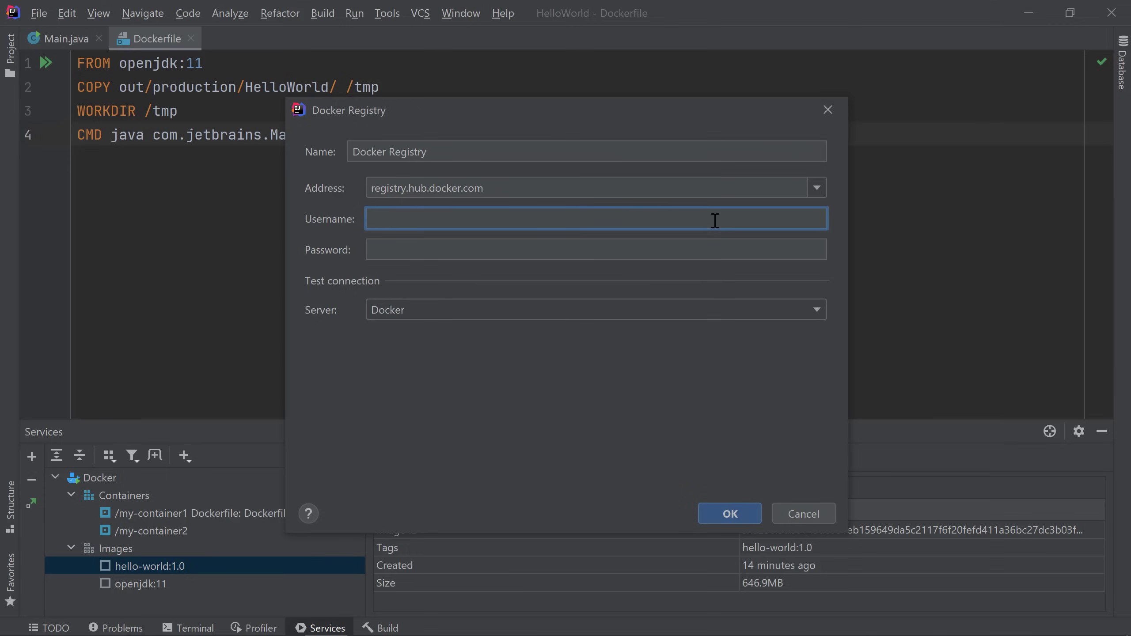
type("daliashea")
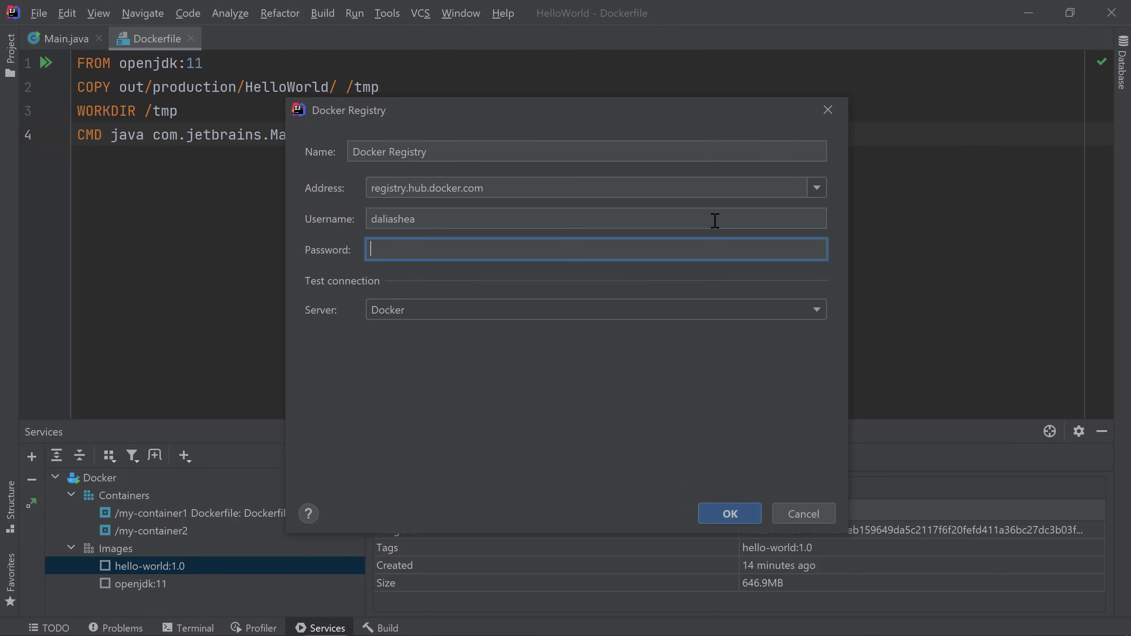
left_click(730, 514)
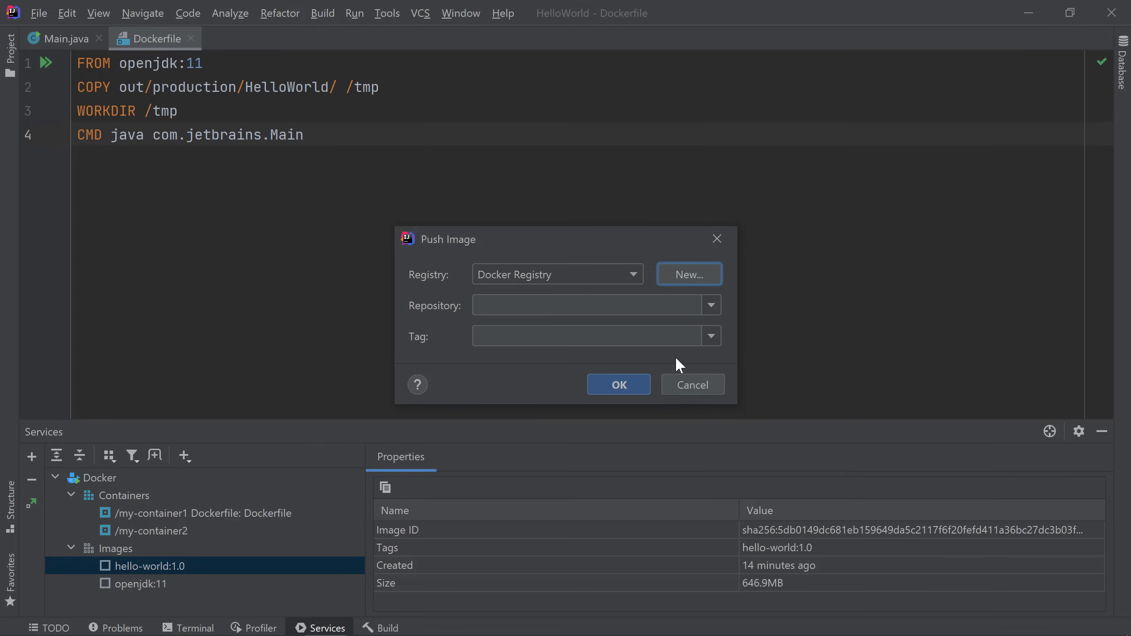
- Push with repository hello-world and tag 1.0
left_click(588, 305)
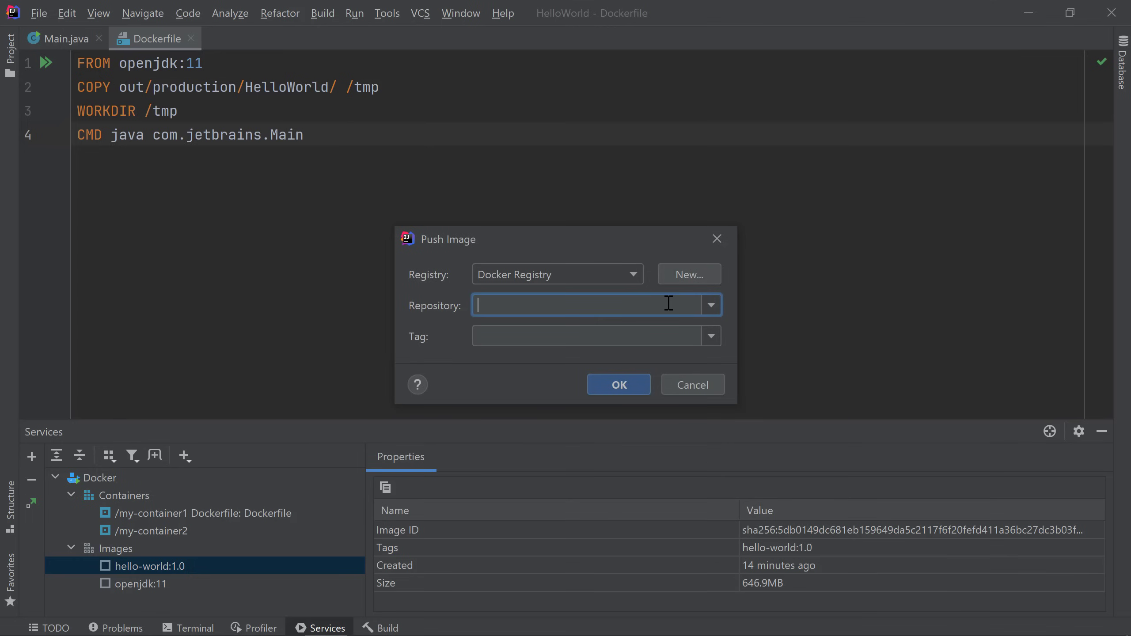
type("hello-")
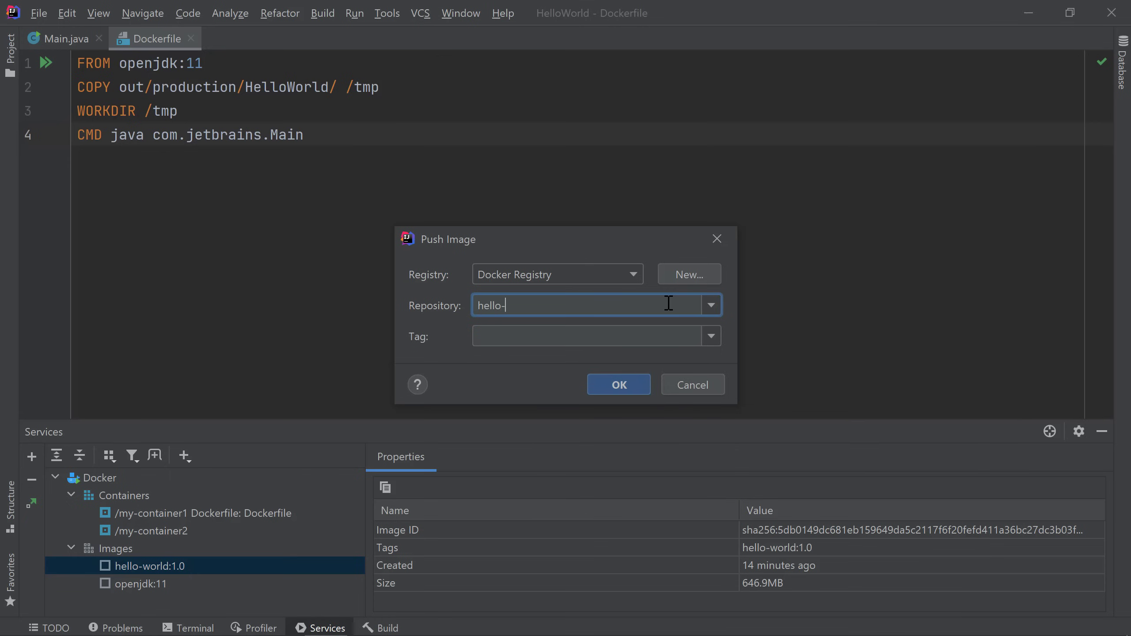
type("world")
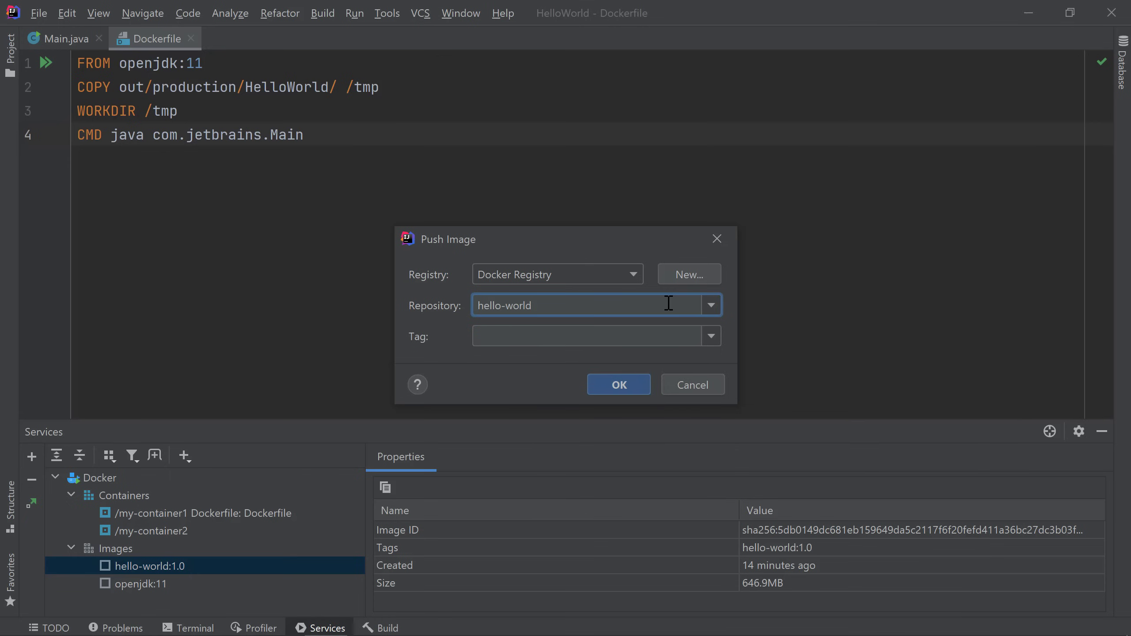
type("1.0")
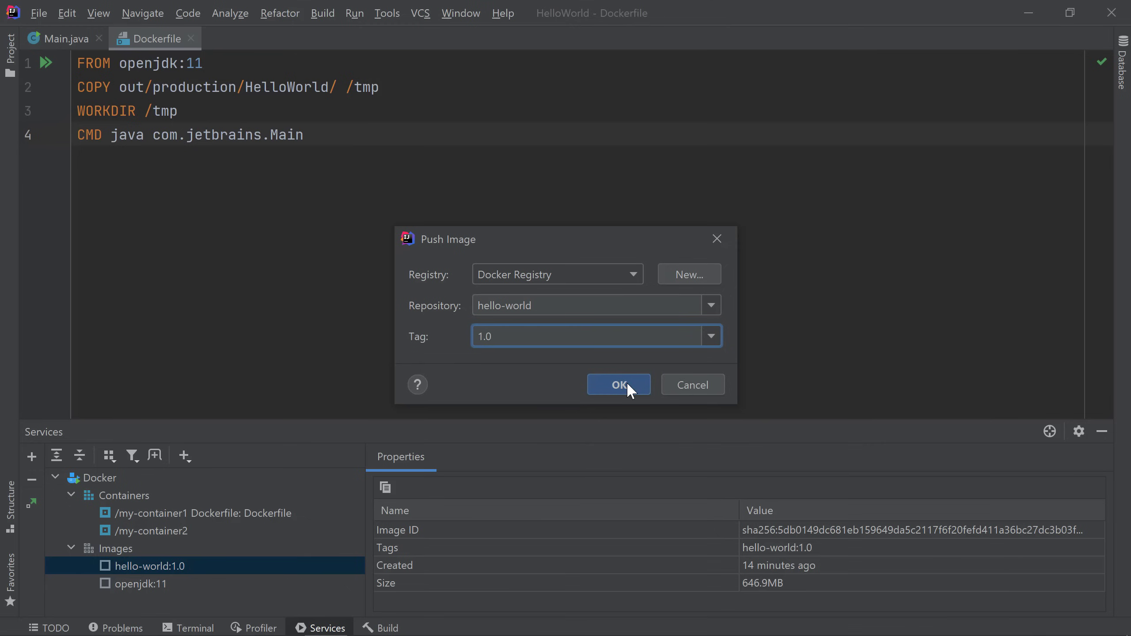
left_click(619, 384)
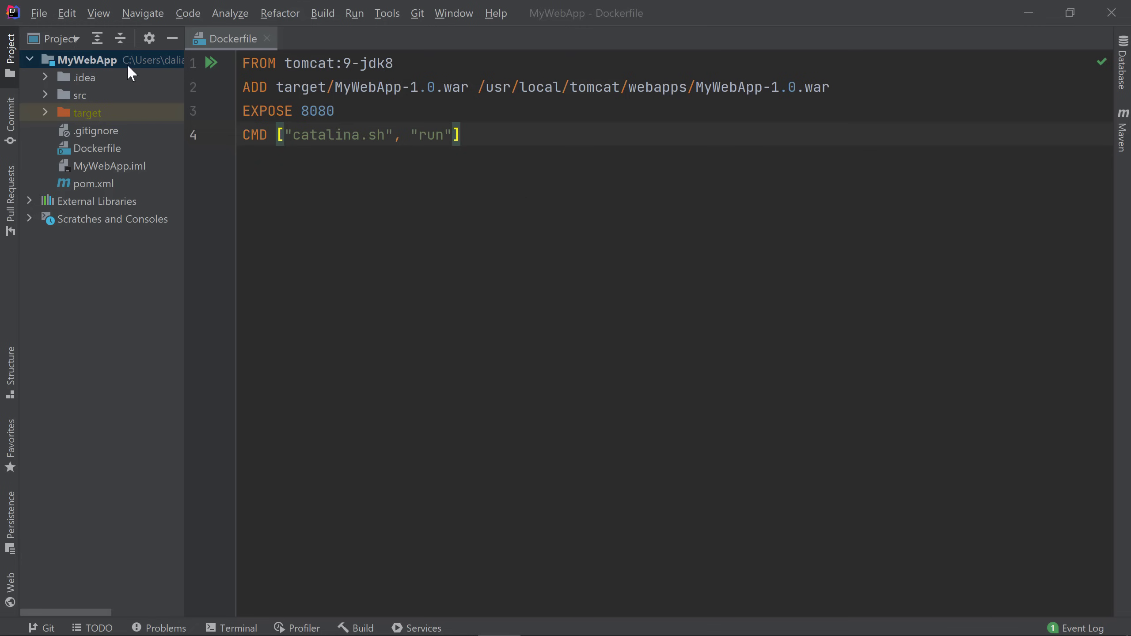
type("docker-compose.yml")
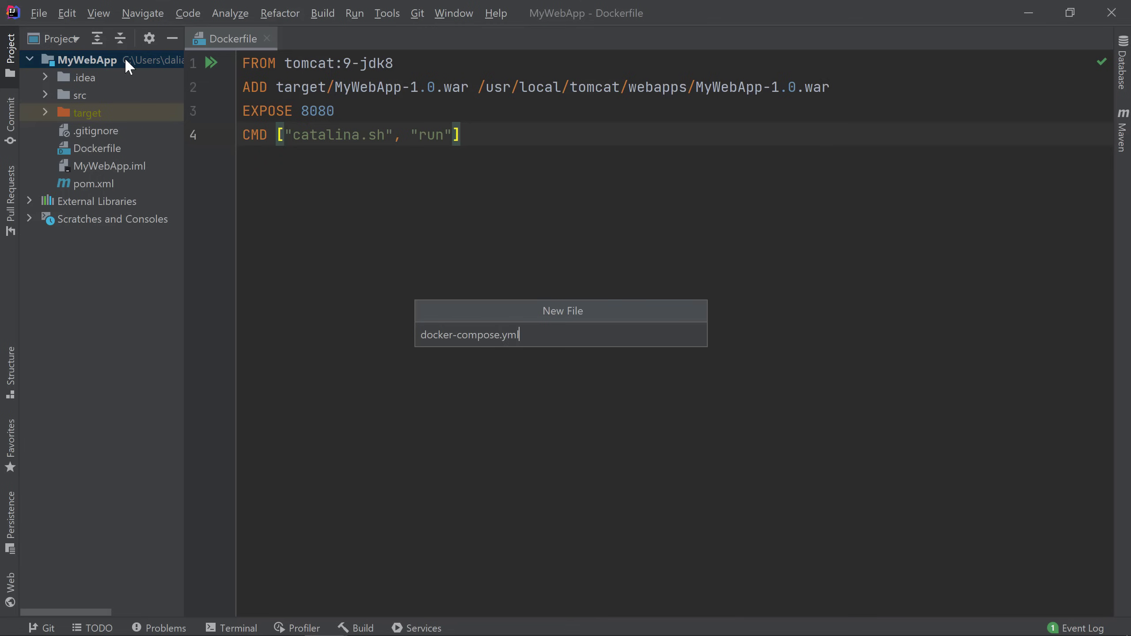
key("Enter")
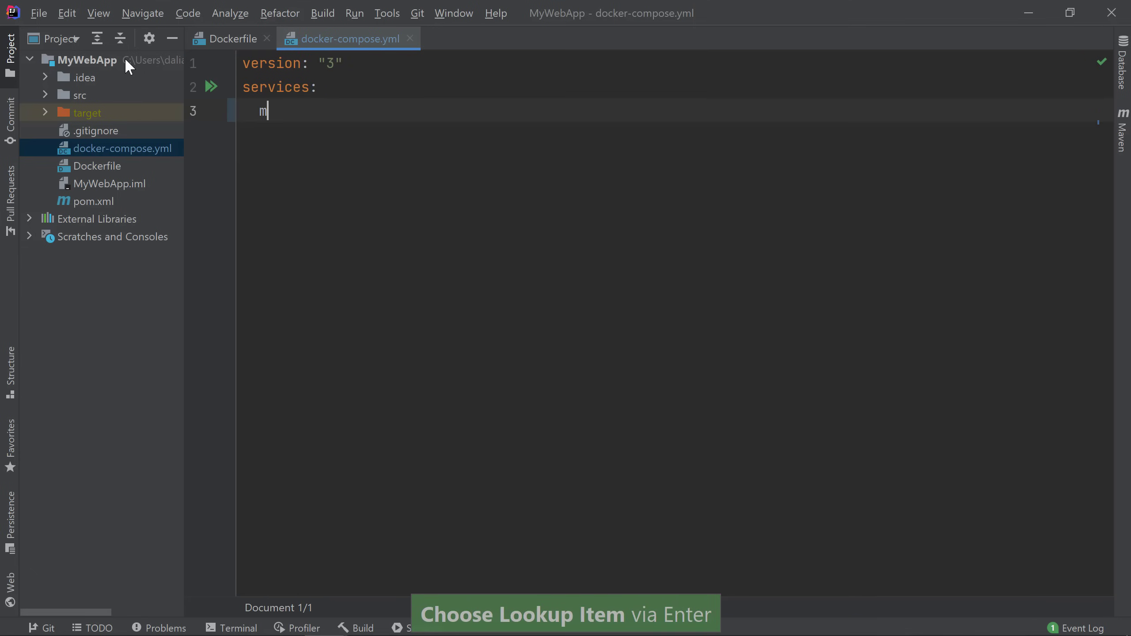
type("y-web-")
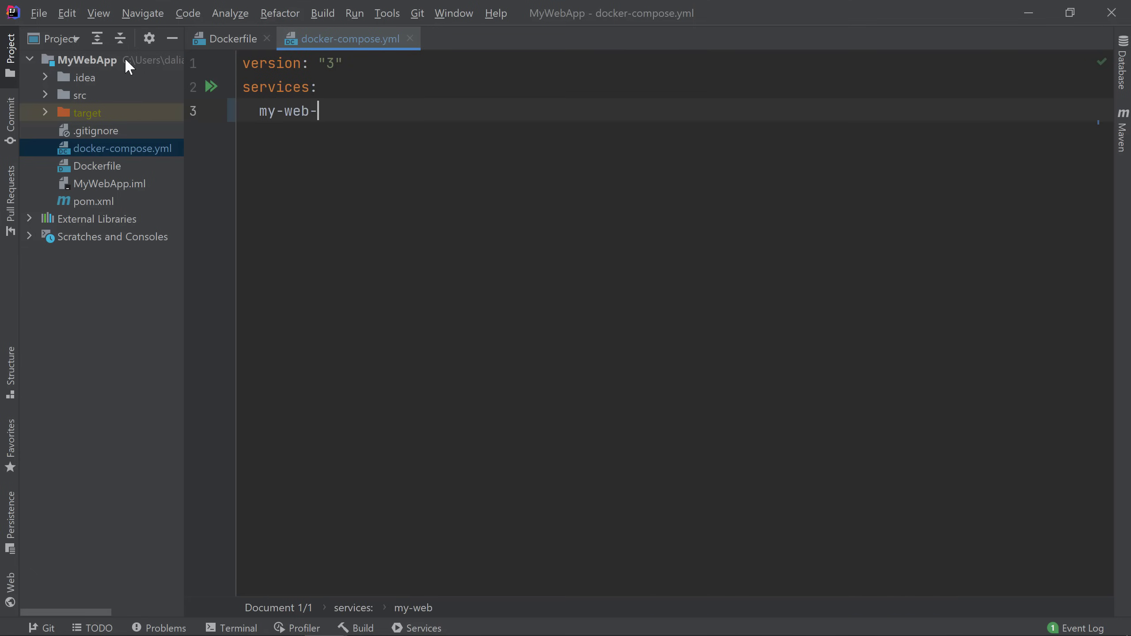
type("app-")
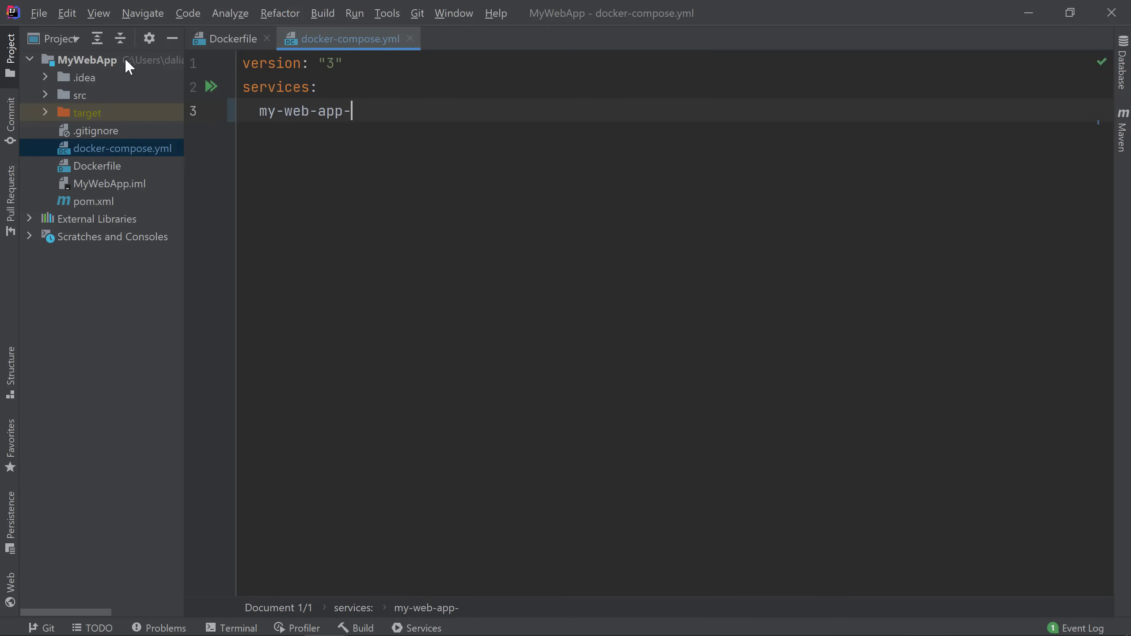
type("db:")
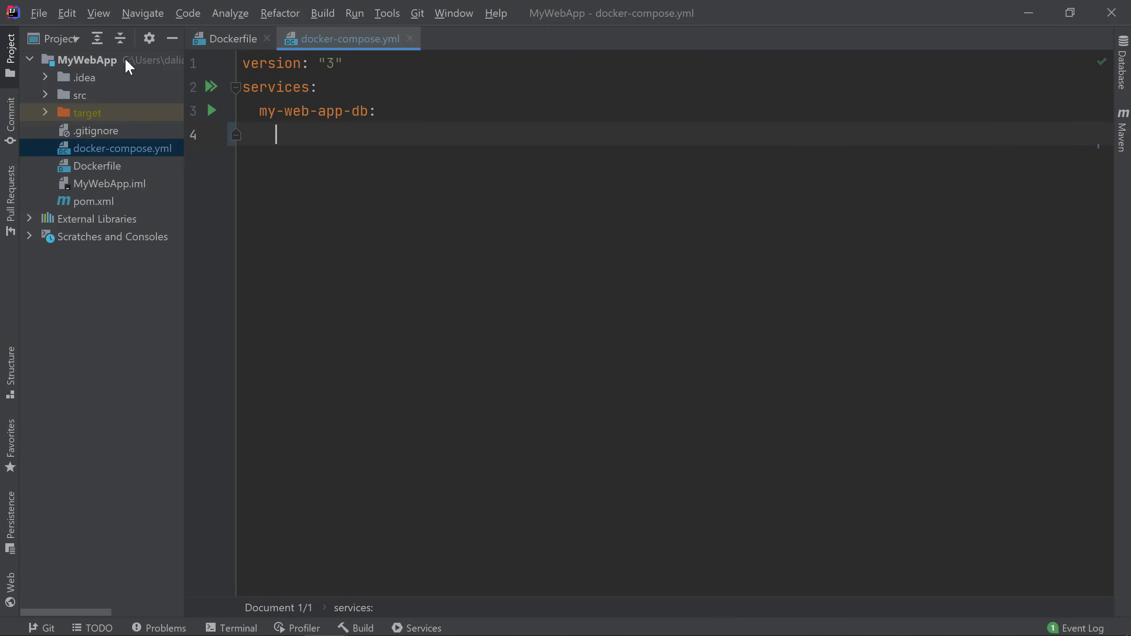
type("i")
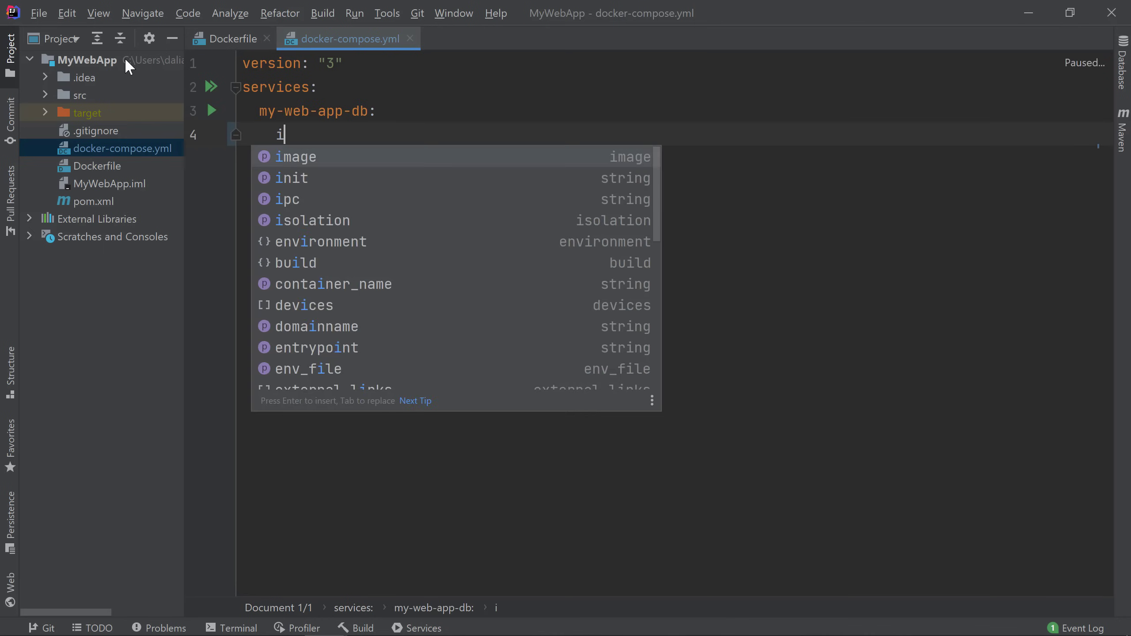
type("mage: mys")
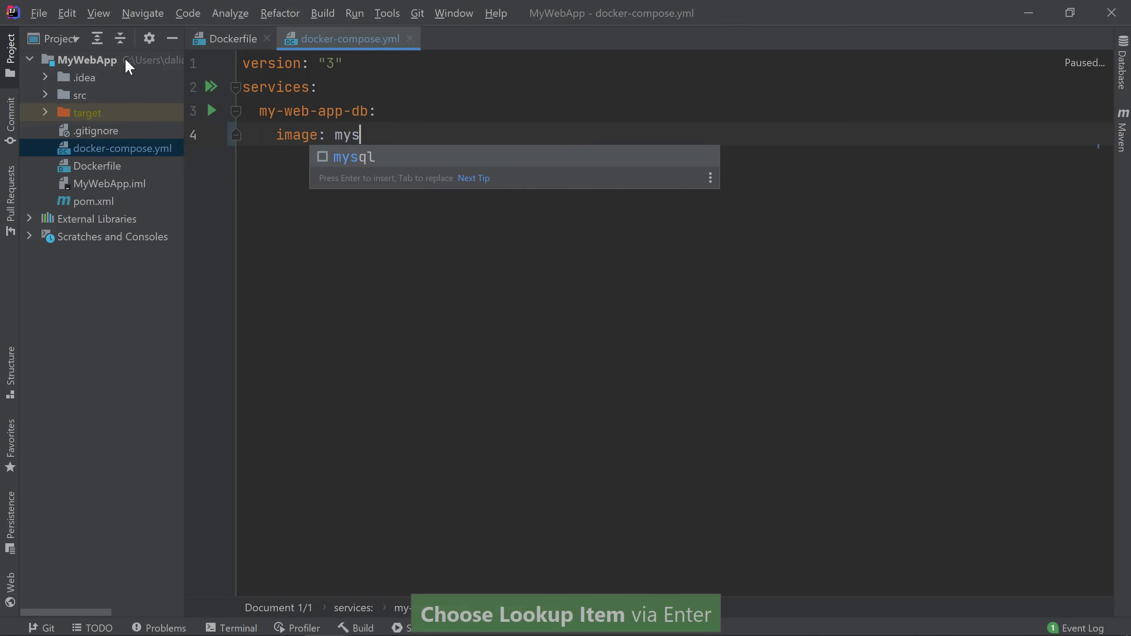
key("Enter")
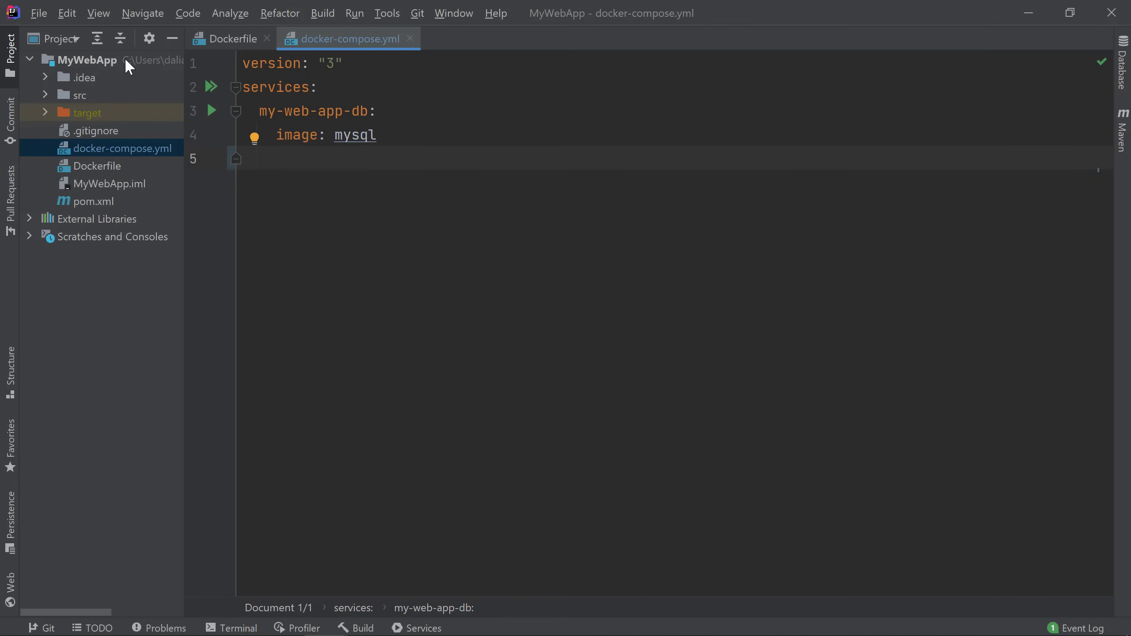
type("environment:")
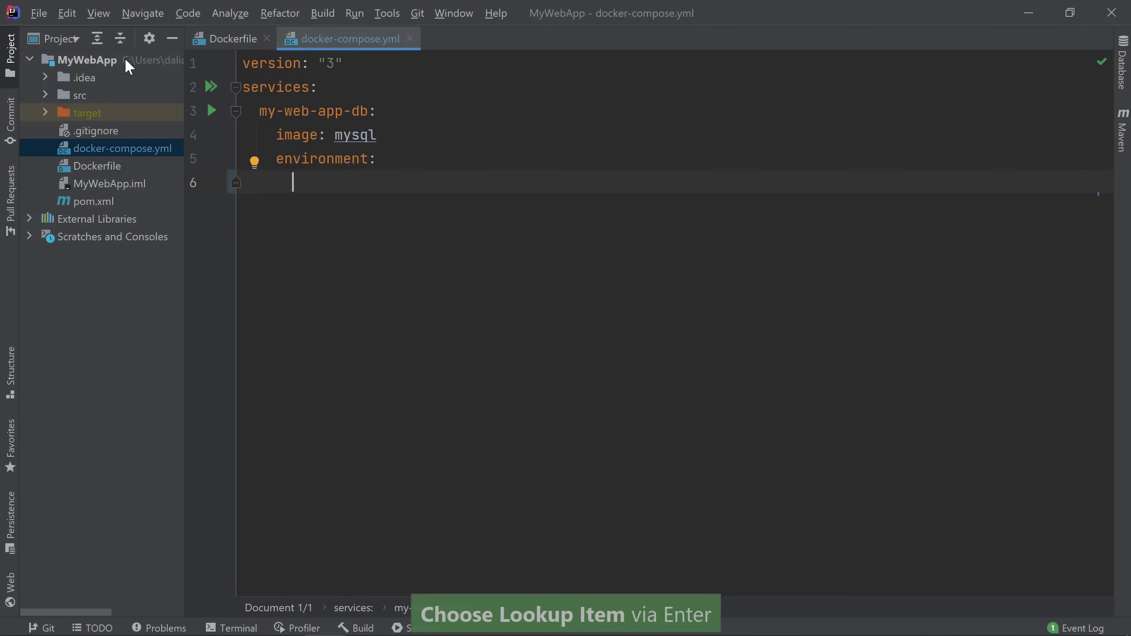
type("- MYSQL")
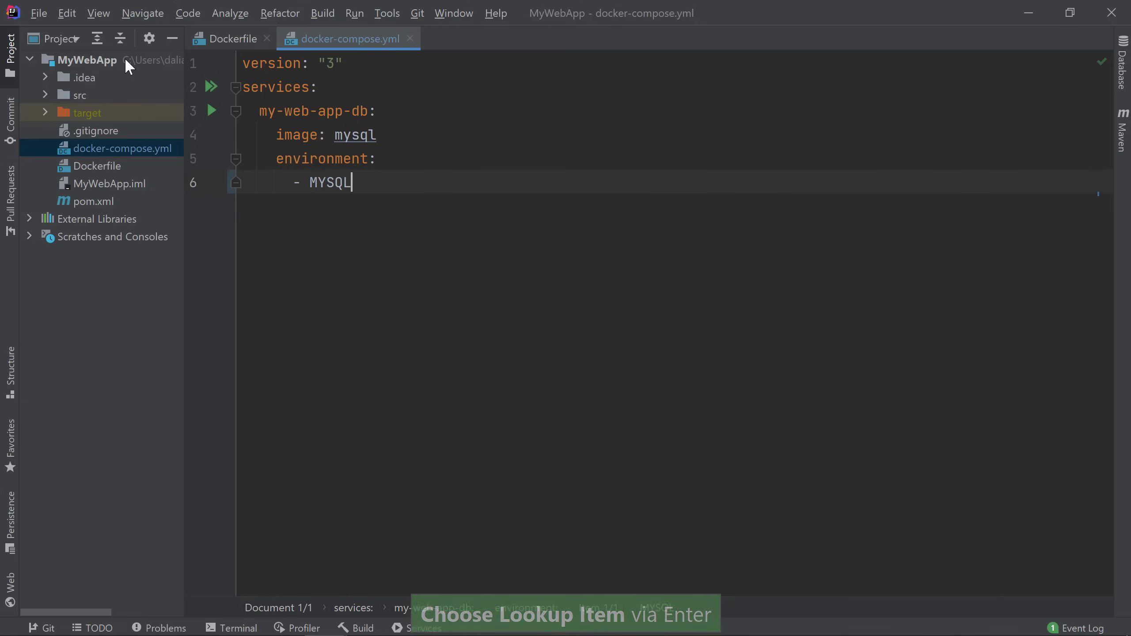
type("_ROOT_PASSWORD=password")
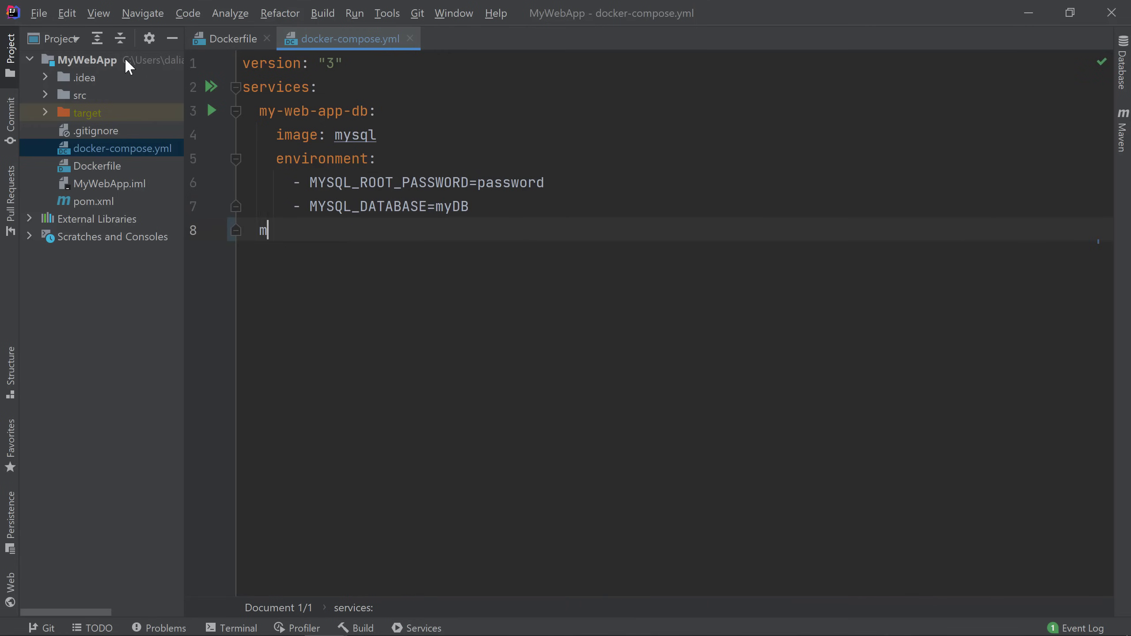
- Add service my-web-app with build ., ports "8080:8080" and depends_on my-web-app-db
type("y-web-app:")
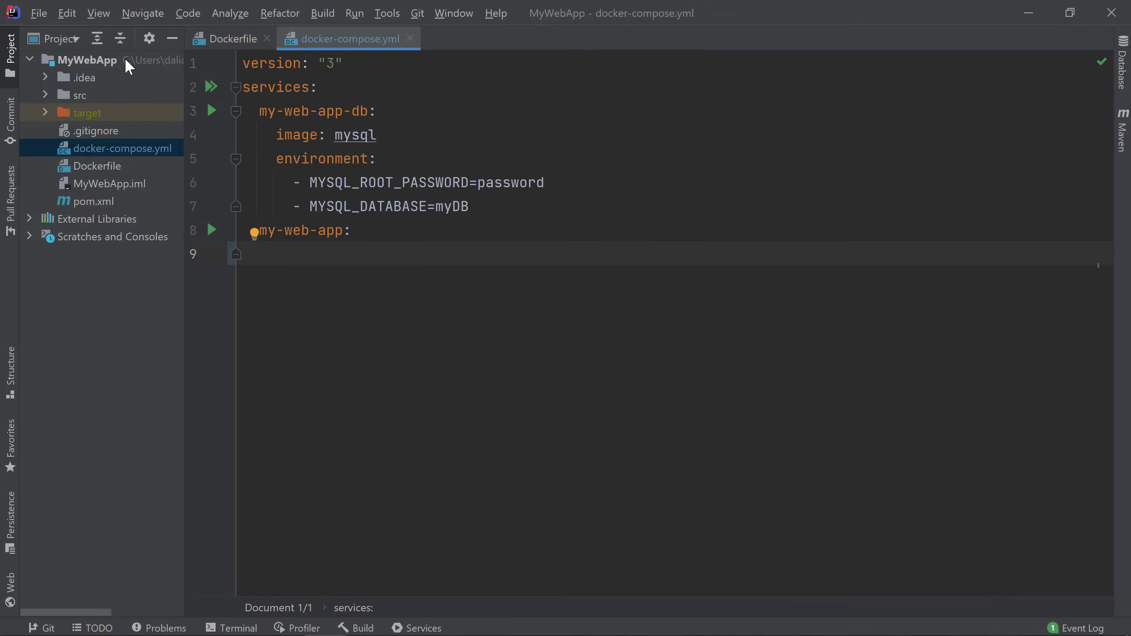
type("build:")
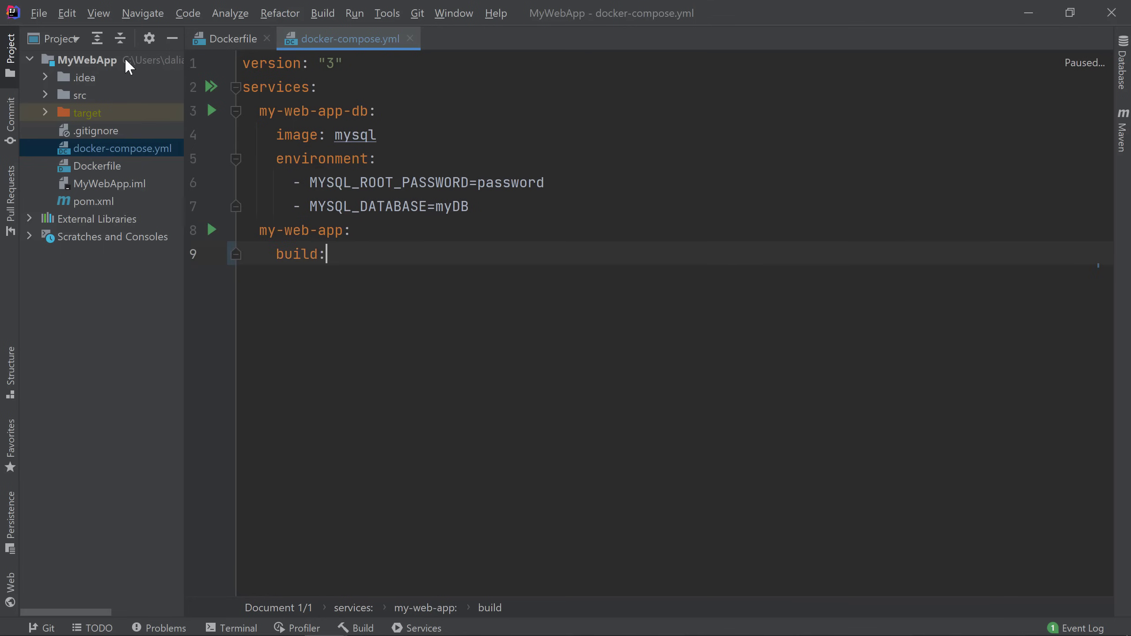
type(".")
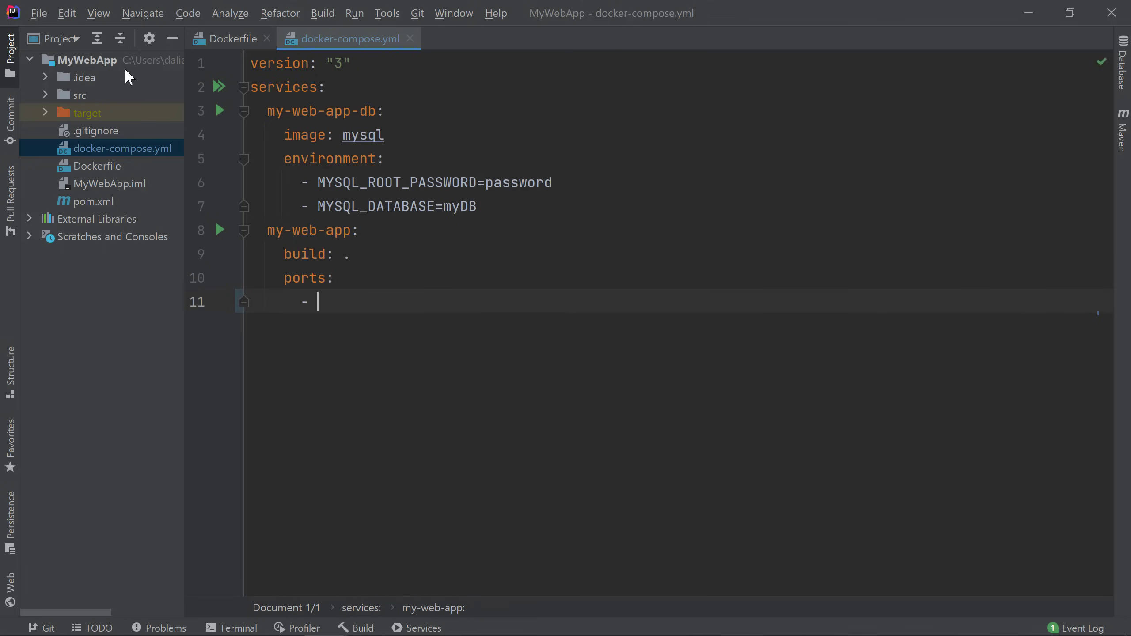
type("\"8080:8080\"")
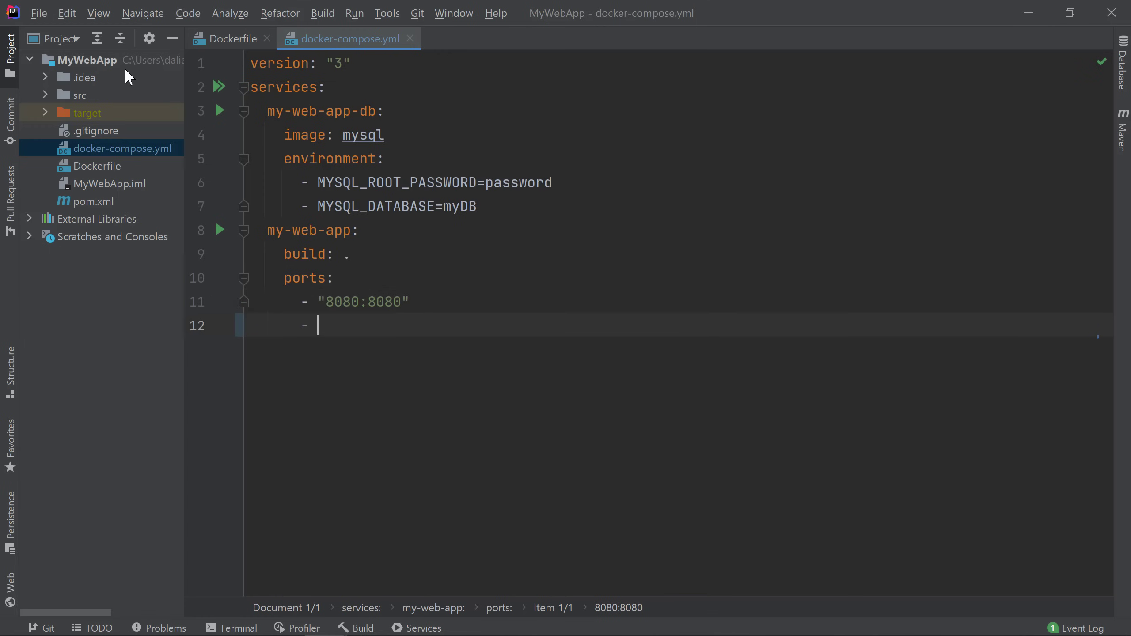
key("BackSpace")
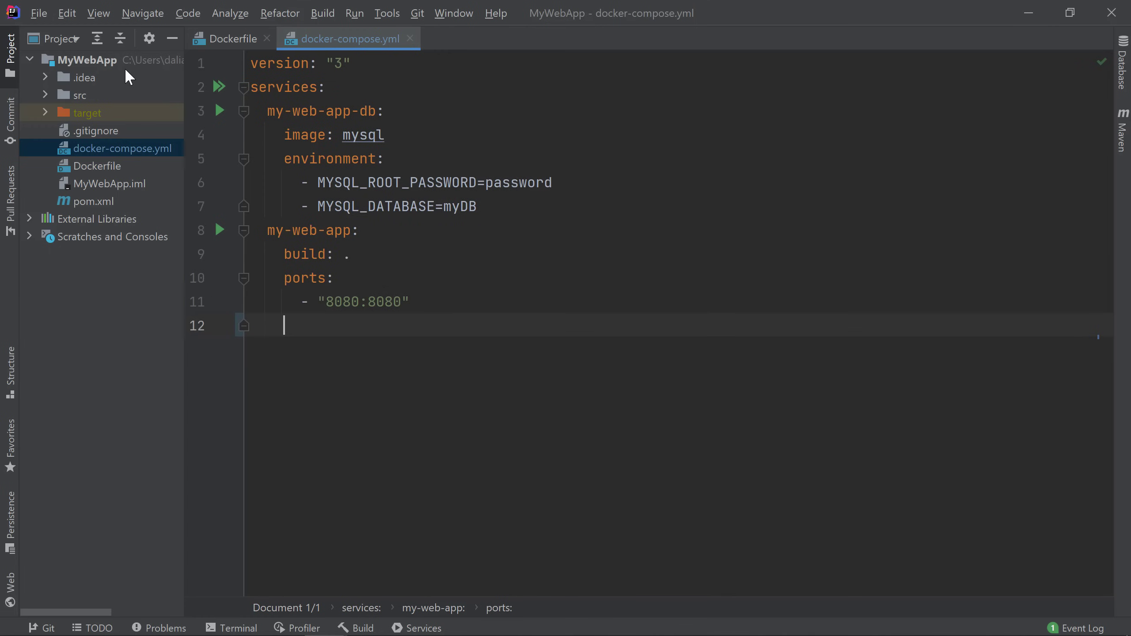
type("d")
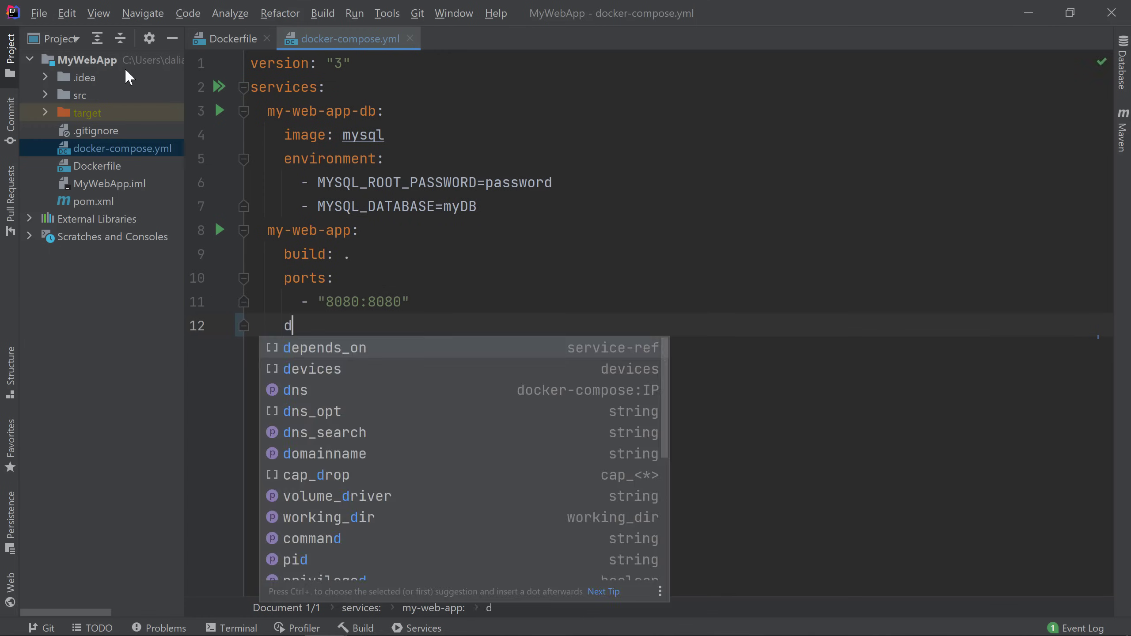
key("Enter")
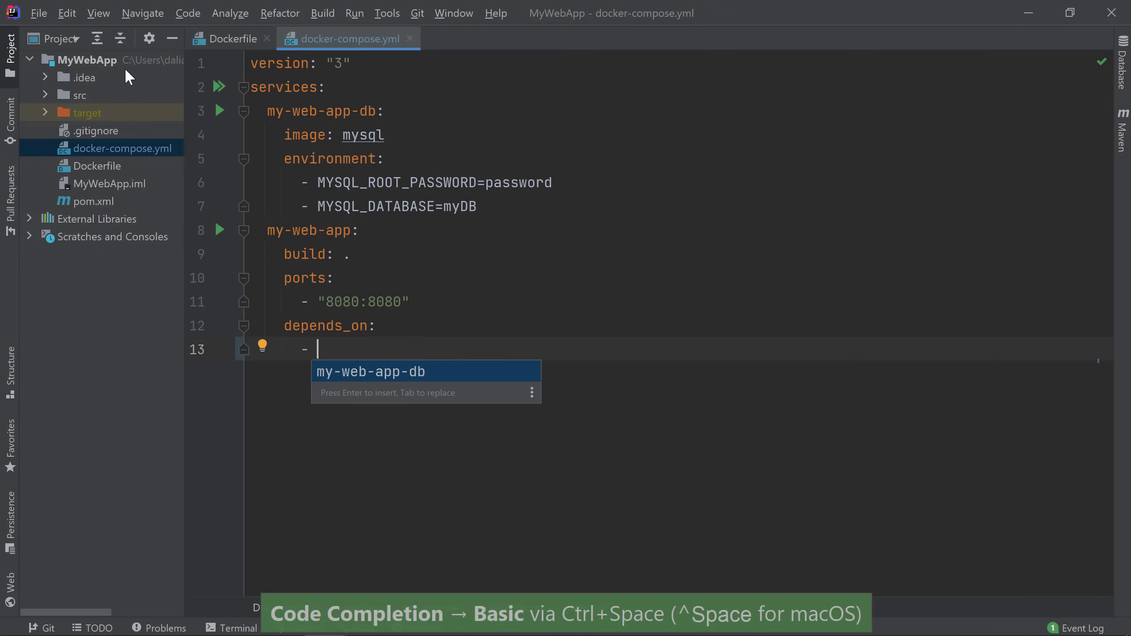
key("Enter")
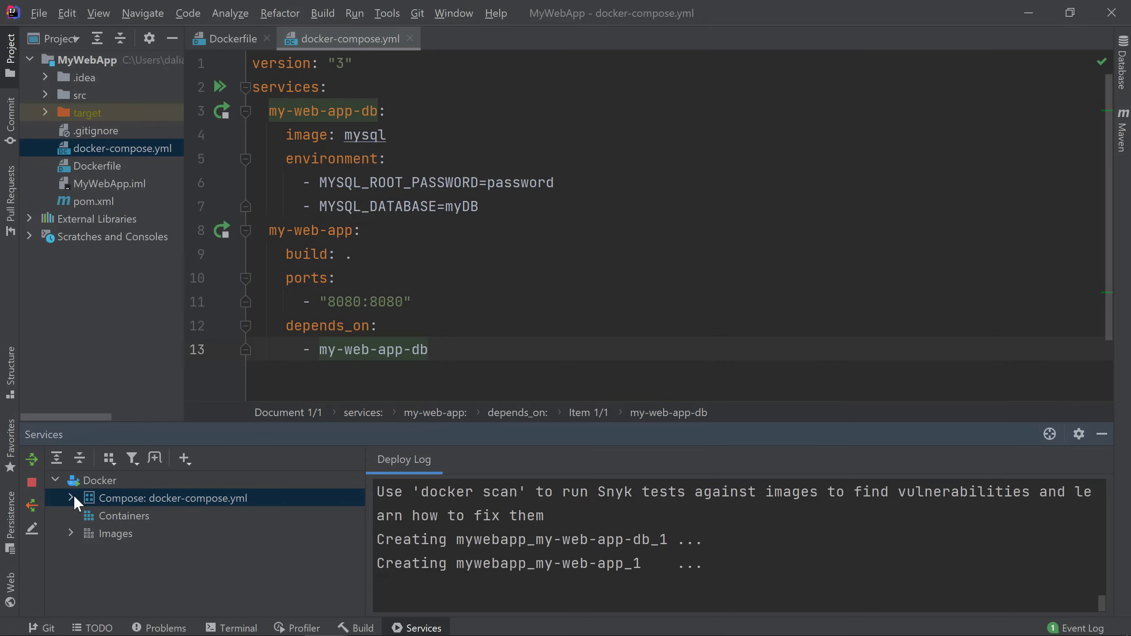
- Expand the Compose deployment to reveal the my-web-app and my-web-app-db containers
left_click(70, 497)
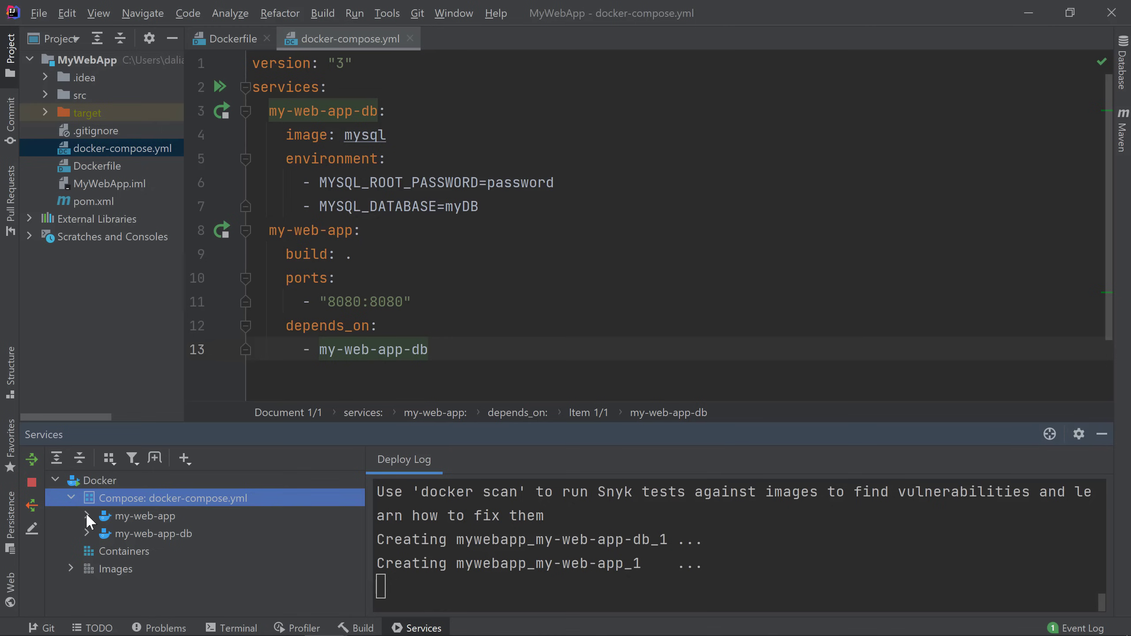
left_click(88, 516)
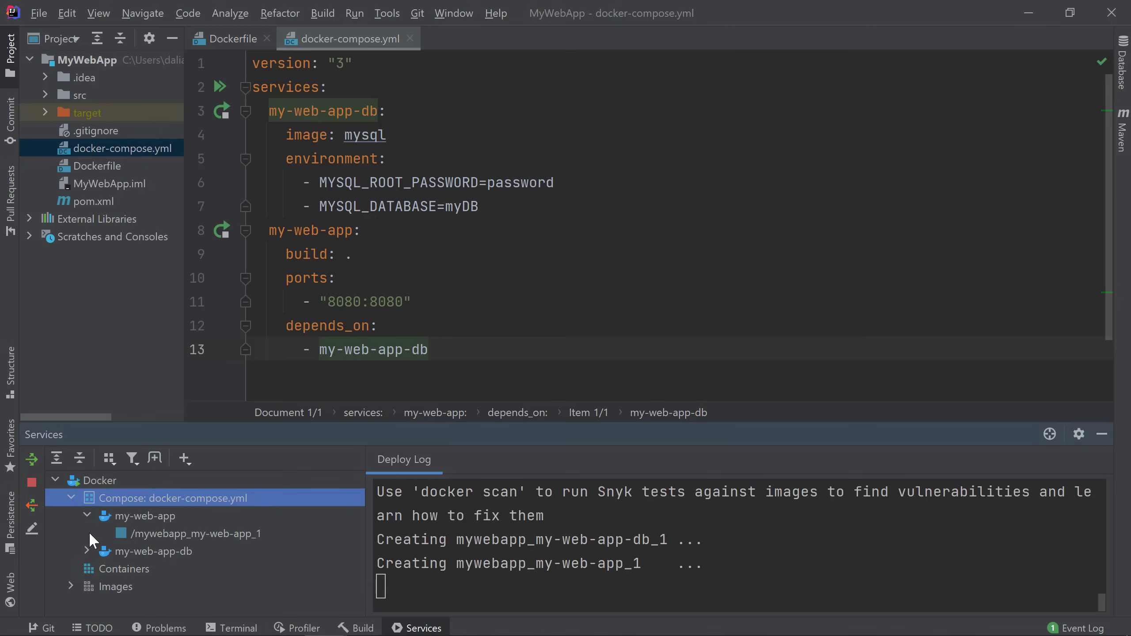
left_click(87, 551)
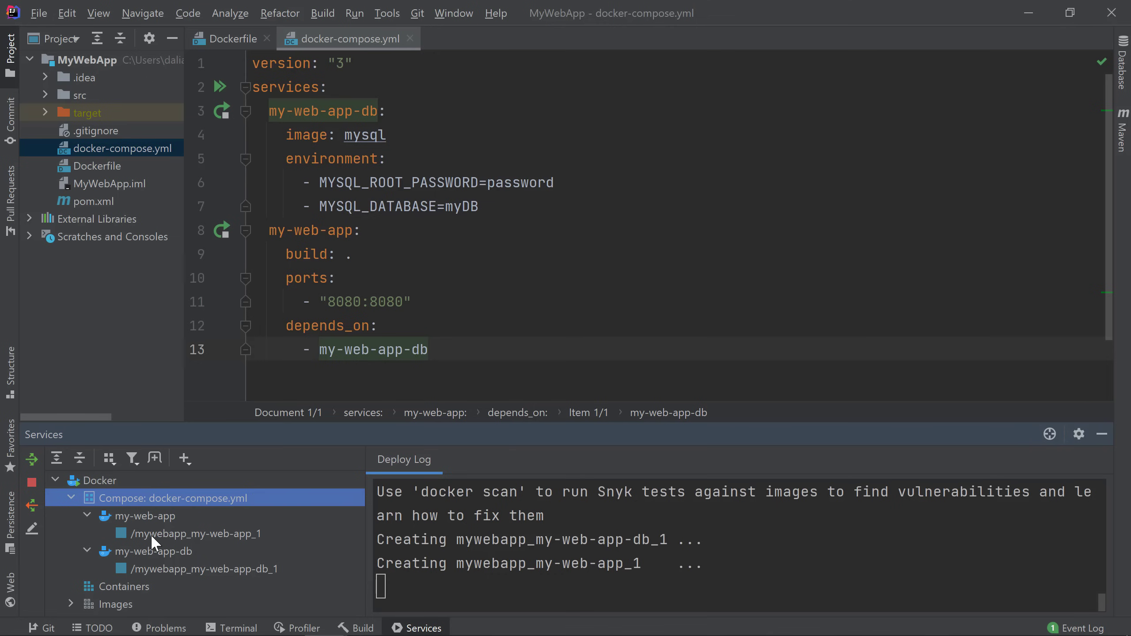
left_click(194, 534)
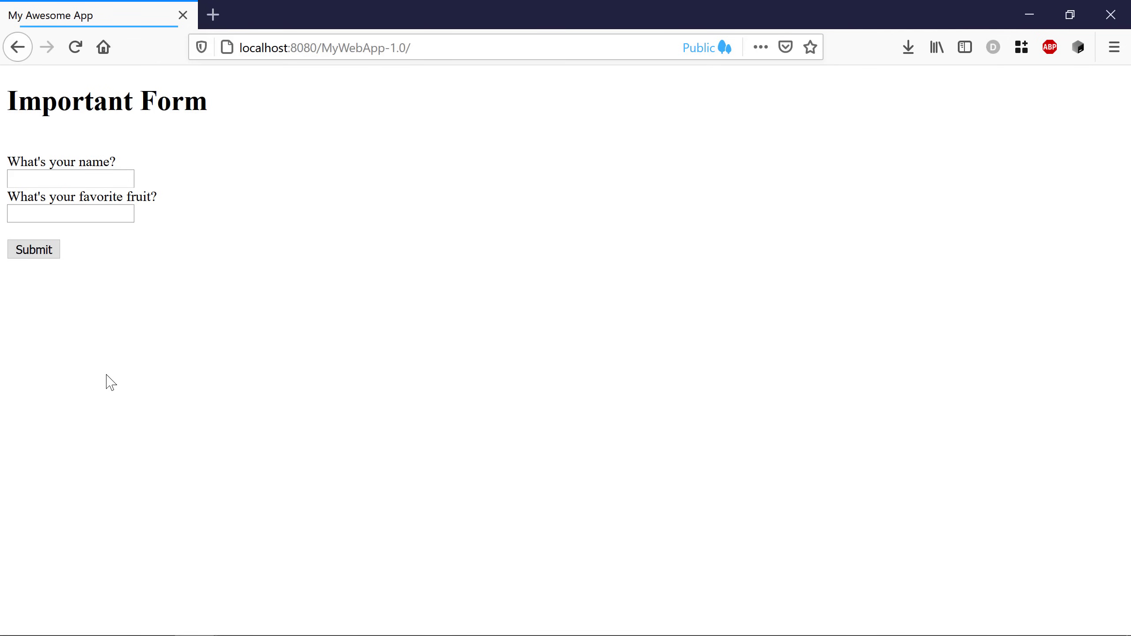
- Submit the Important Form with name 'Da' and favourite fruit 'Mango'
type("Da")
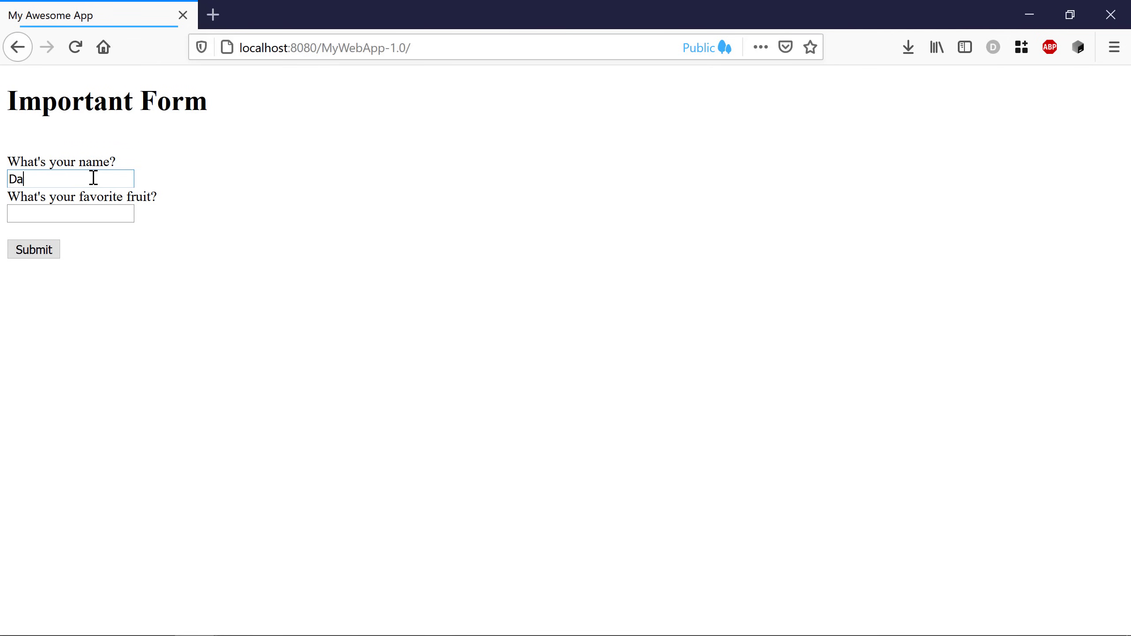
type("Mango")
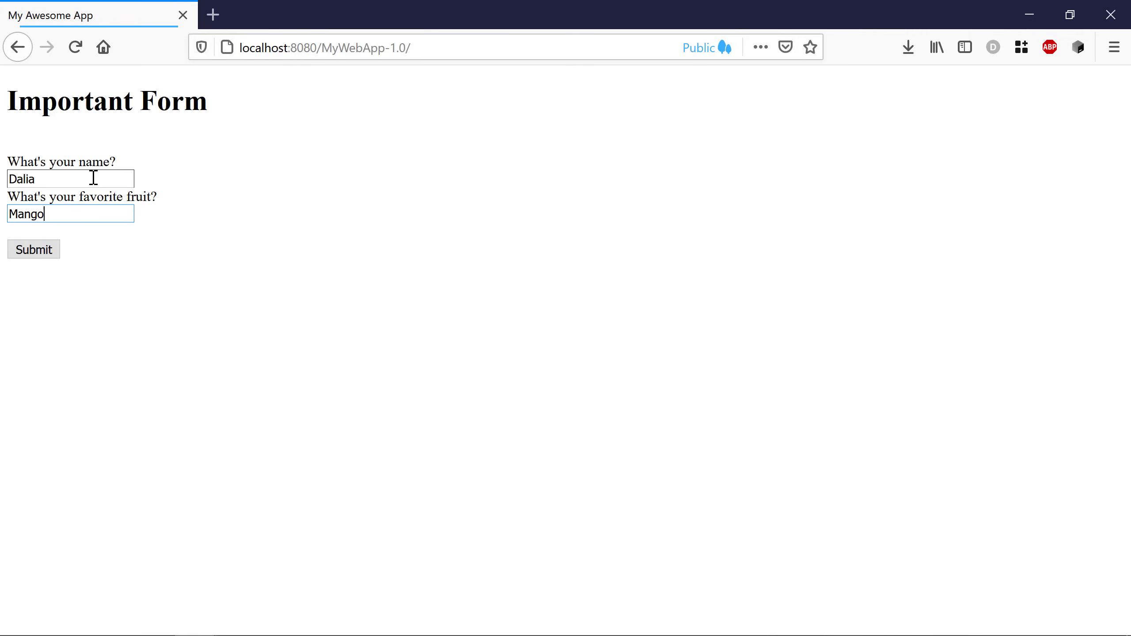
left_click(34, 250)
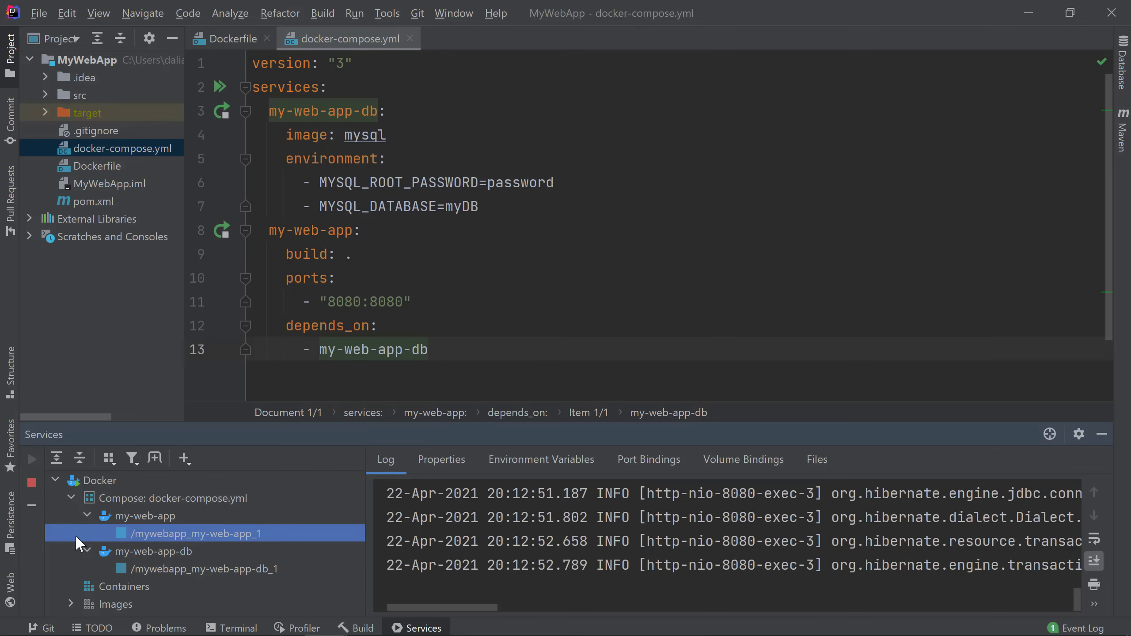
- Locate and open the source index.jsp via Search Everywhere
type("in")
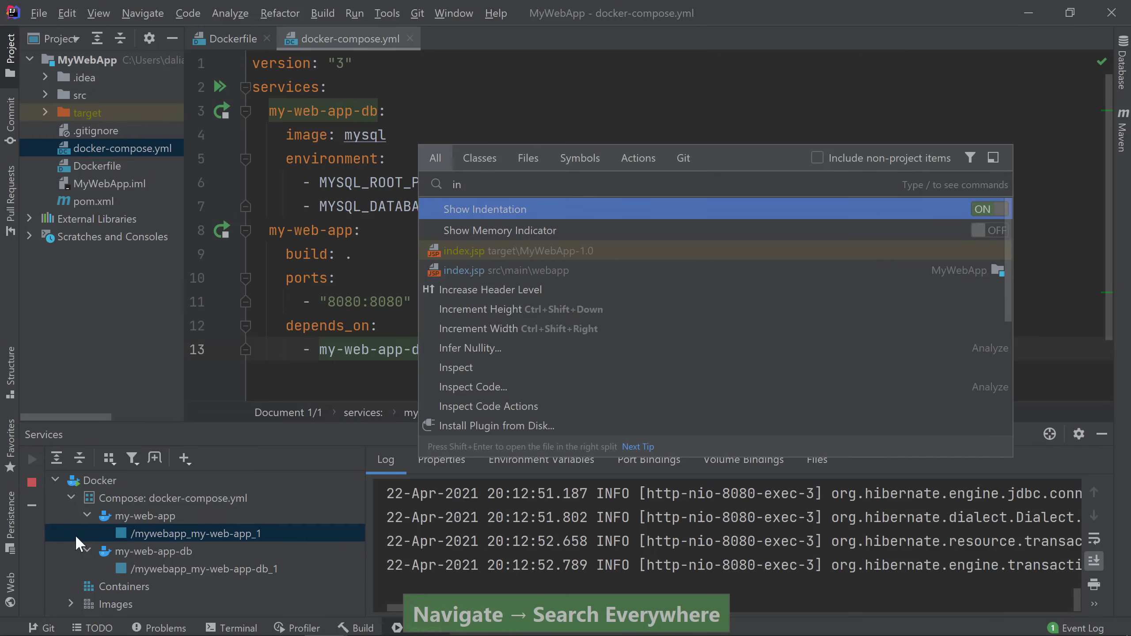
key("Down")
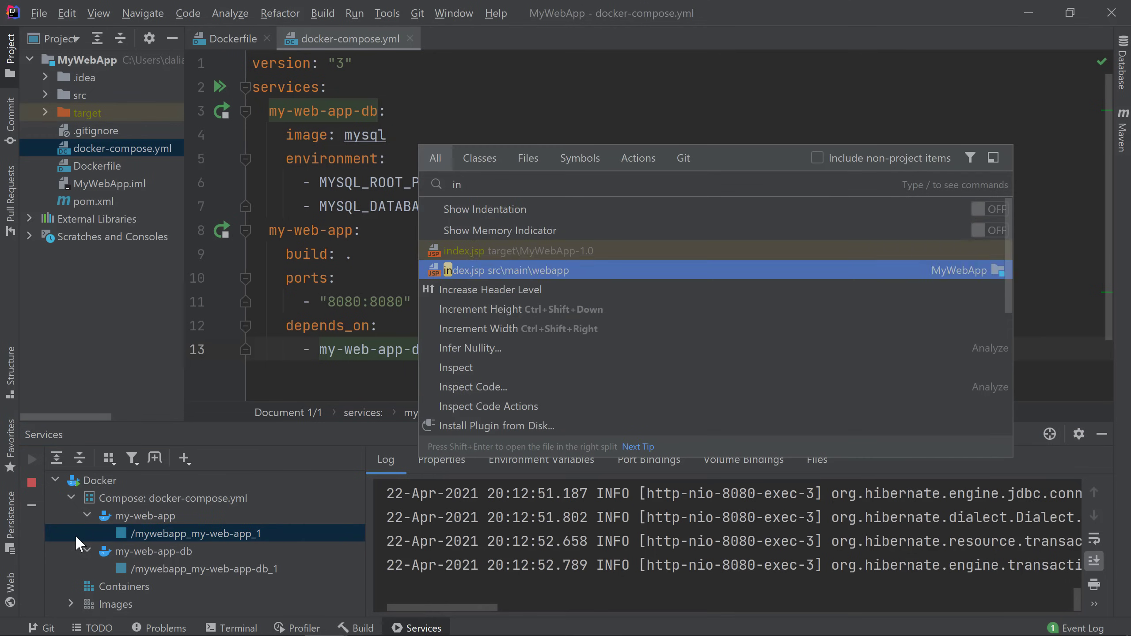
left_click(505, 271)
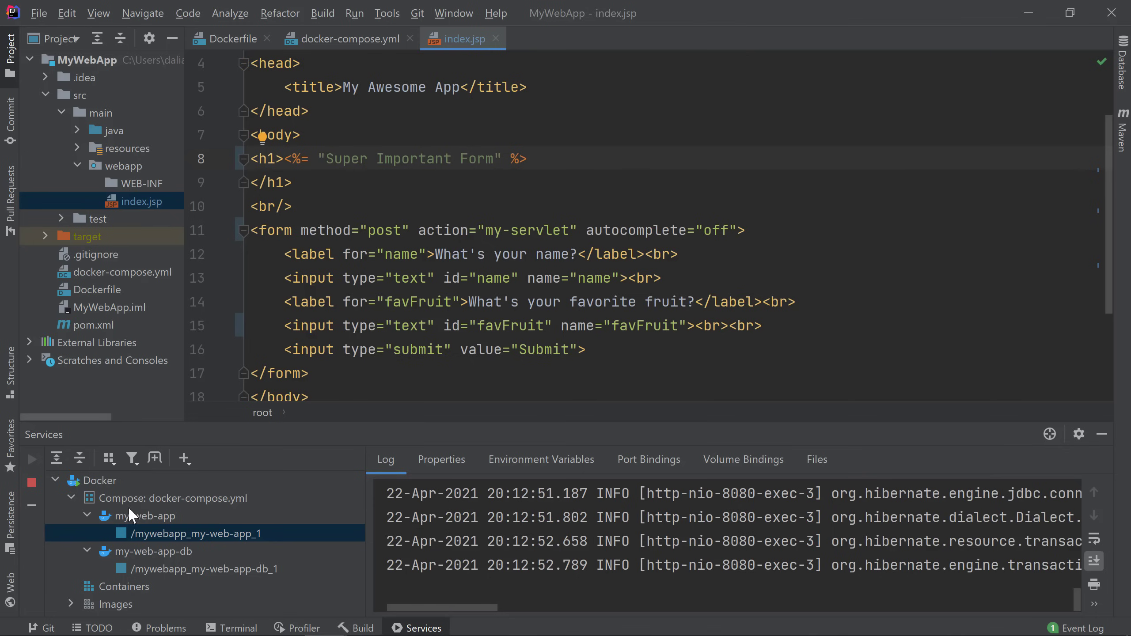
- Redeploy the Compose services, which report both MyWebApp containers up-to-date
left_click(172, 498)
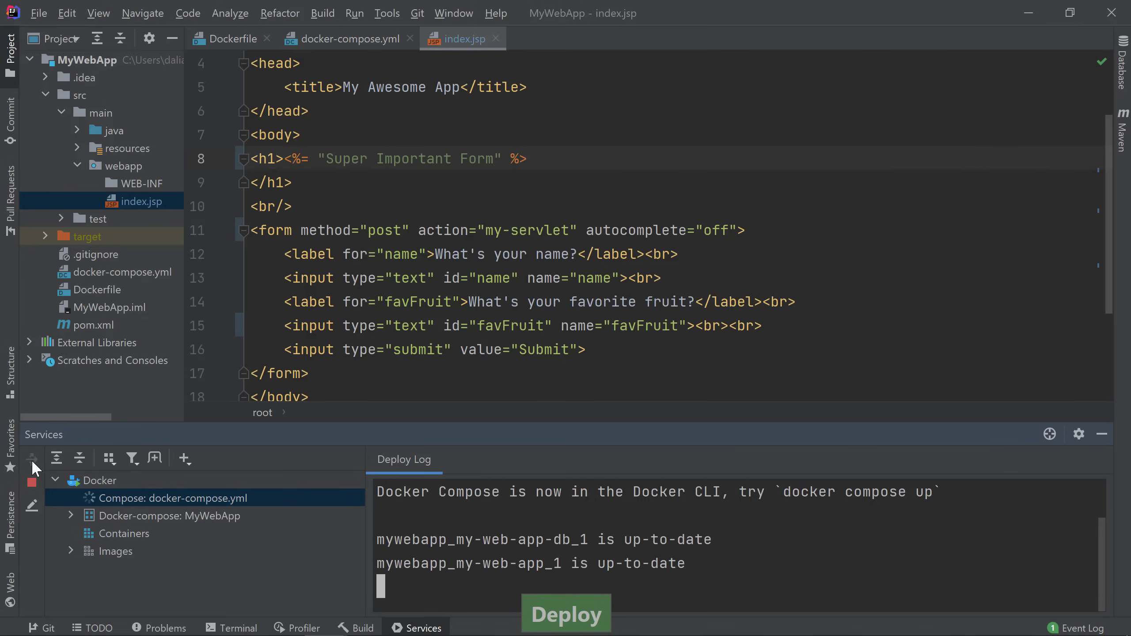
left_click(71, 514)
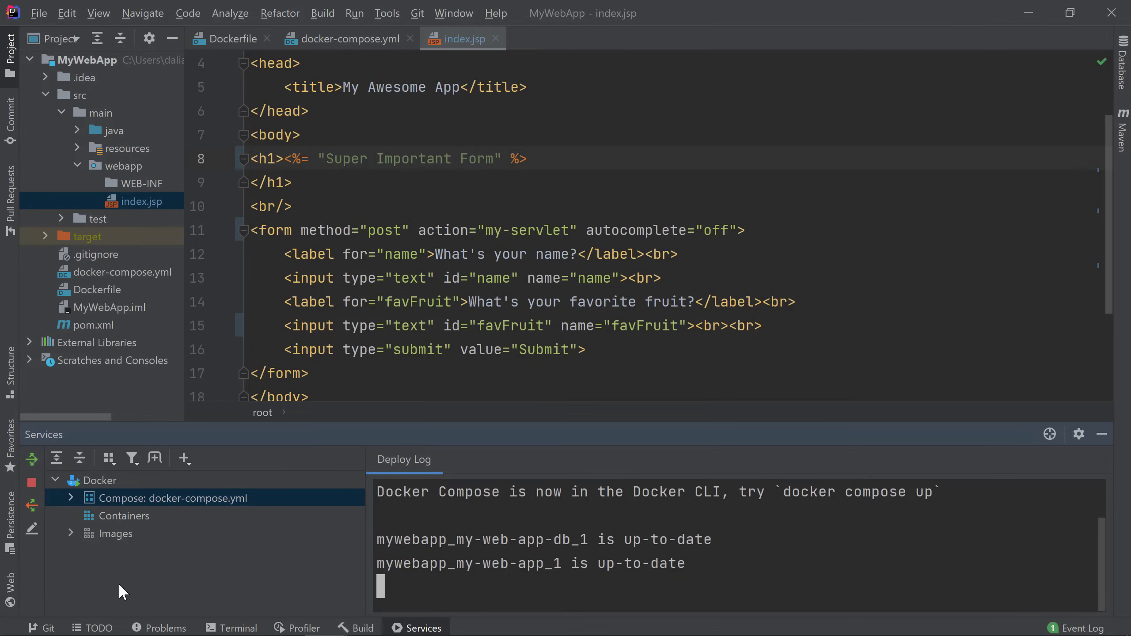
mouse_move(131, 587)
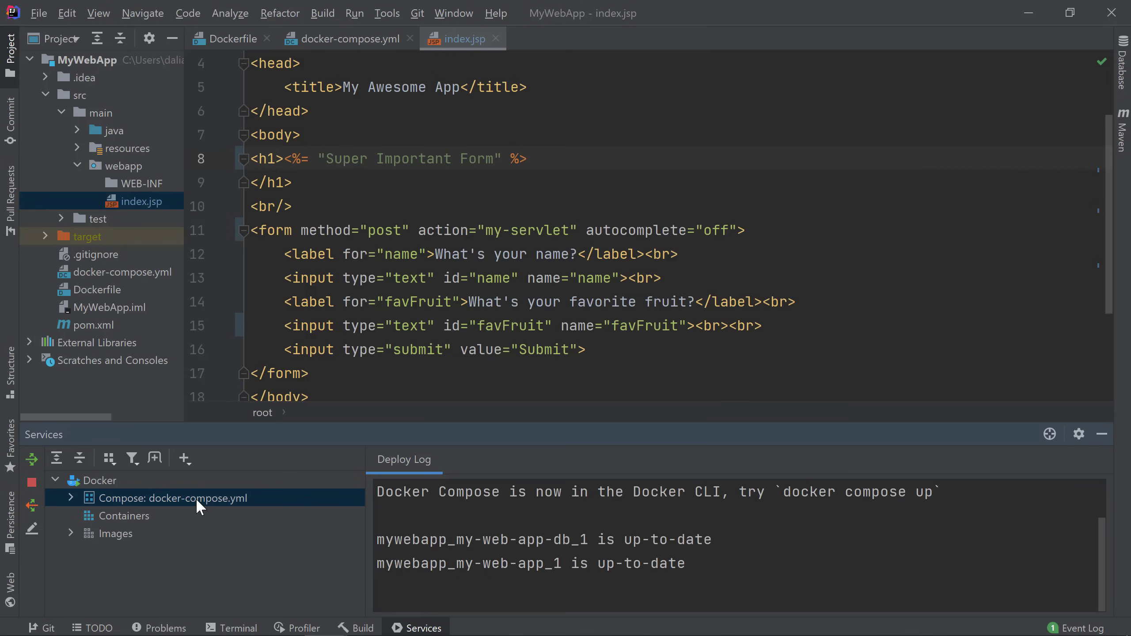
- Set the Compose deployment configuration to always rebuild images
right_click(197, 498)
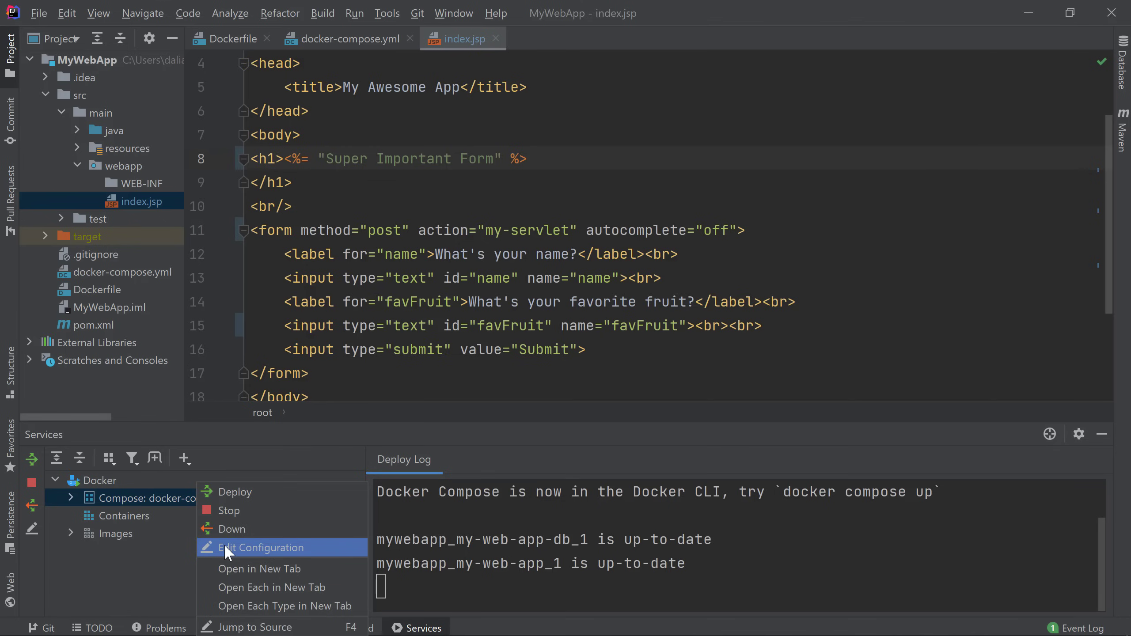
left_click(261, 548)
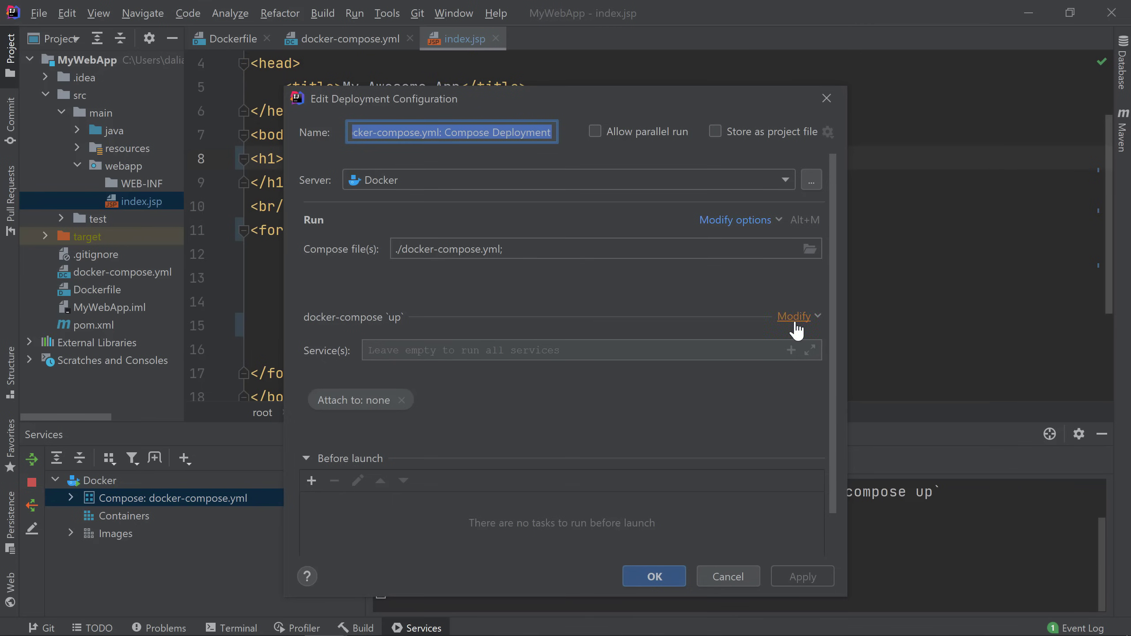
left_click(793, 317)
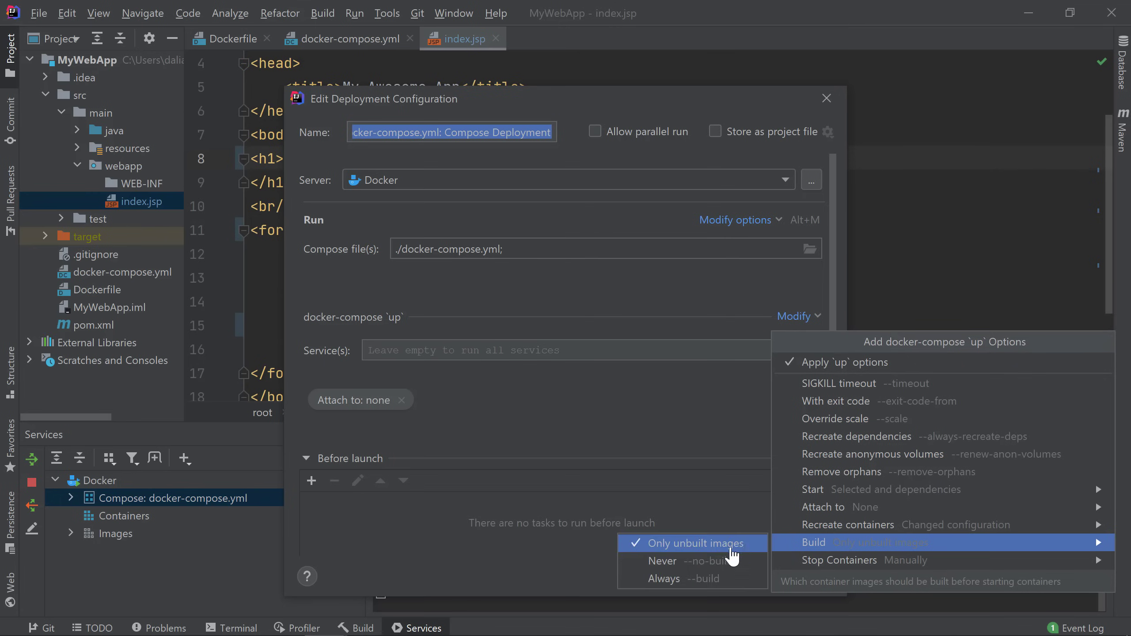
mouse_move(691, 584)
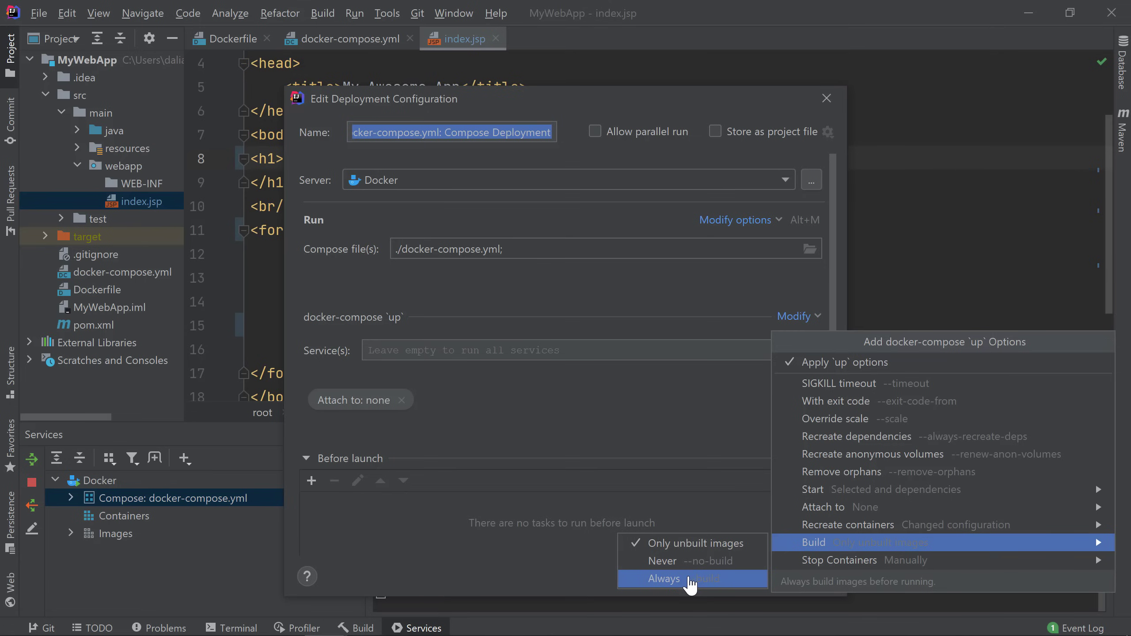
left_click(664, 578)
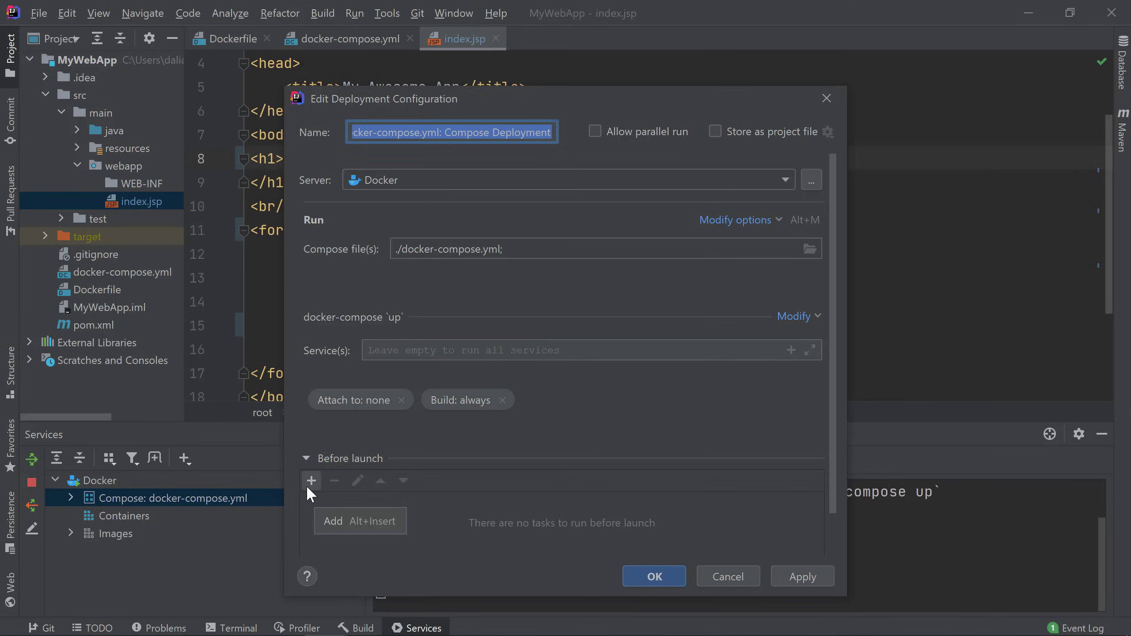
- Add a before-launch task building the MyWebApp:war artifact and save the configuration
left_click(311, 481)
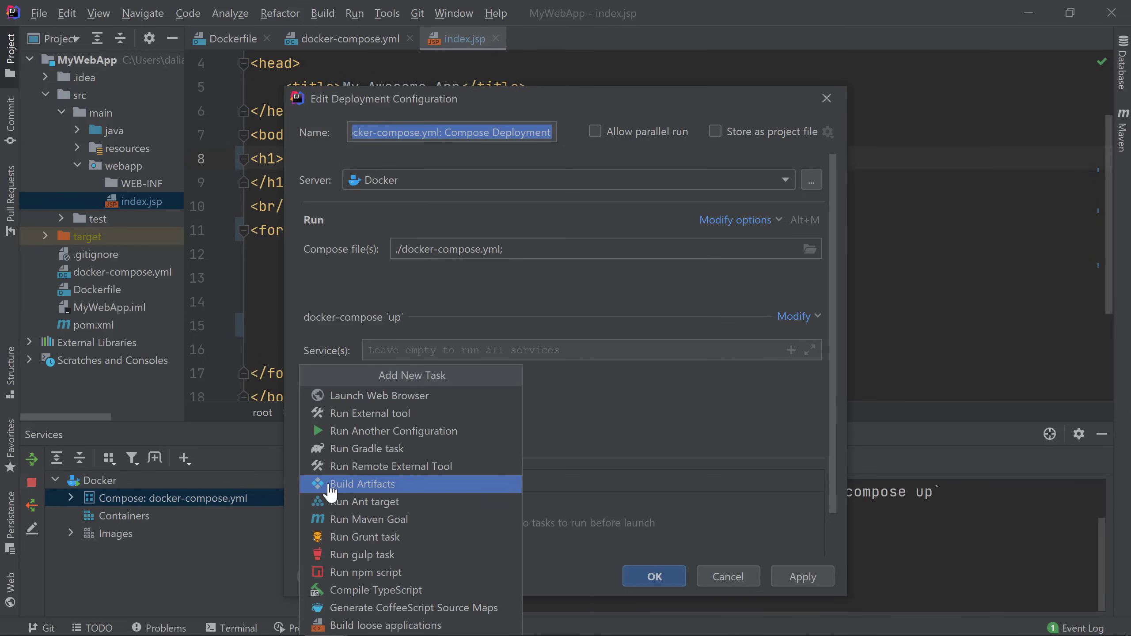
left_click(362, 484)
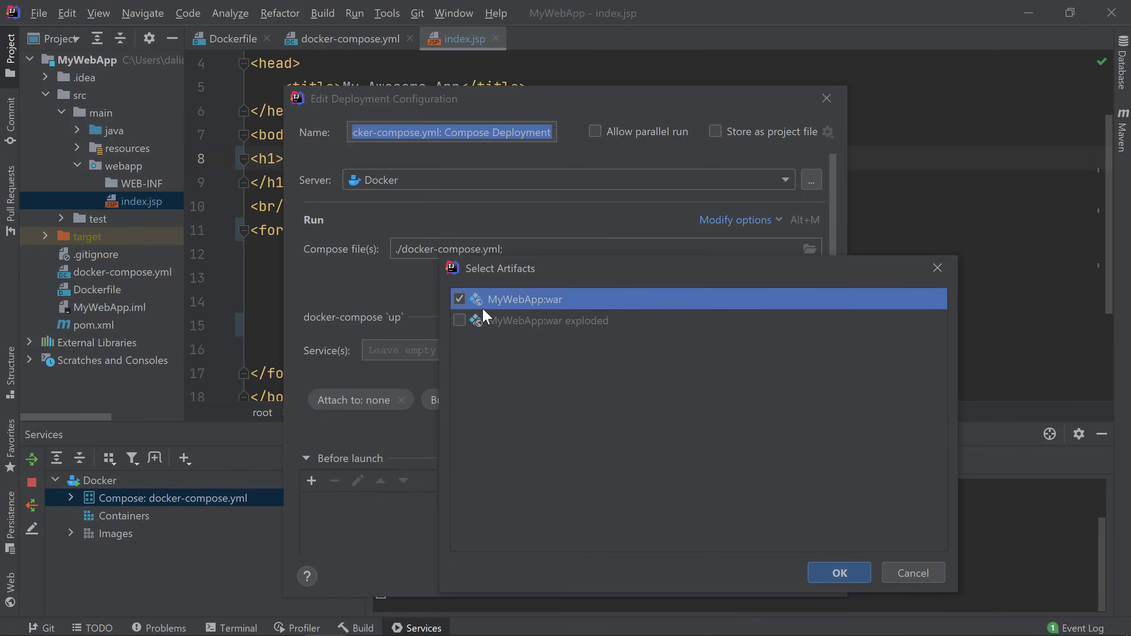
left_click(840, 573)
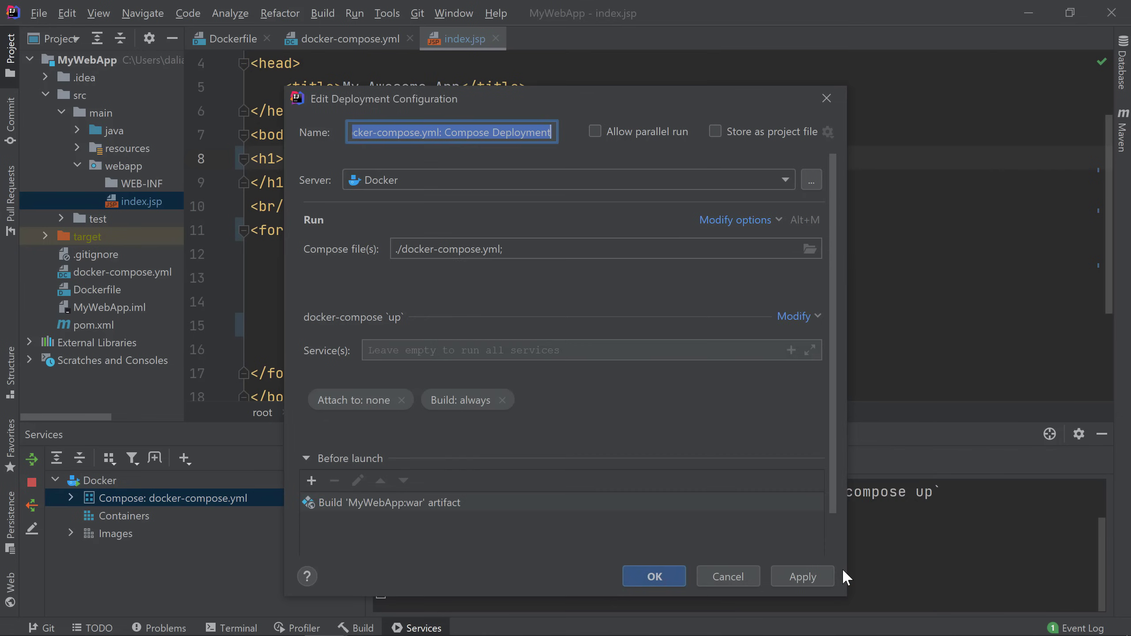
left_click(654, 576)
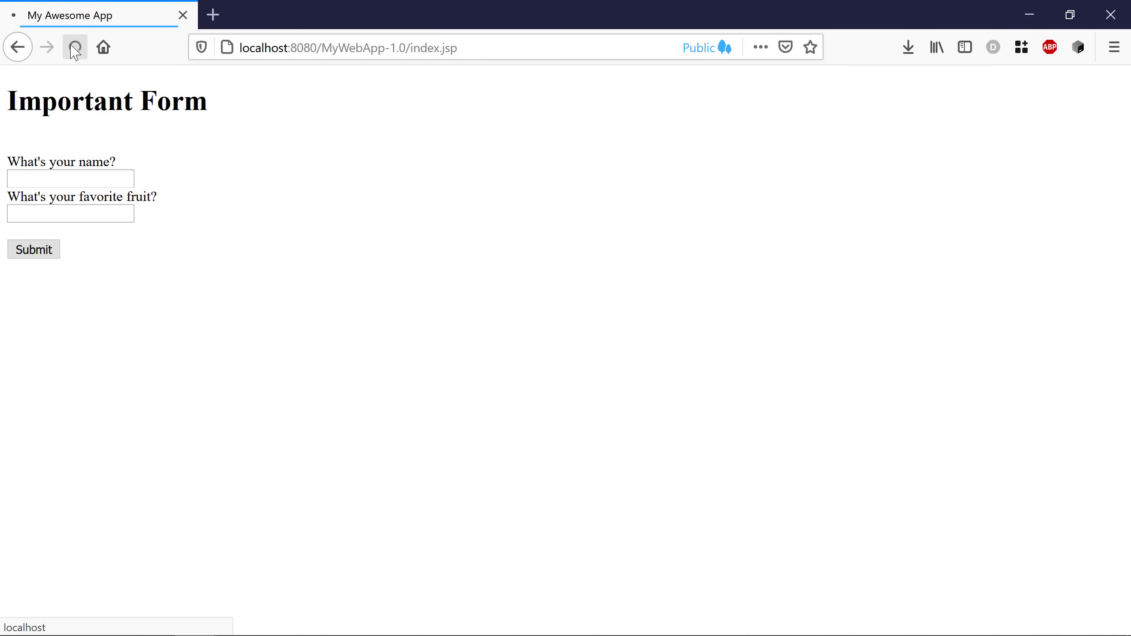
- Reload the index.jsp page, which still shows the Important Form heading
left_click(75, 46)
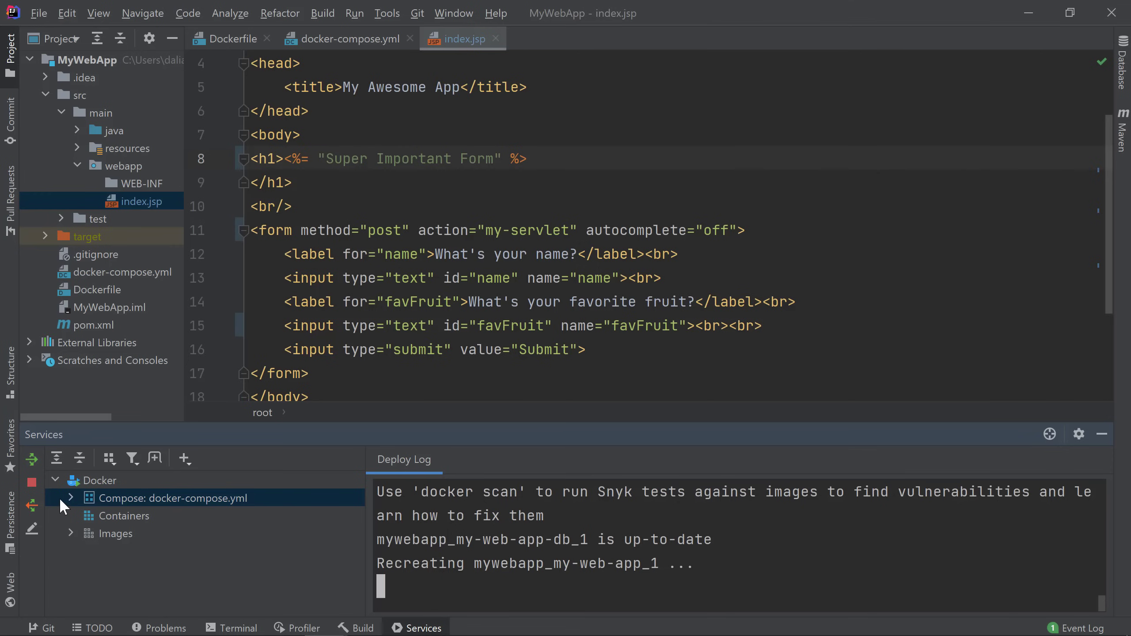
- Scale the my-web-app-db service to 3 containers, db_1 through db_3
left_click(71, 499)
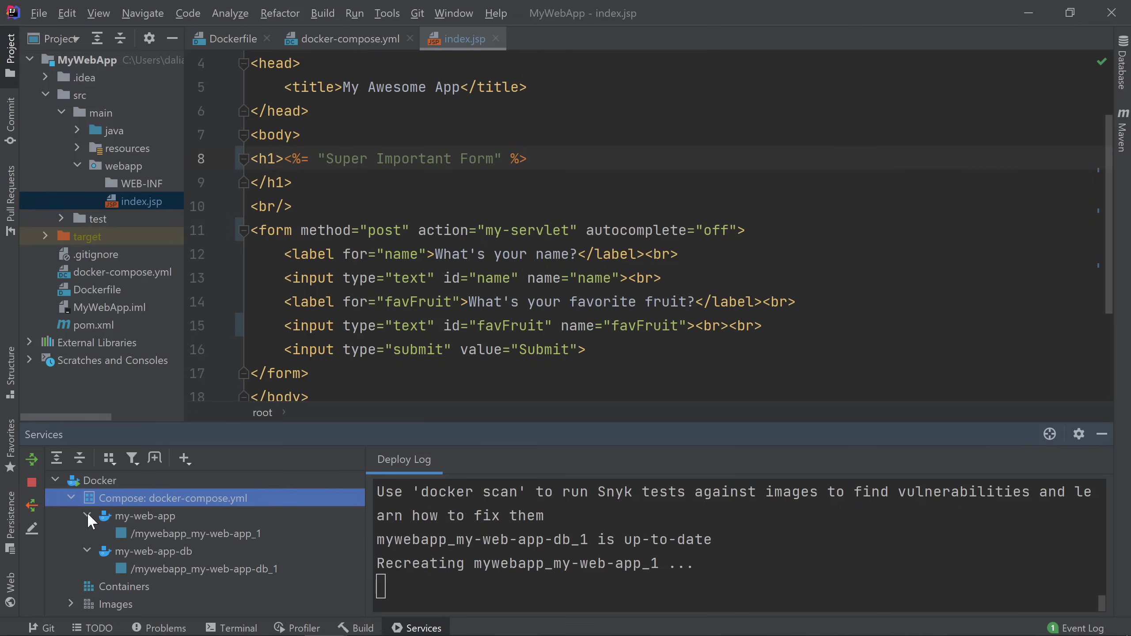
left_click(152, 551)
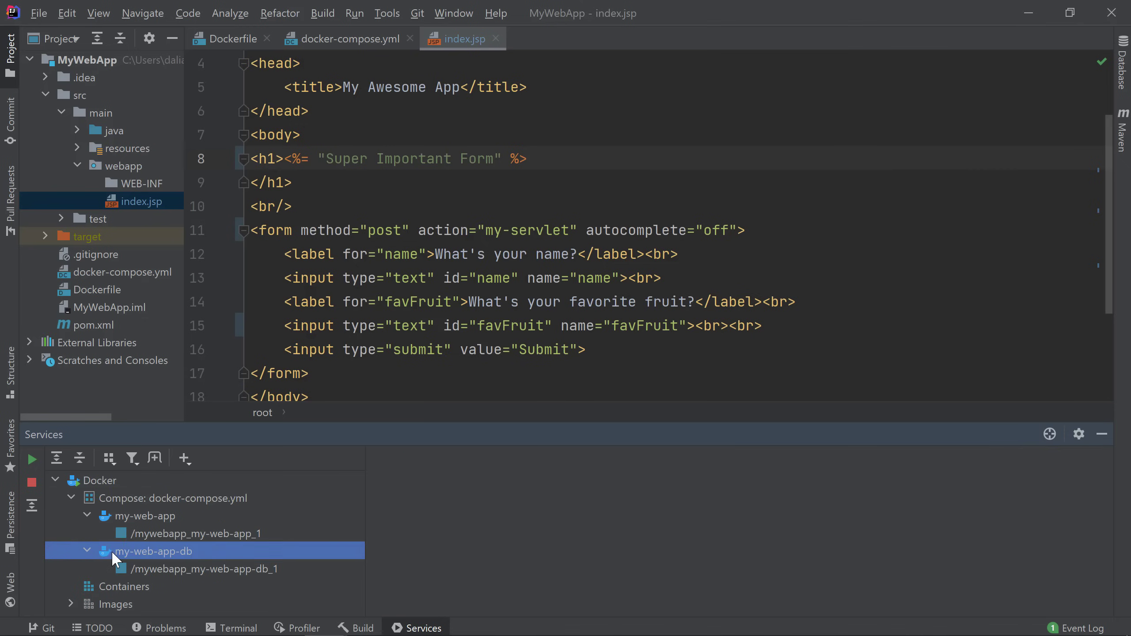
left_click(32, 505)
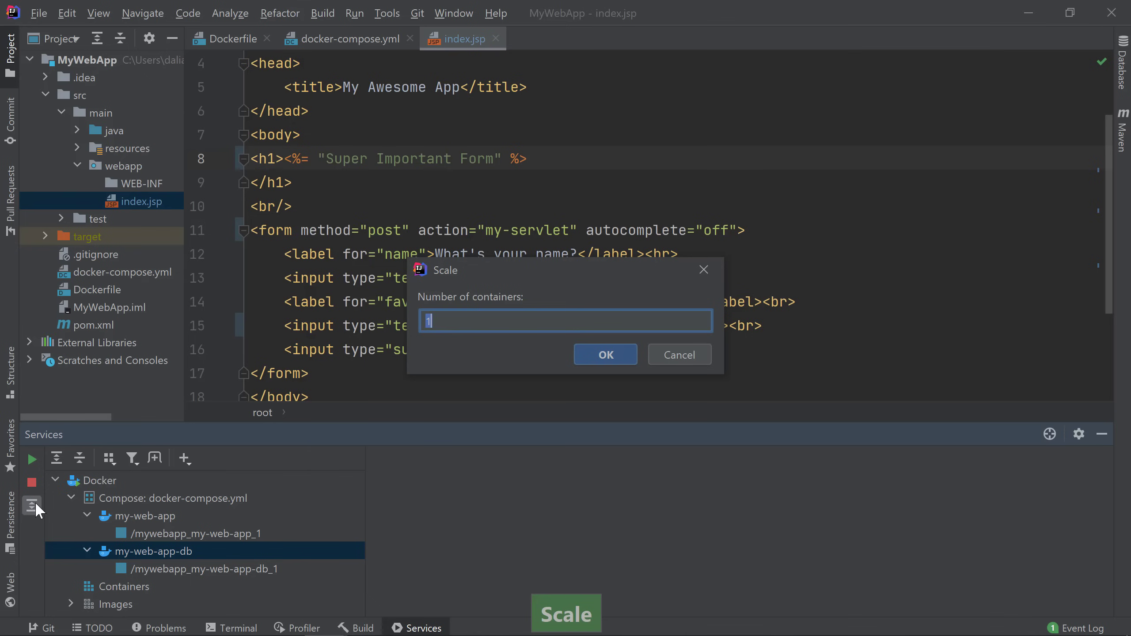
type("3")
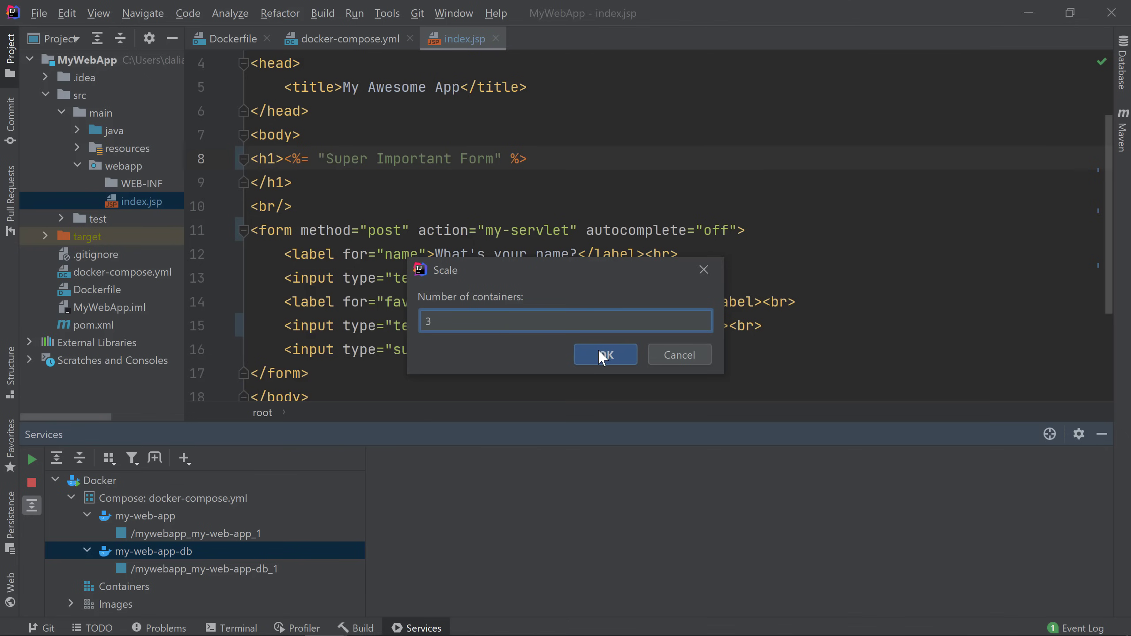
left_click(605, 354)
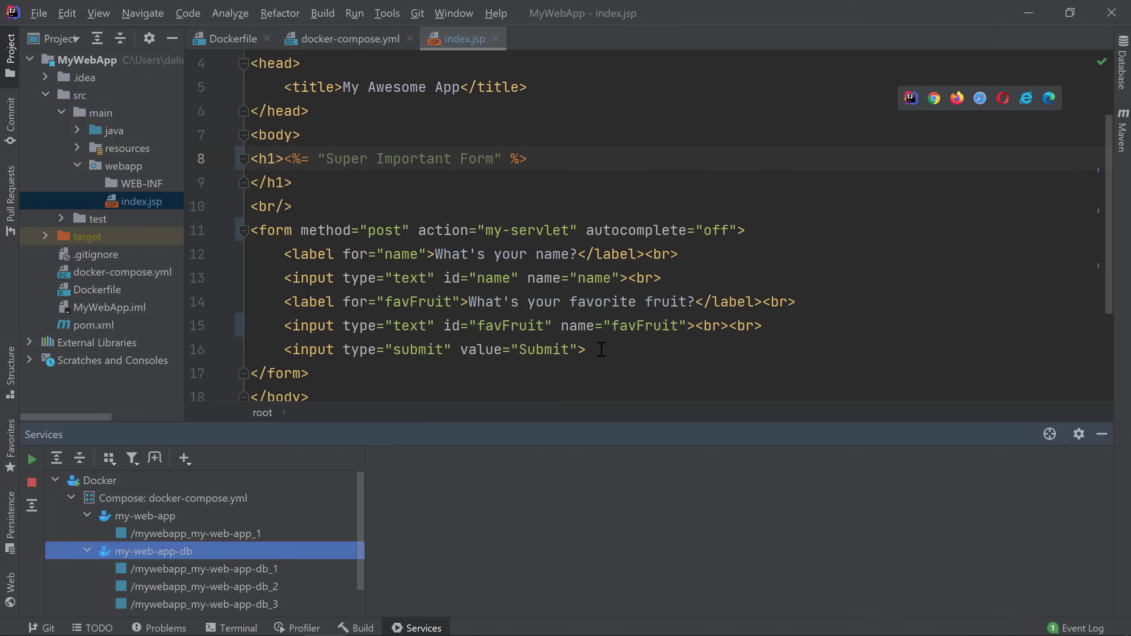
scroll("down", 3)
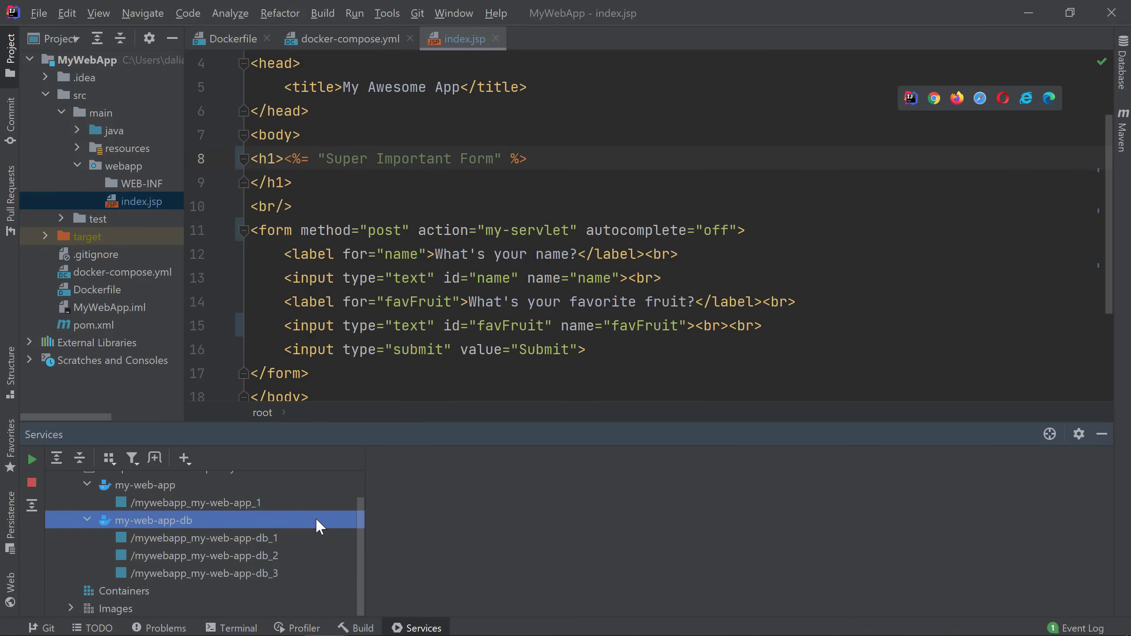